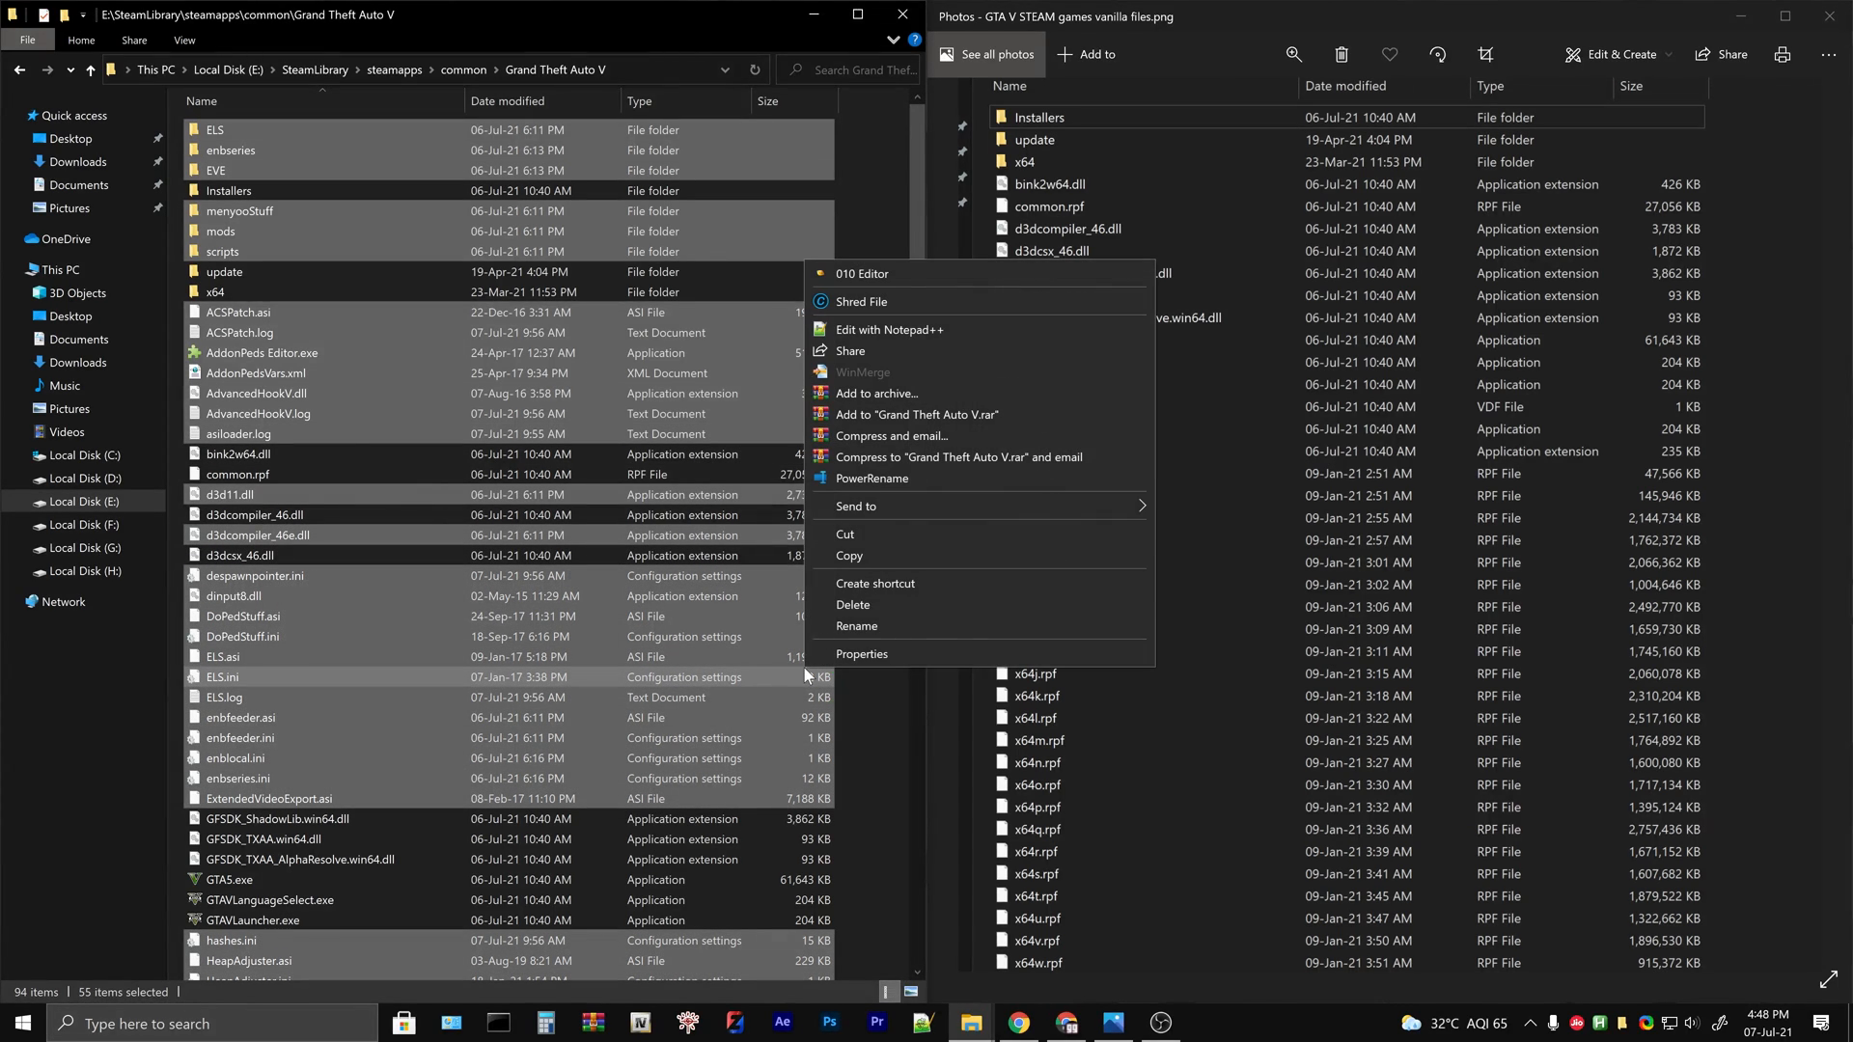
mouse_move(874, 604)
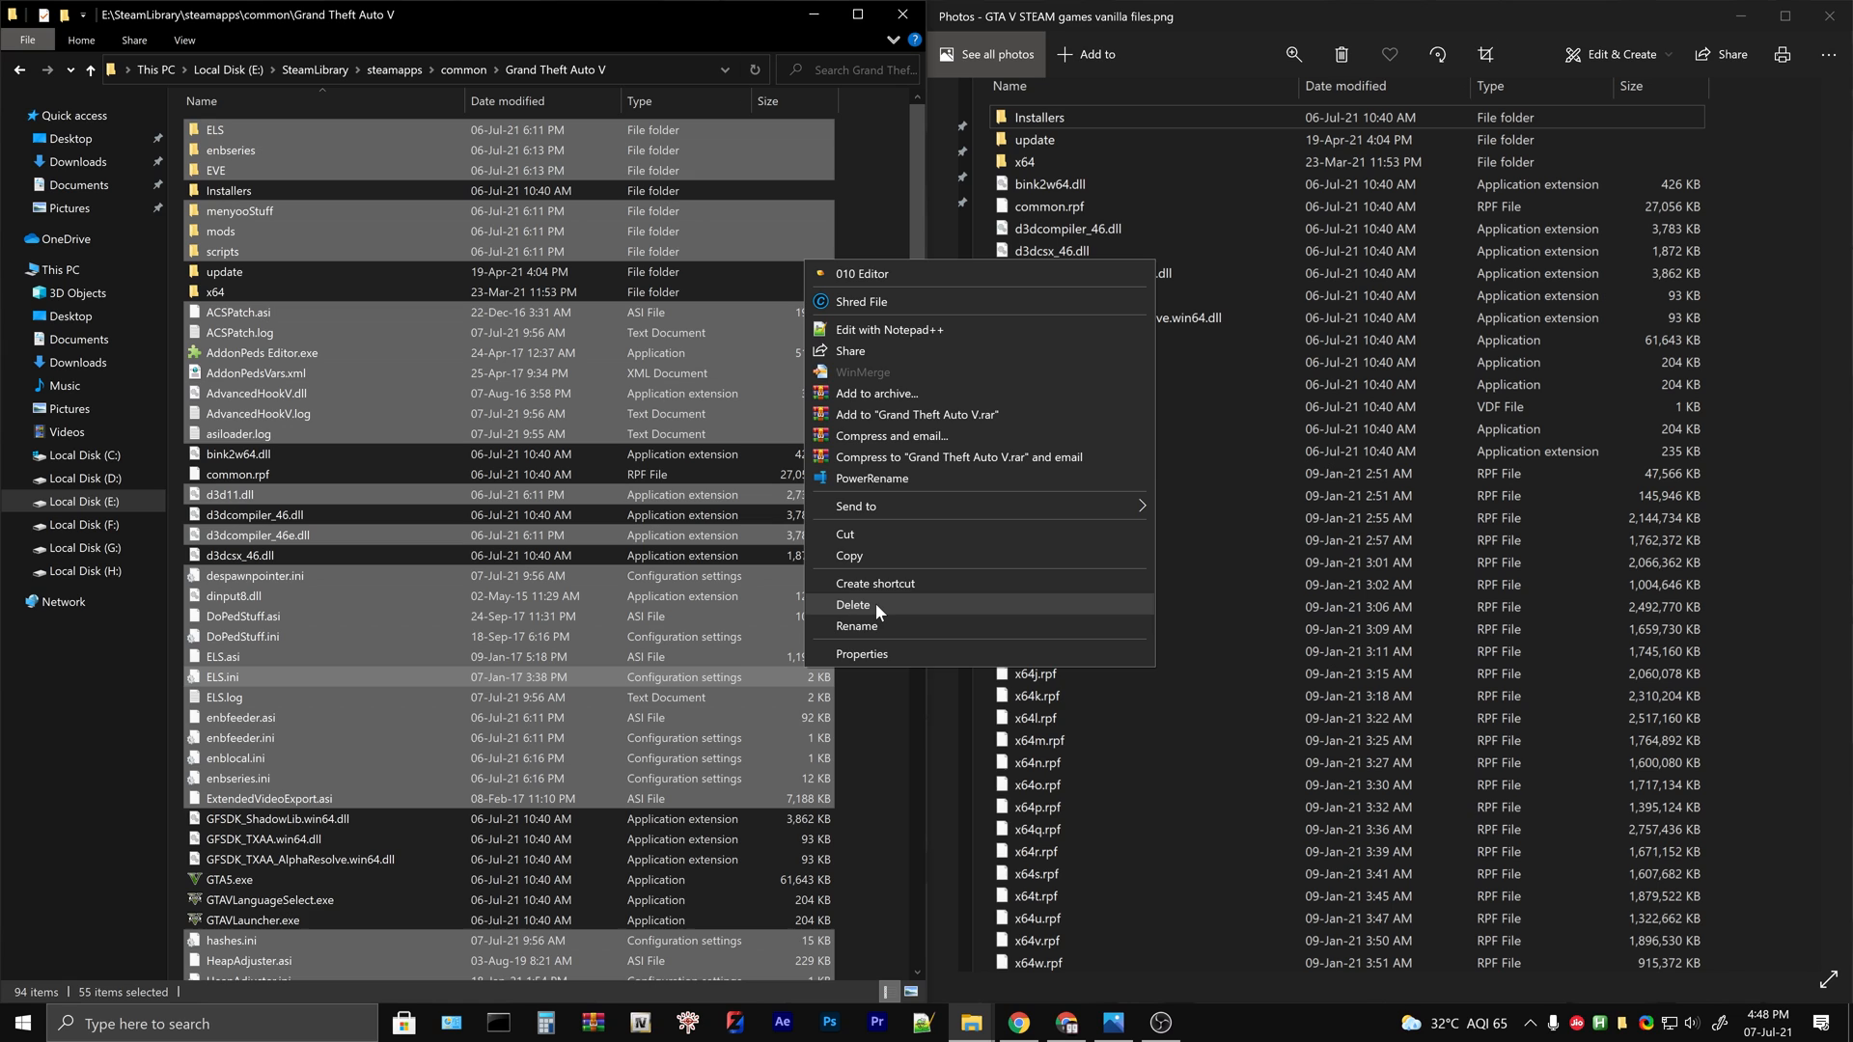
- Delete the selected mod files, then run Steam's Verify integrity of game files and close the result
click(851, 604)
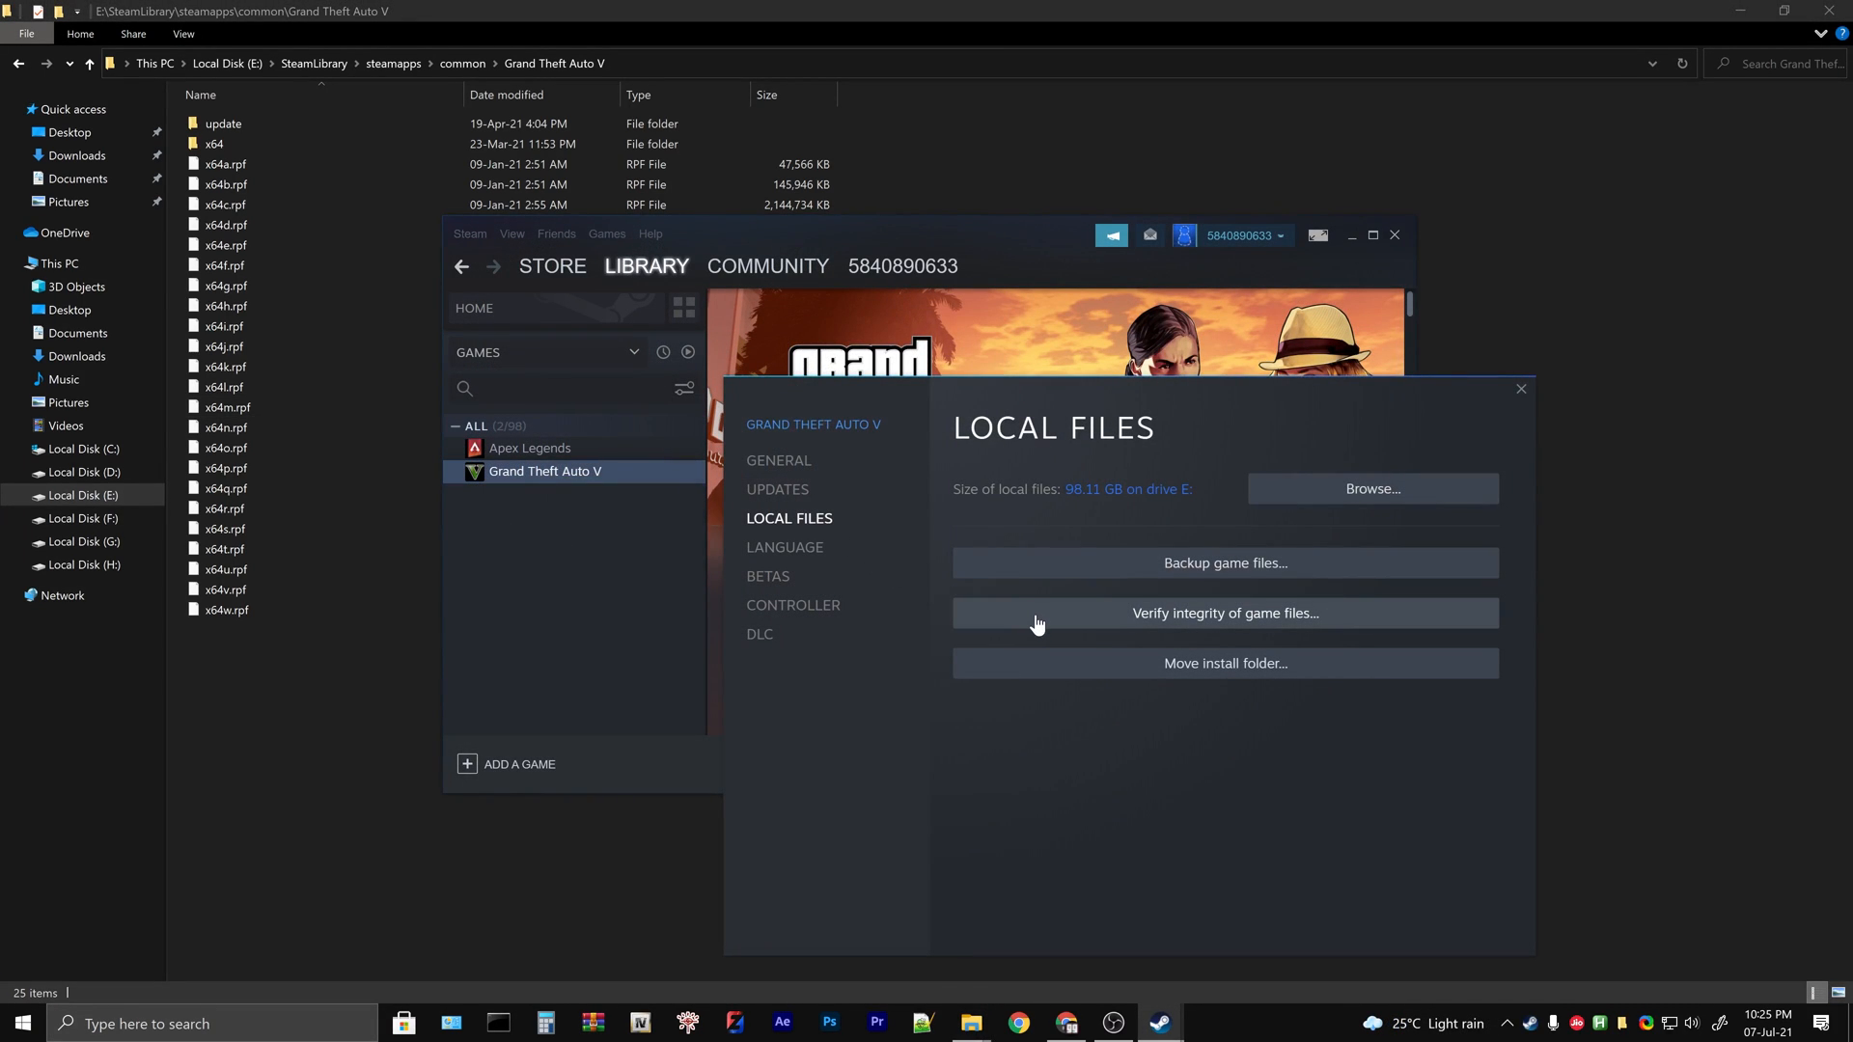
click(1223, 611)
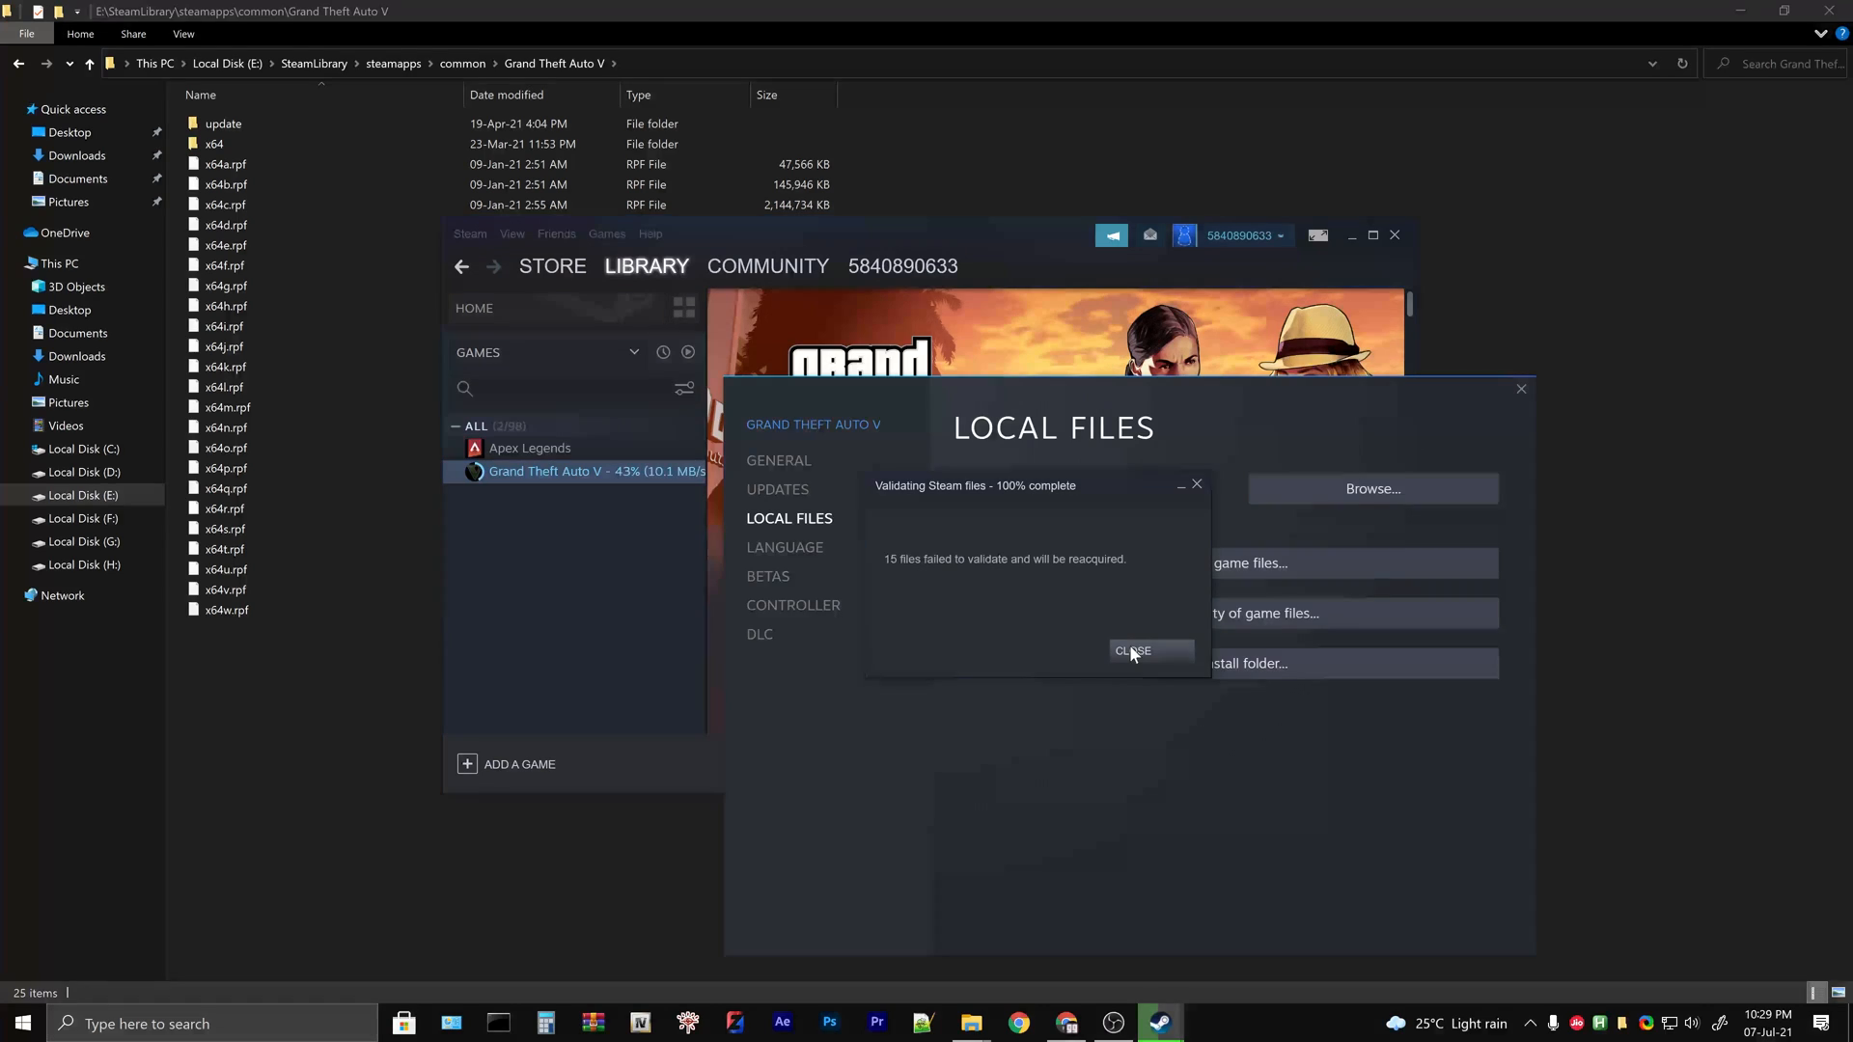
click(1130, 650)
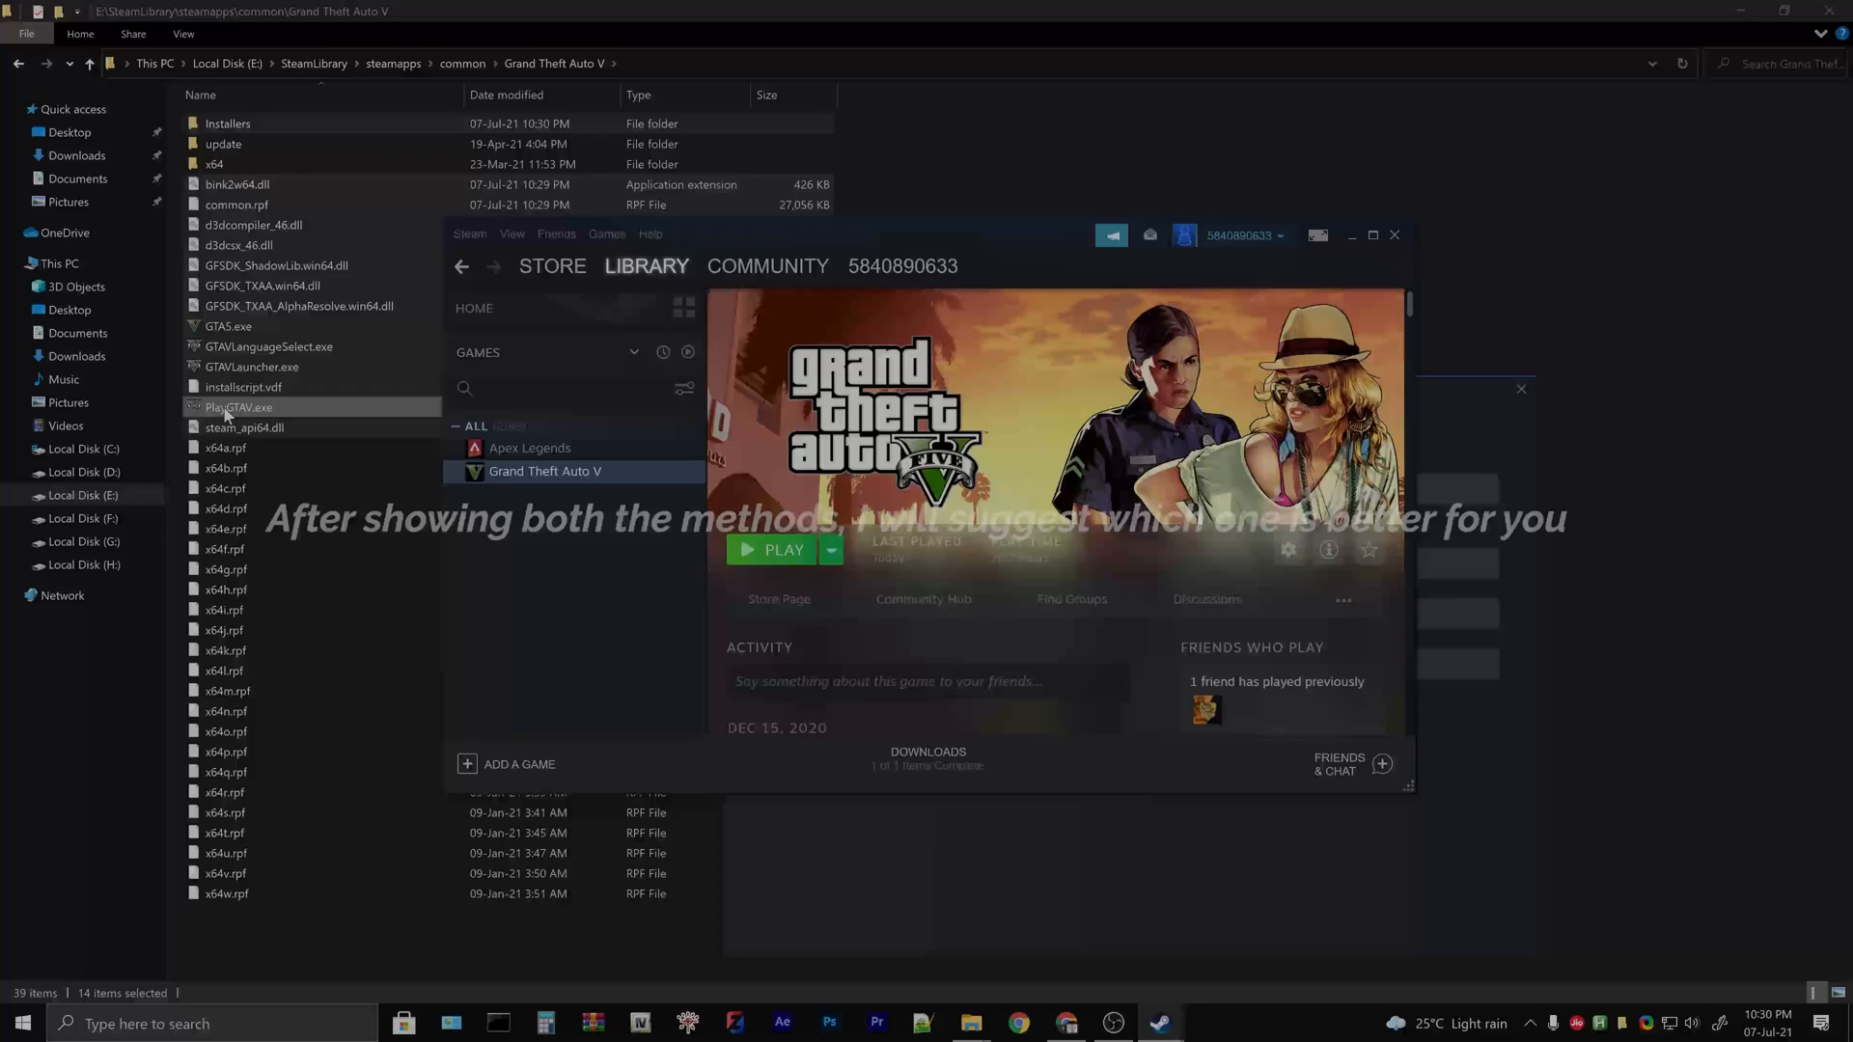
click(186, 41)
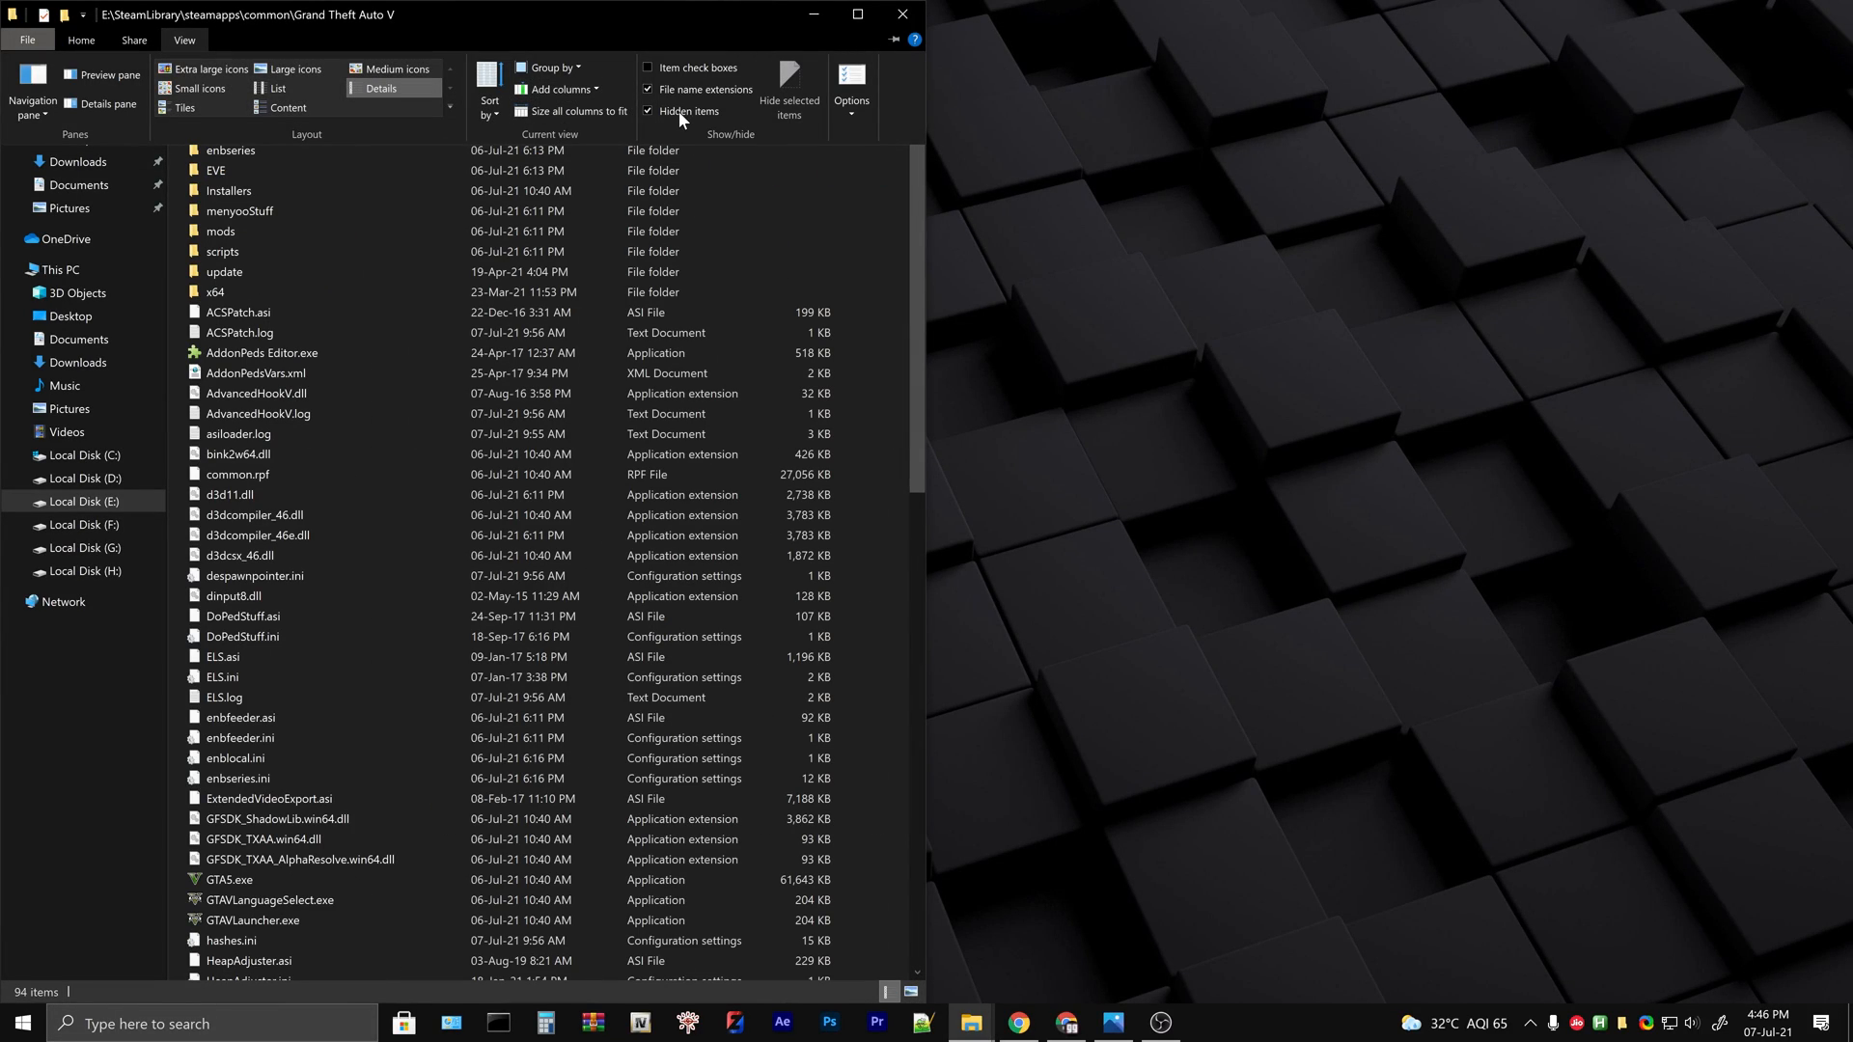
mouse_move(689, 110)
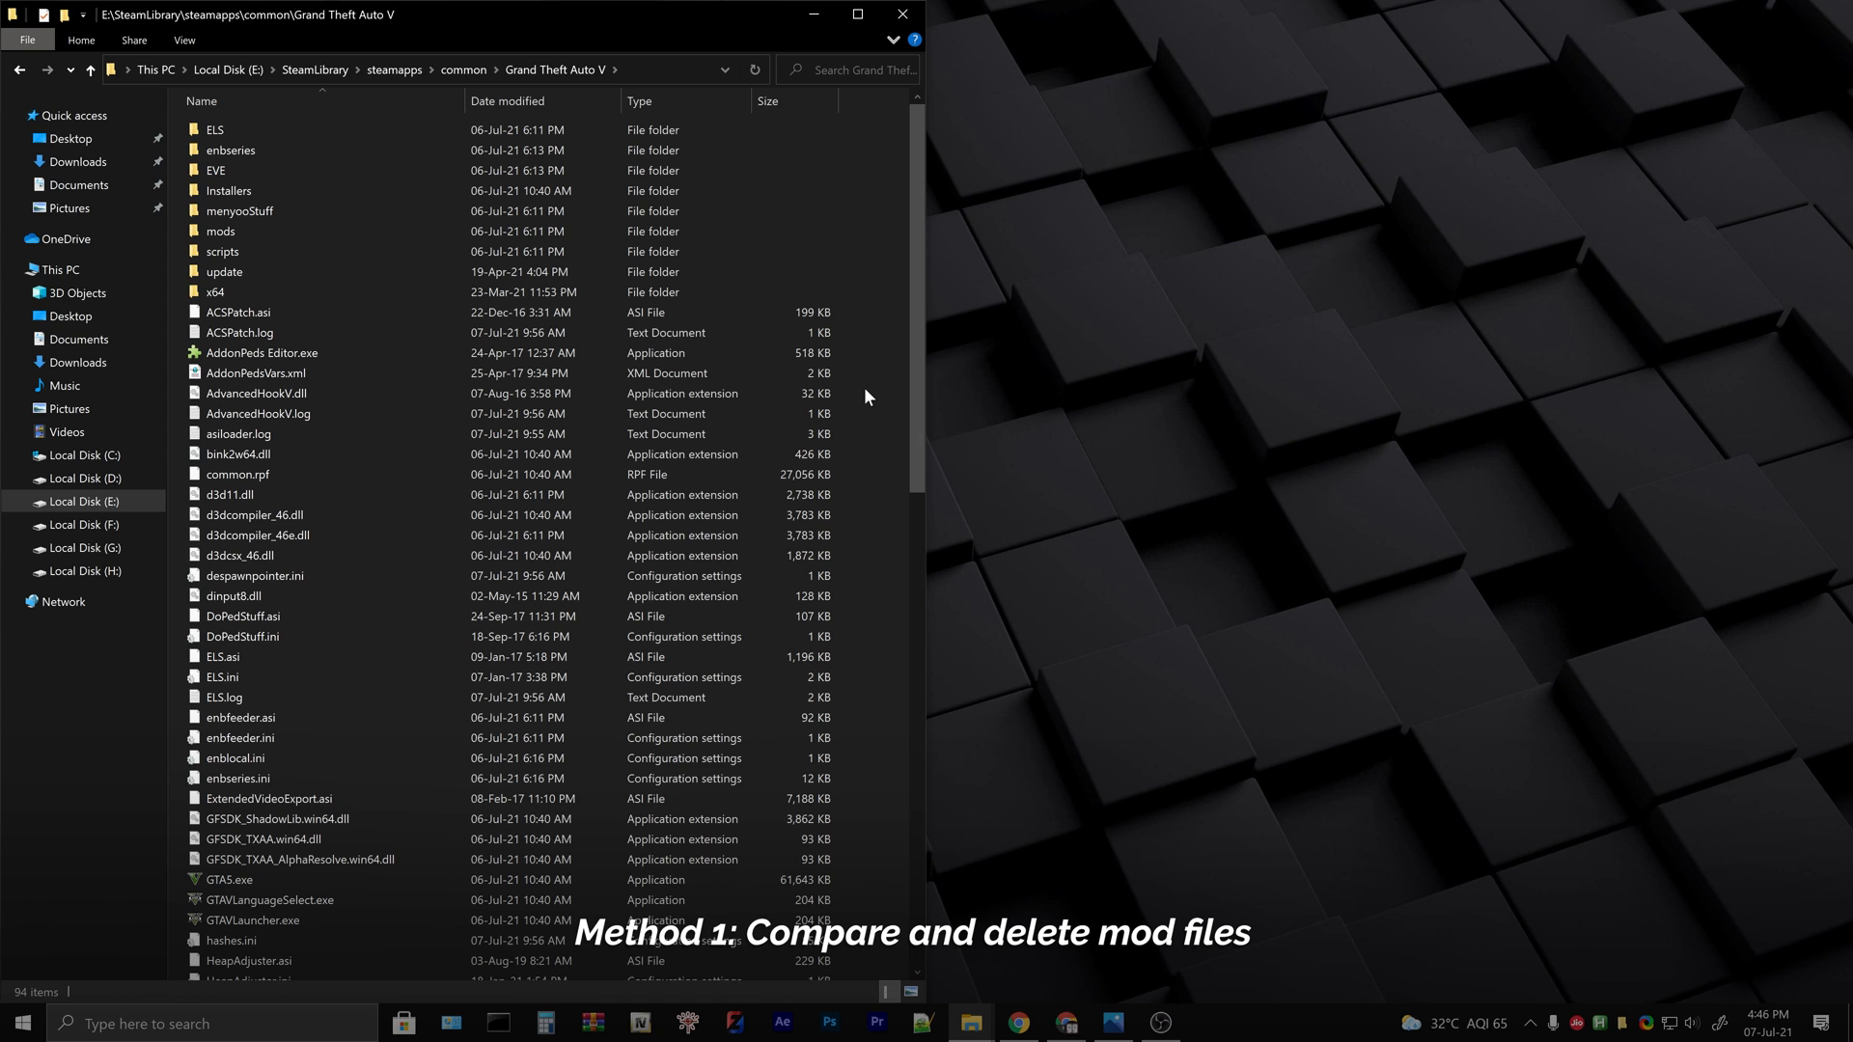
mouse_move(884, 481)
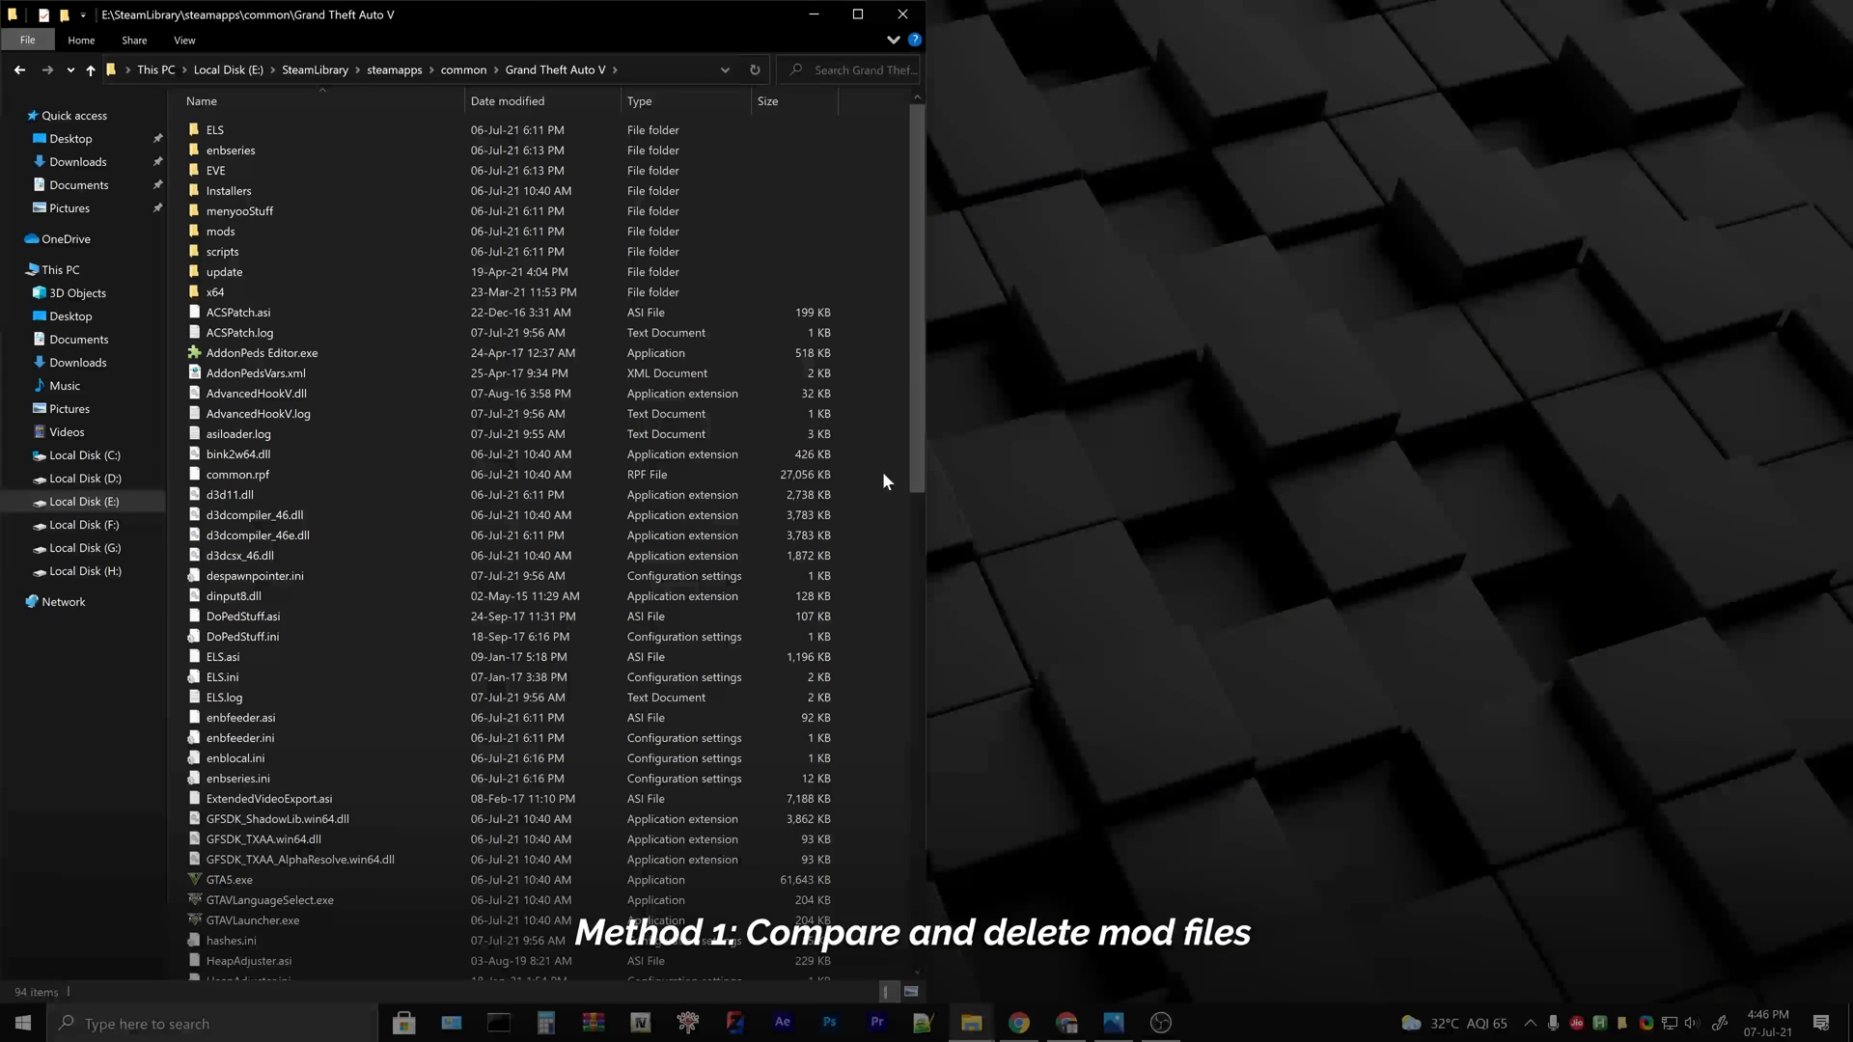
- Bring up the vanilla GTA V file-list screenshot beside the modded 94-item folder
click(1114, 1023)
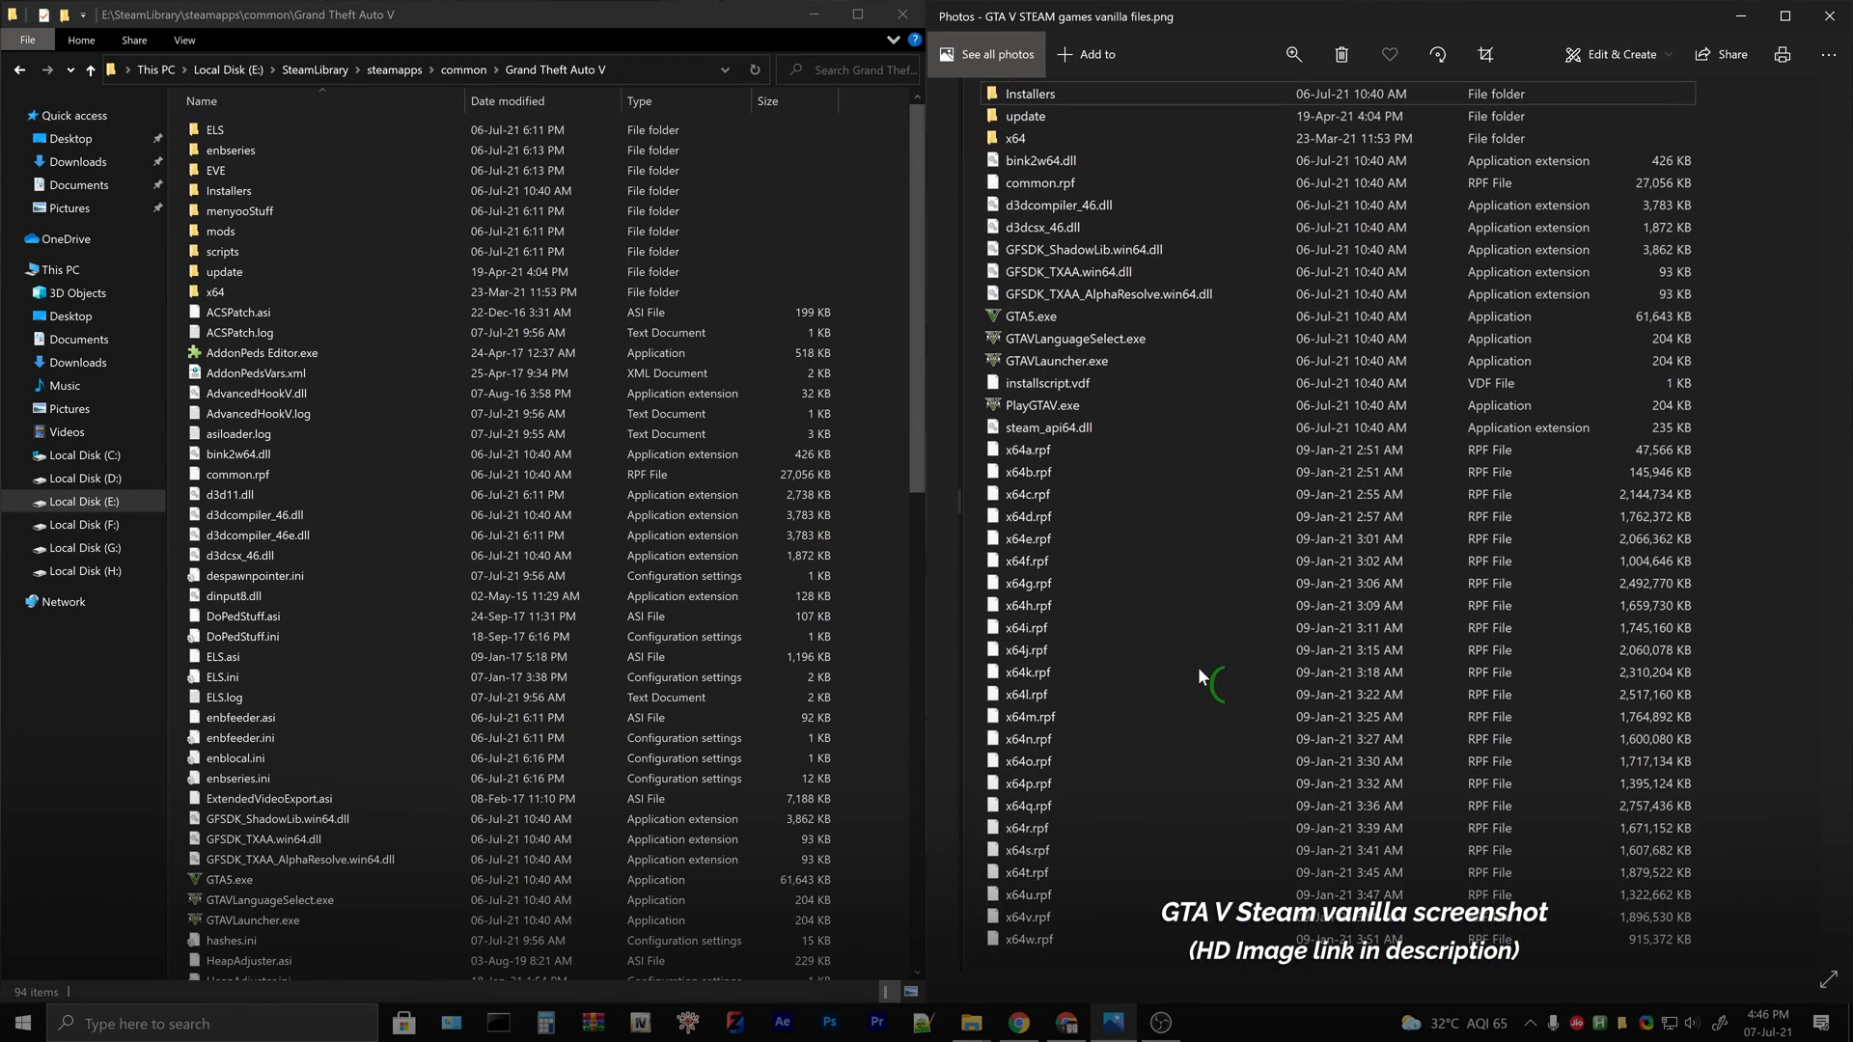
- Select the mod folders and files like ELS and ACSPatch.asi, then delete them, leaving 39 items
scroll(up, 3)
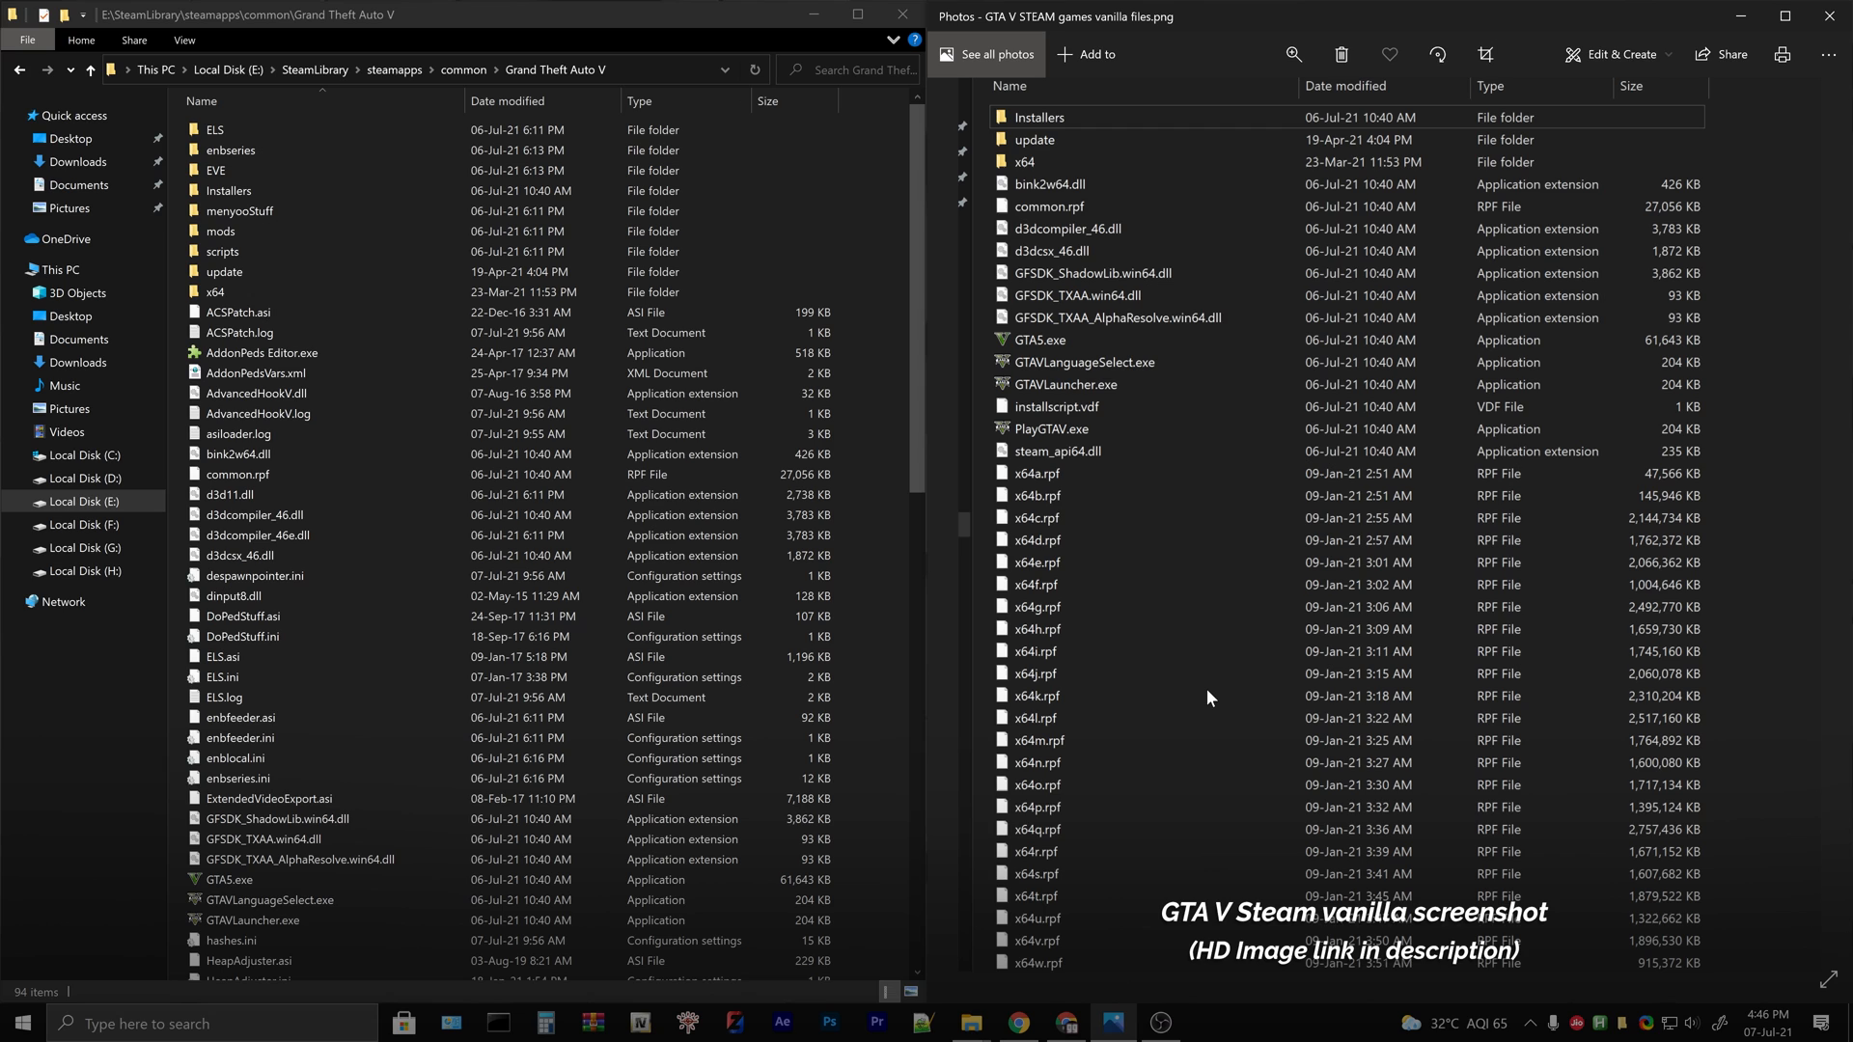
click(230, 151)
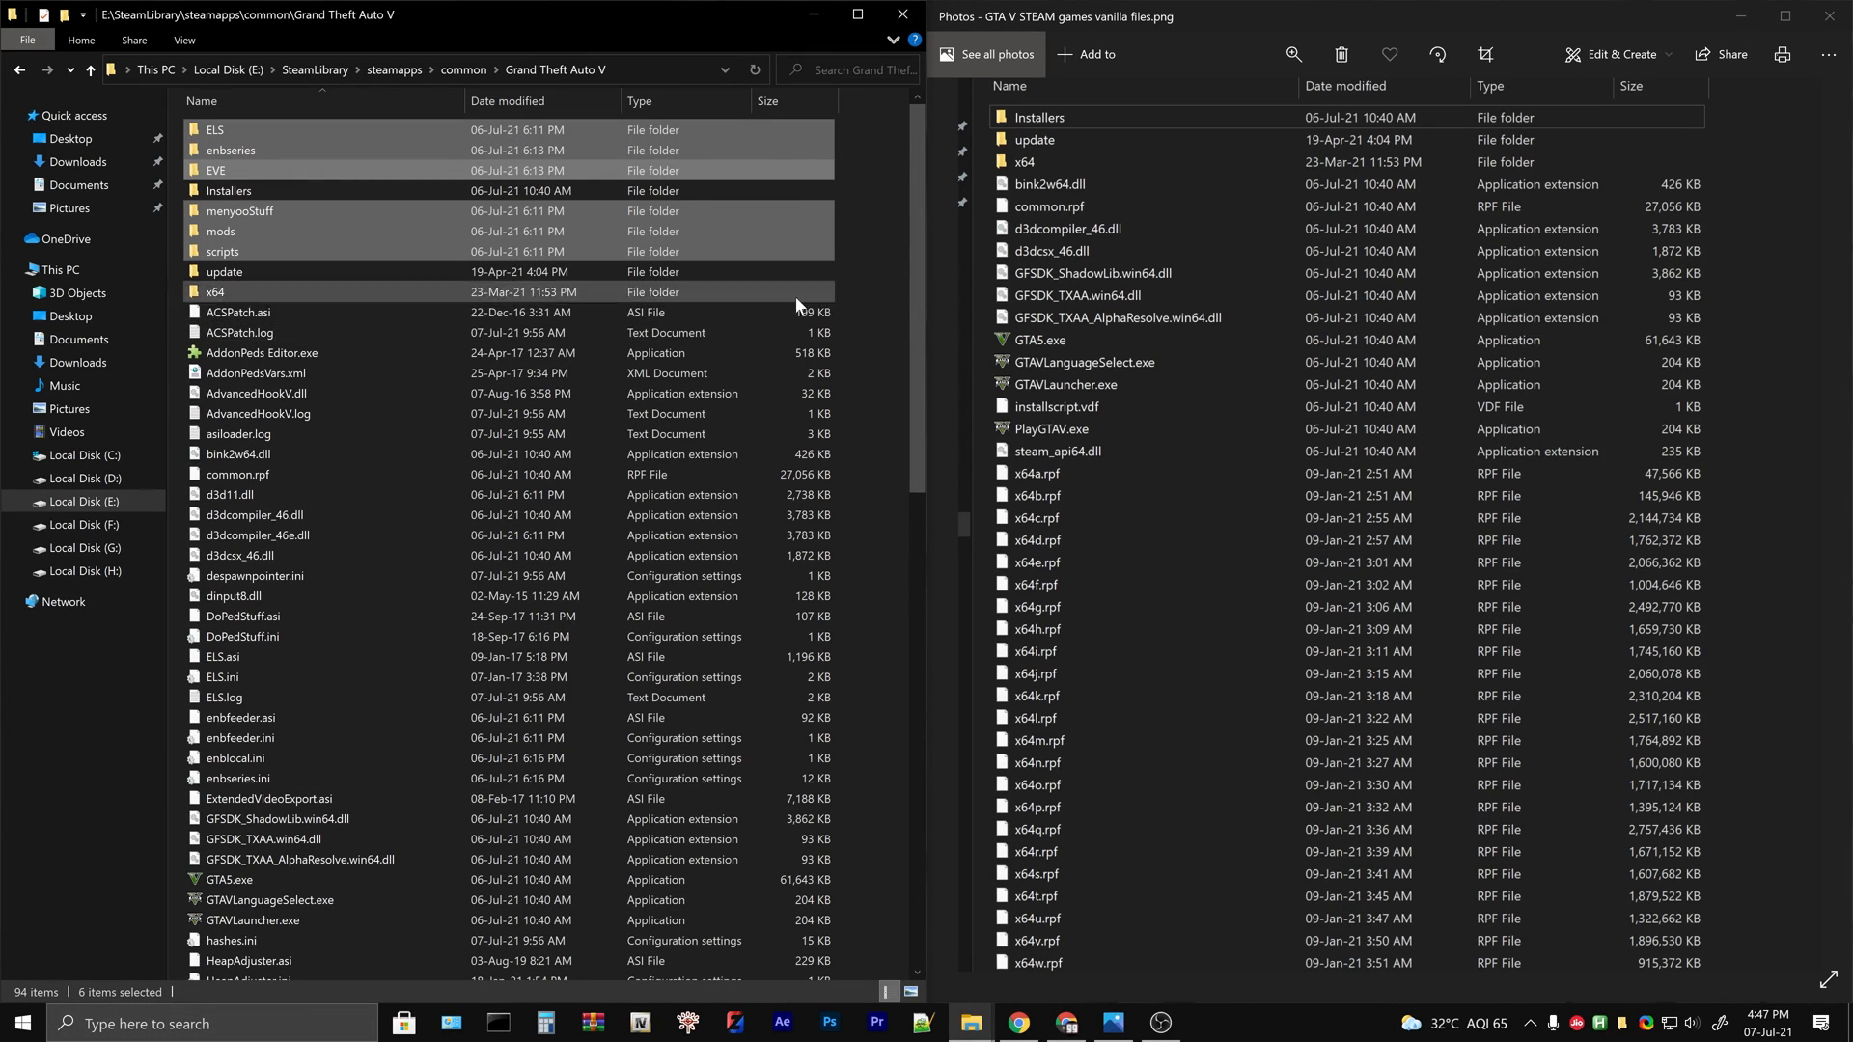
click(228, 494)
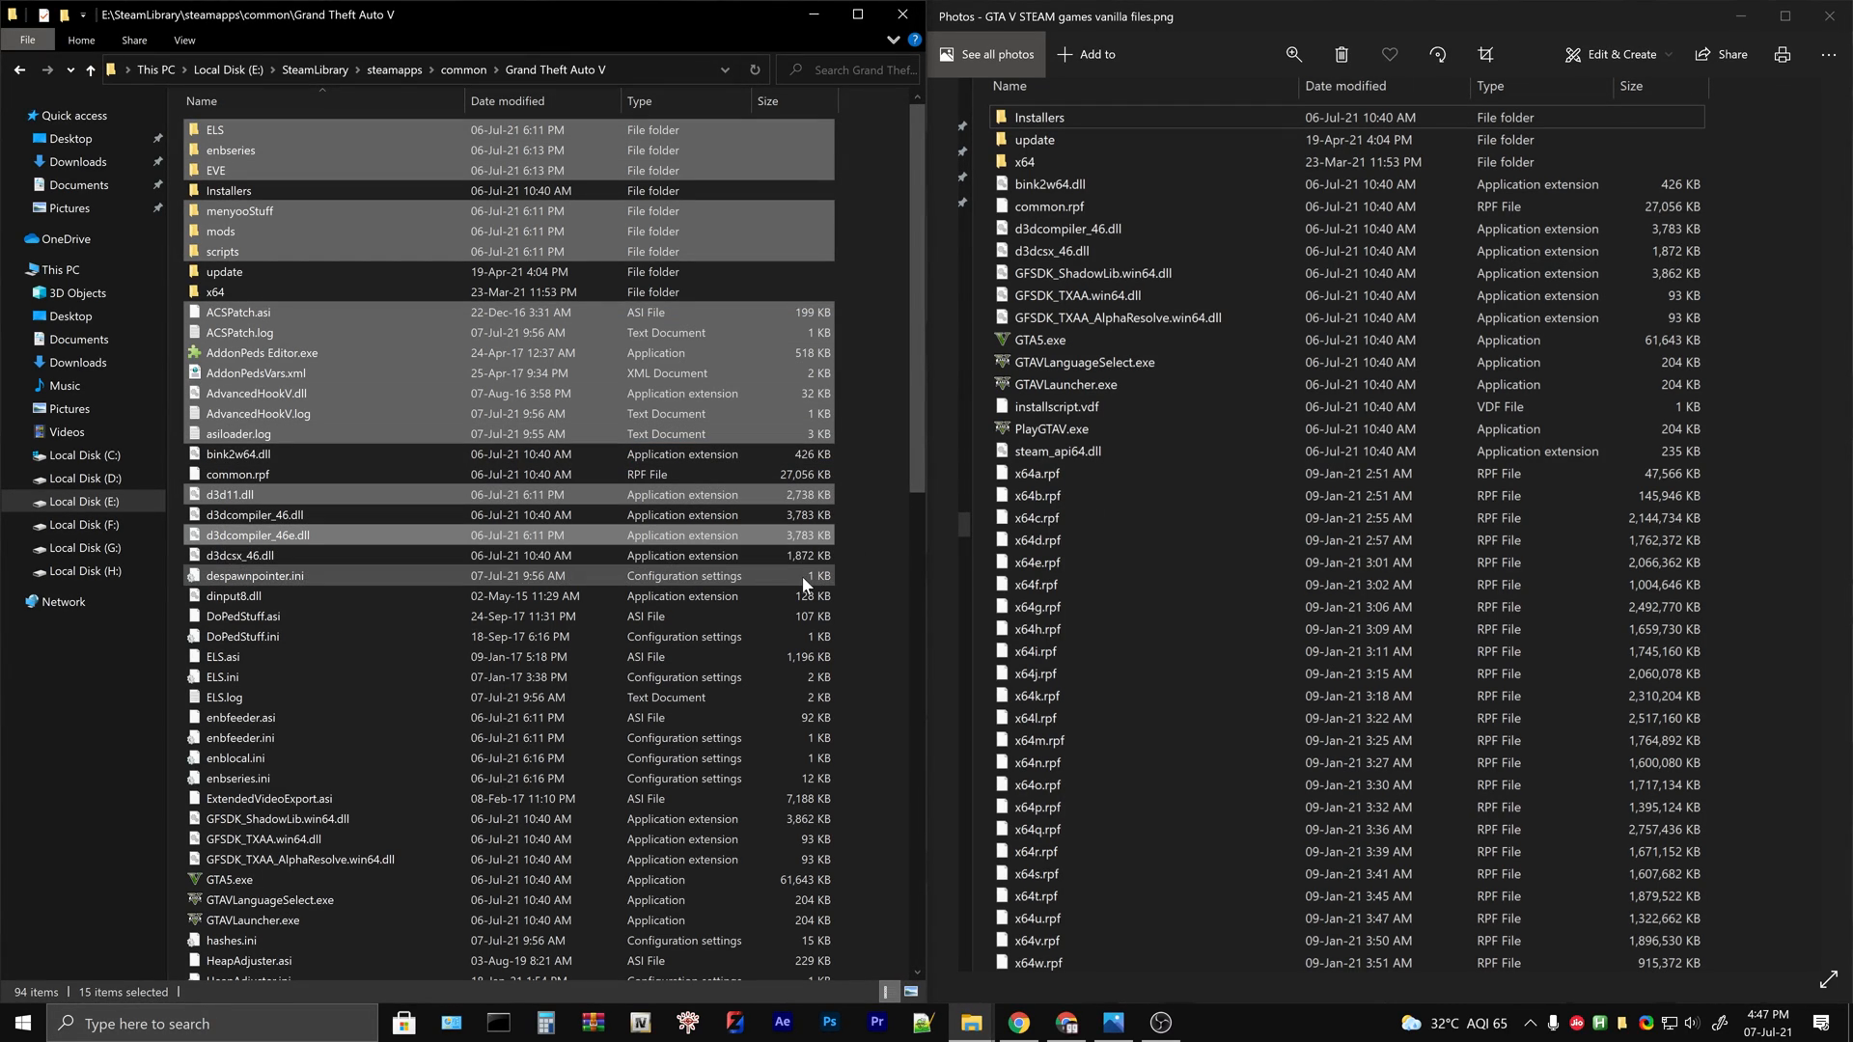
scroll(down, 3)
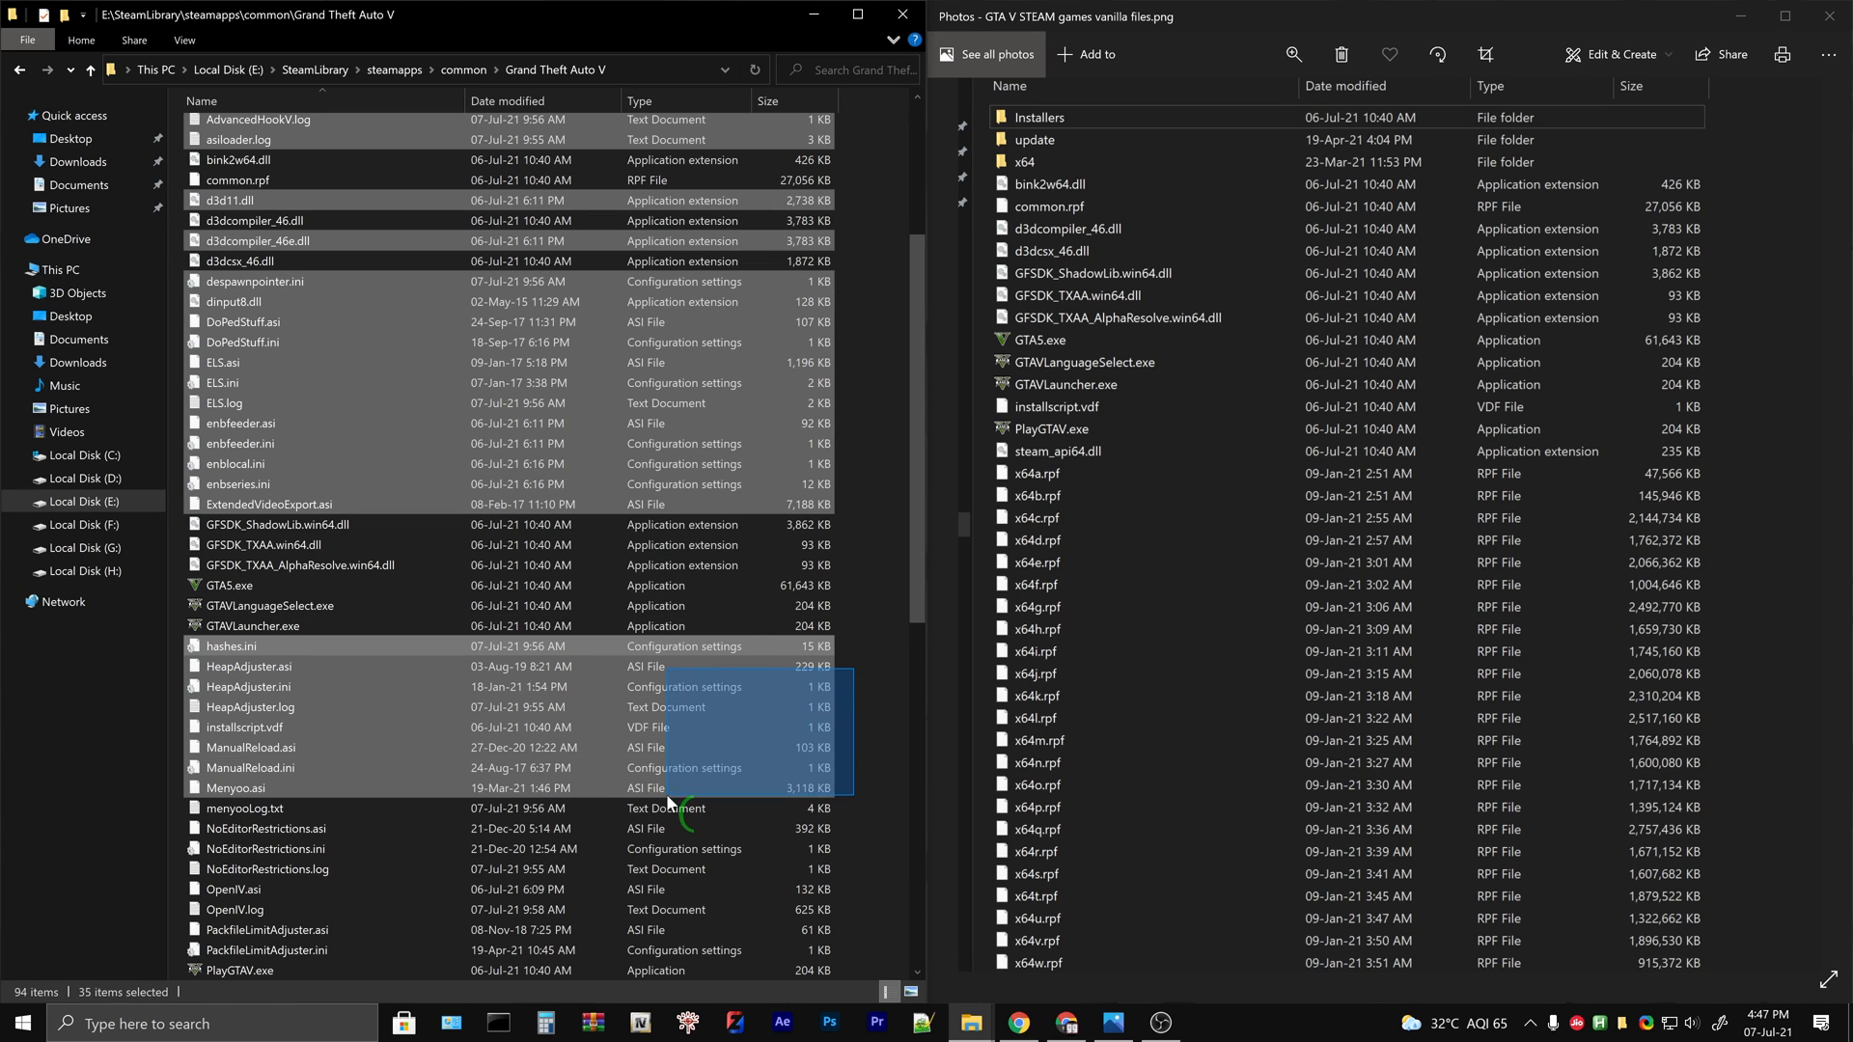
scroll(down, 3)
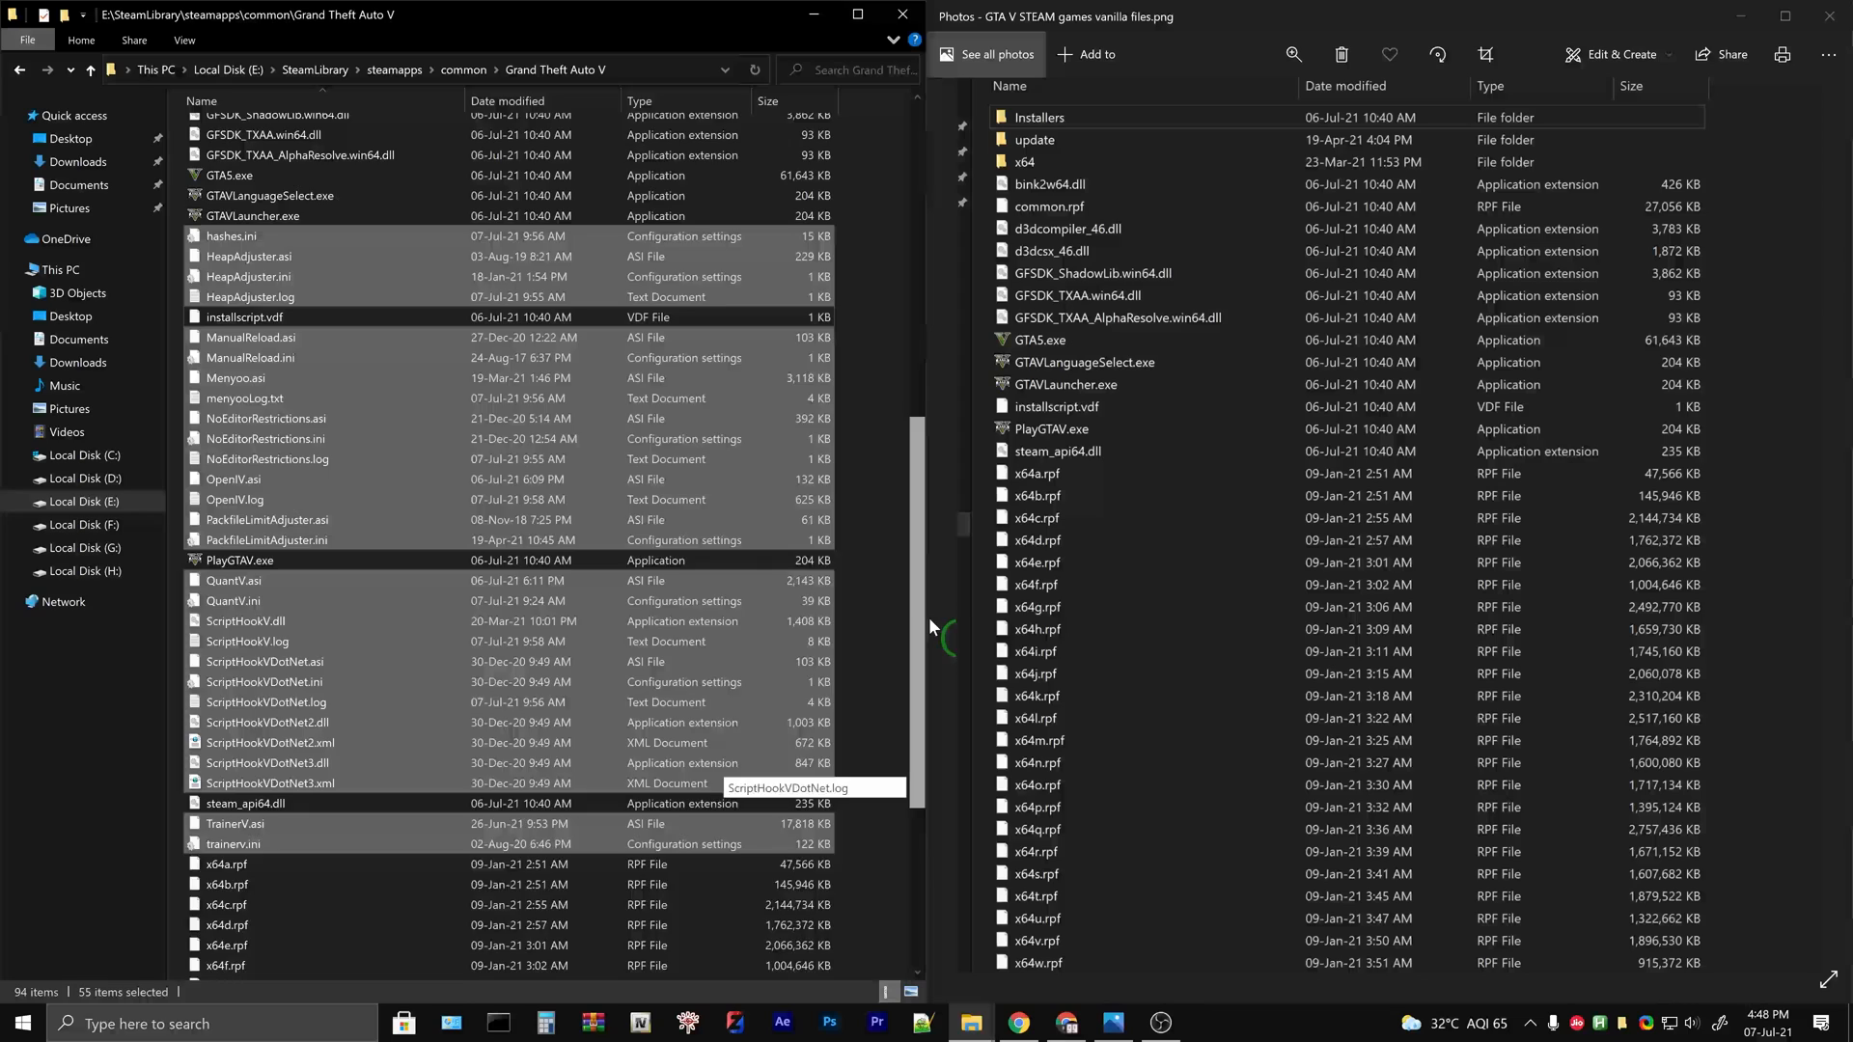
scroll(up, 3)
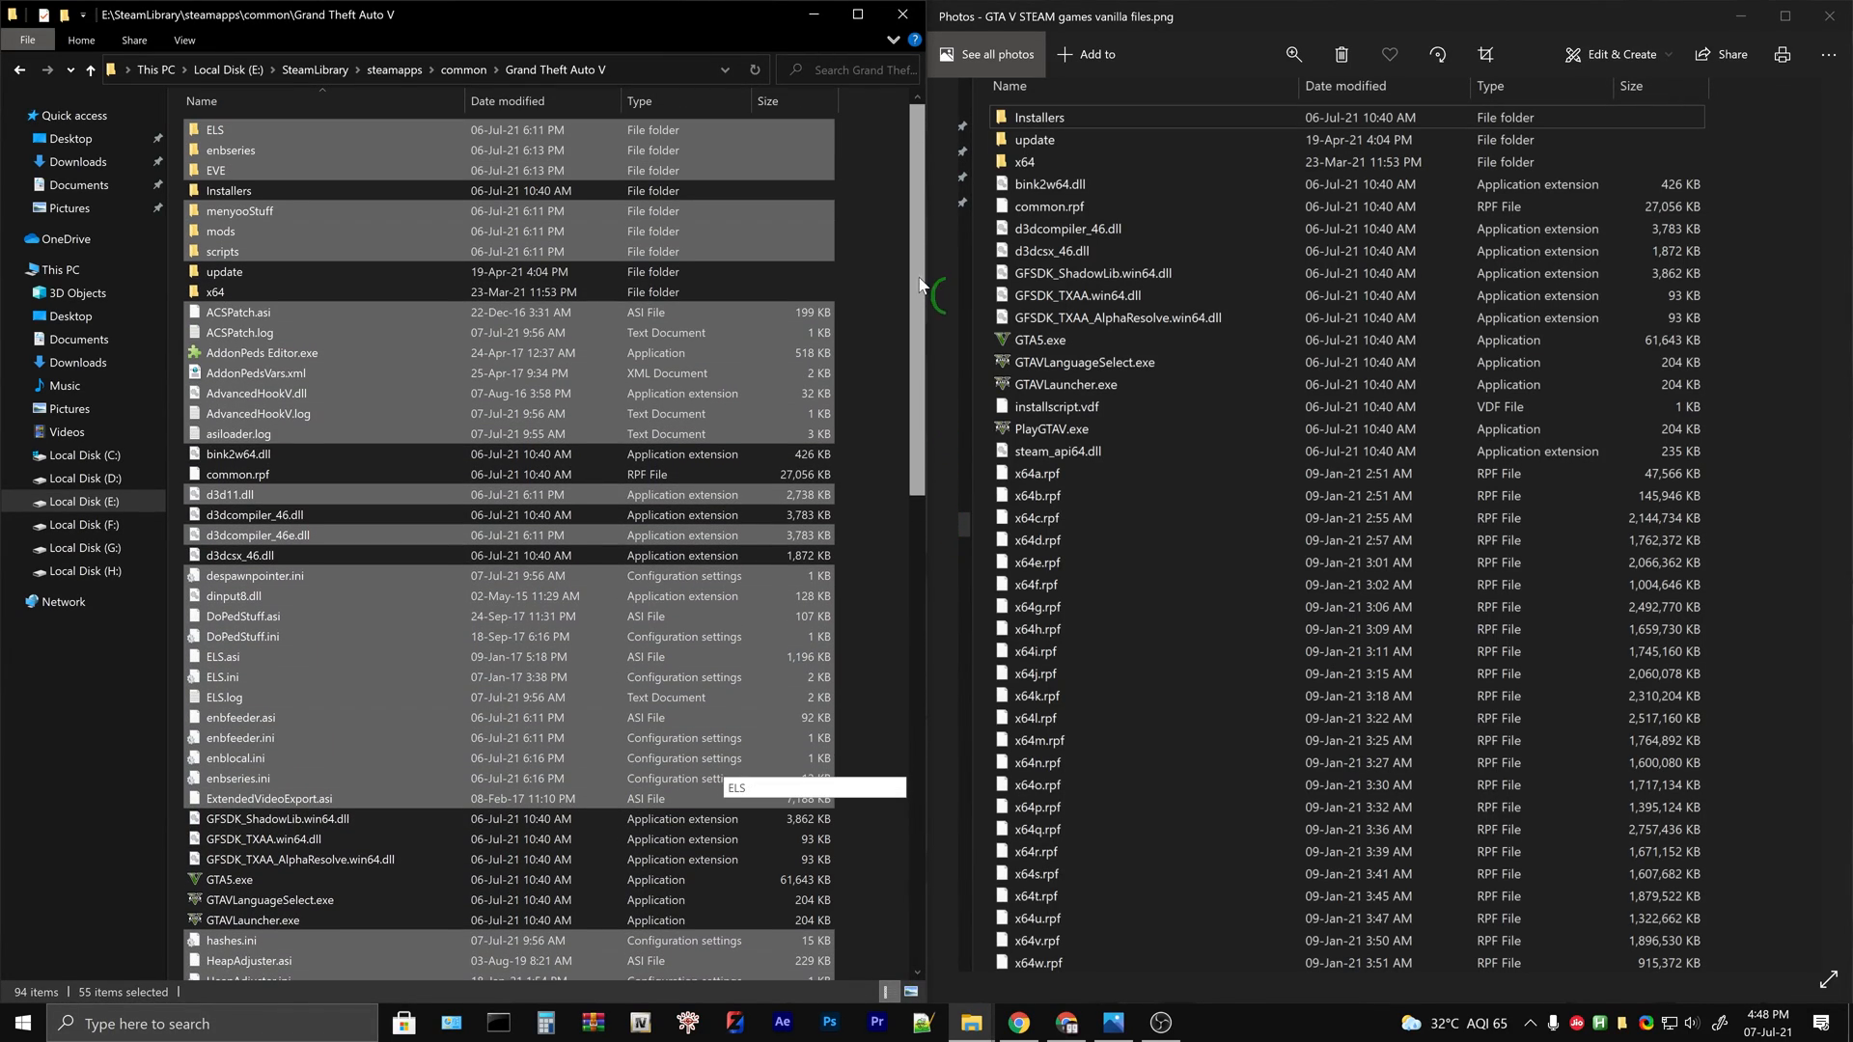
mouse_move(803, 675)
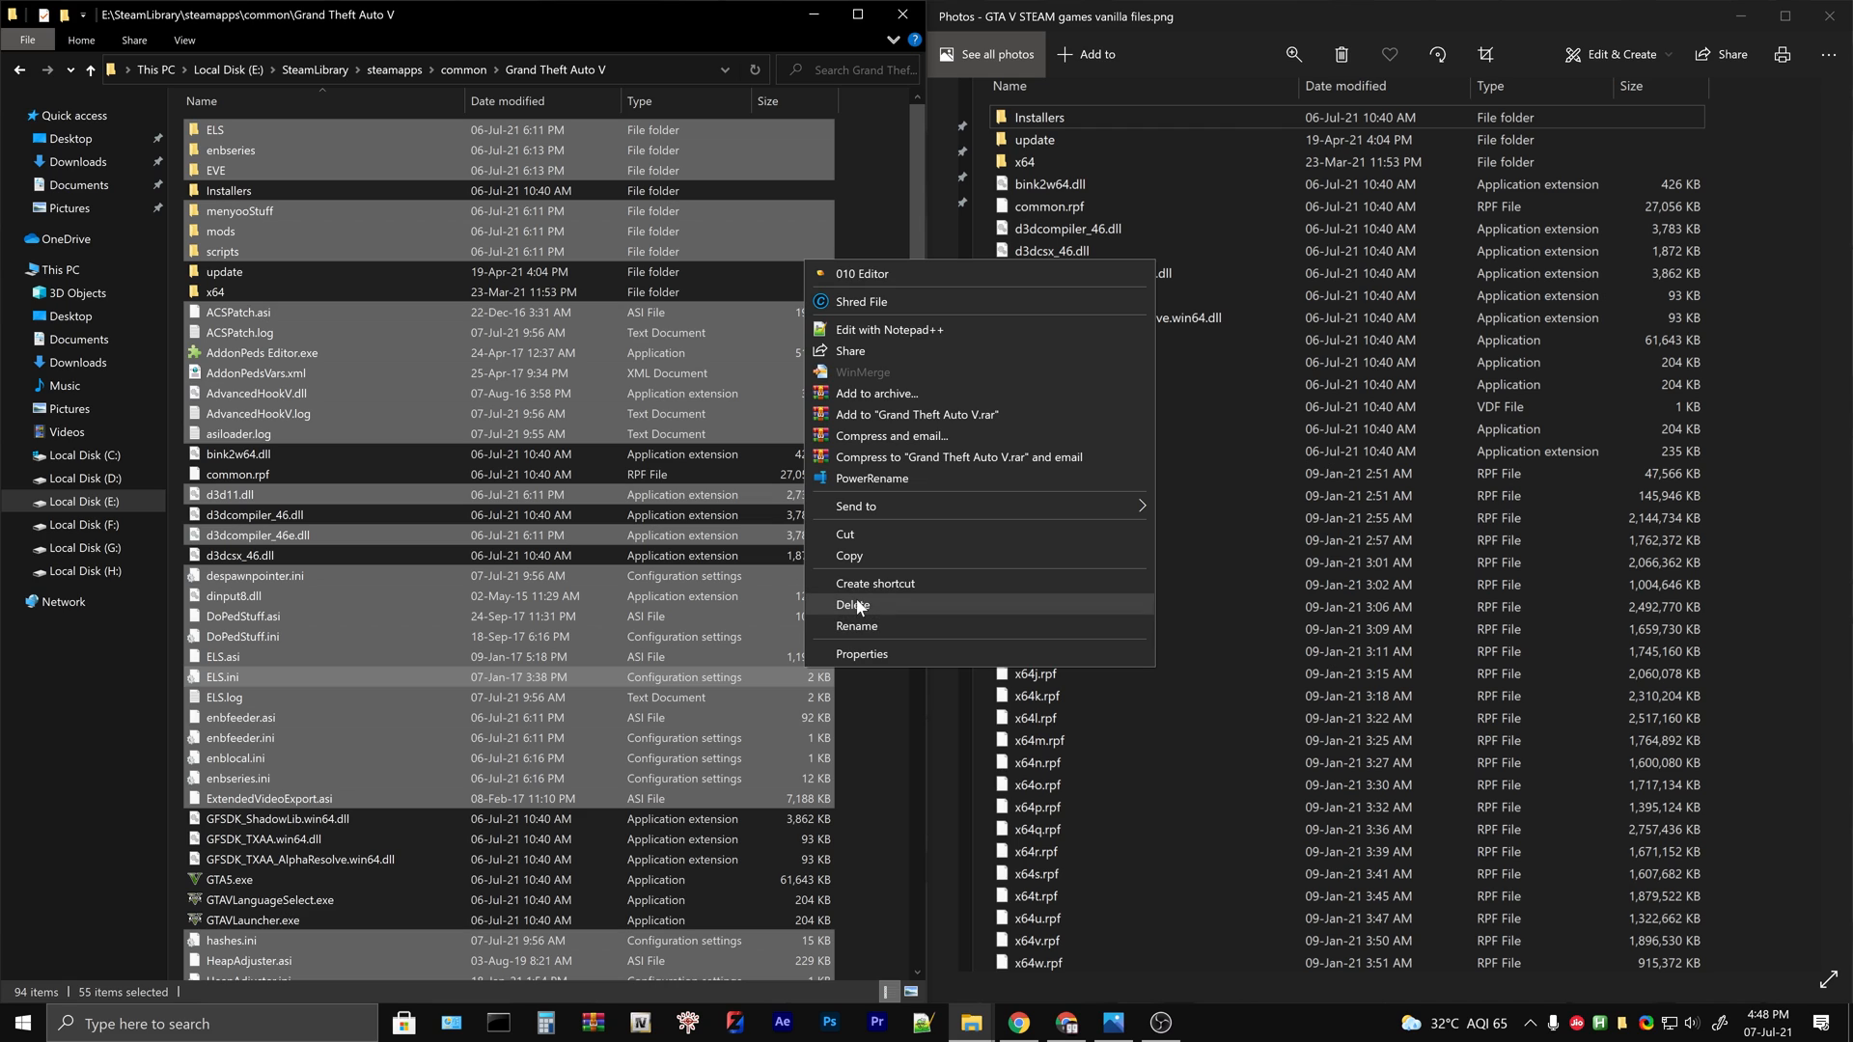
mouse_move(874, 611)
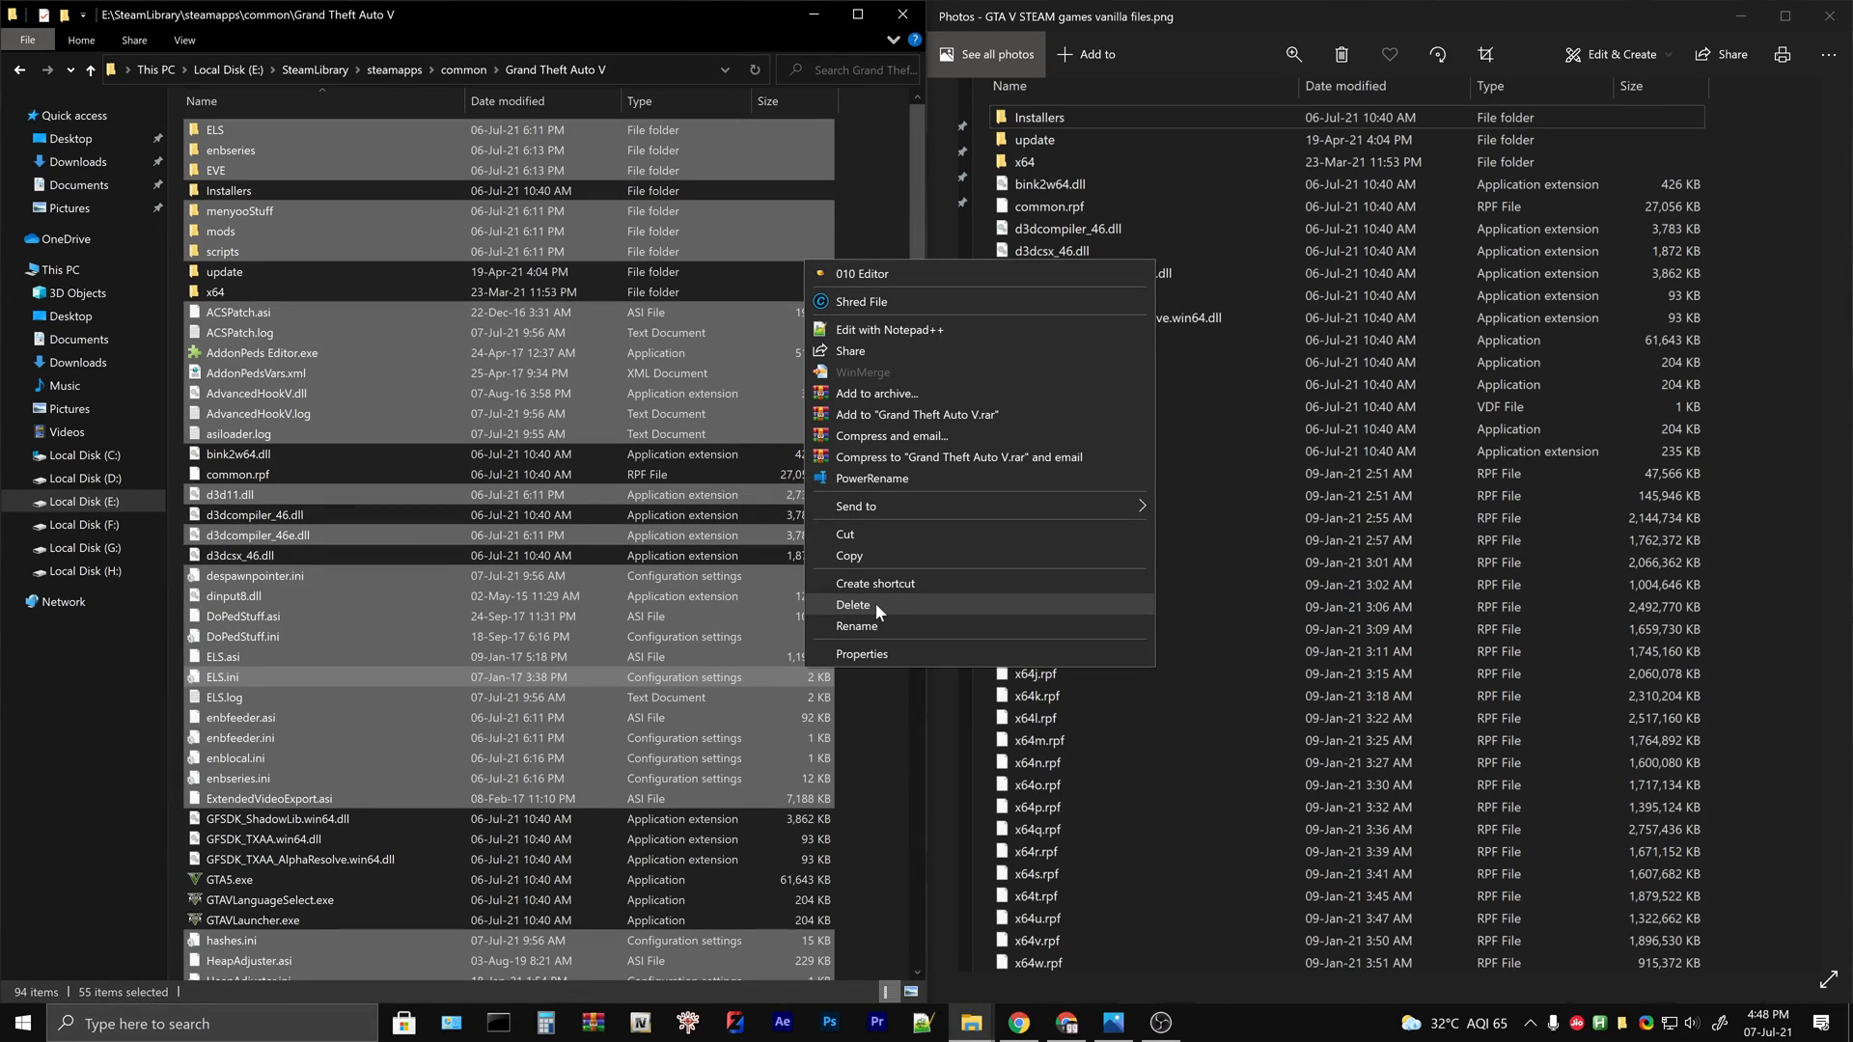
click(853, 604)
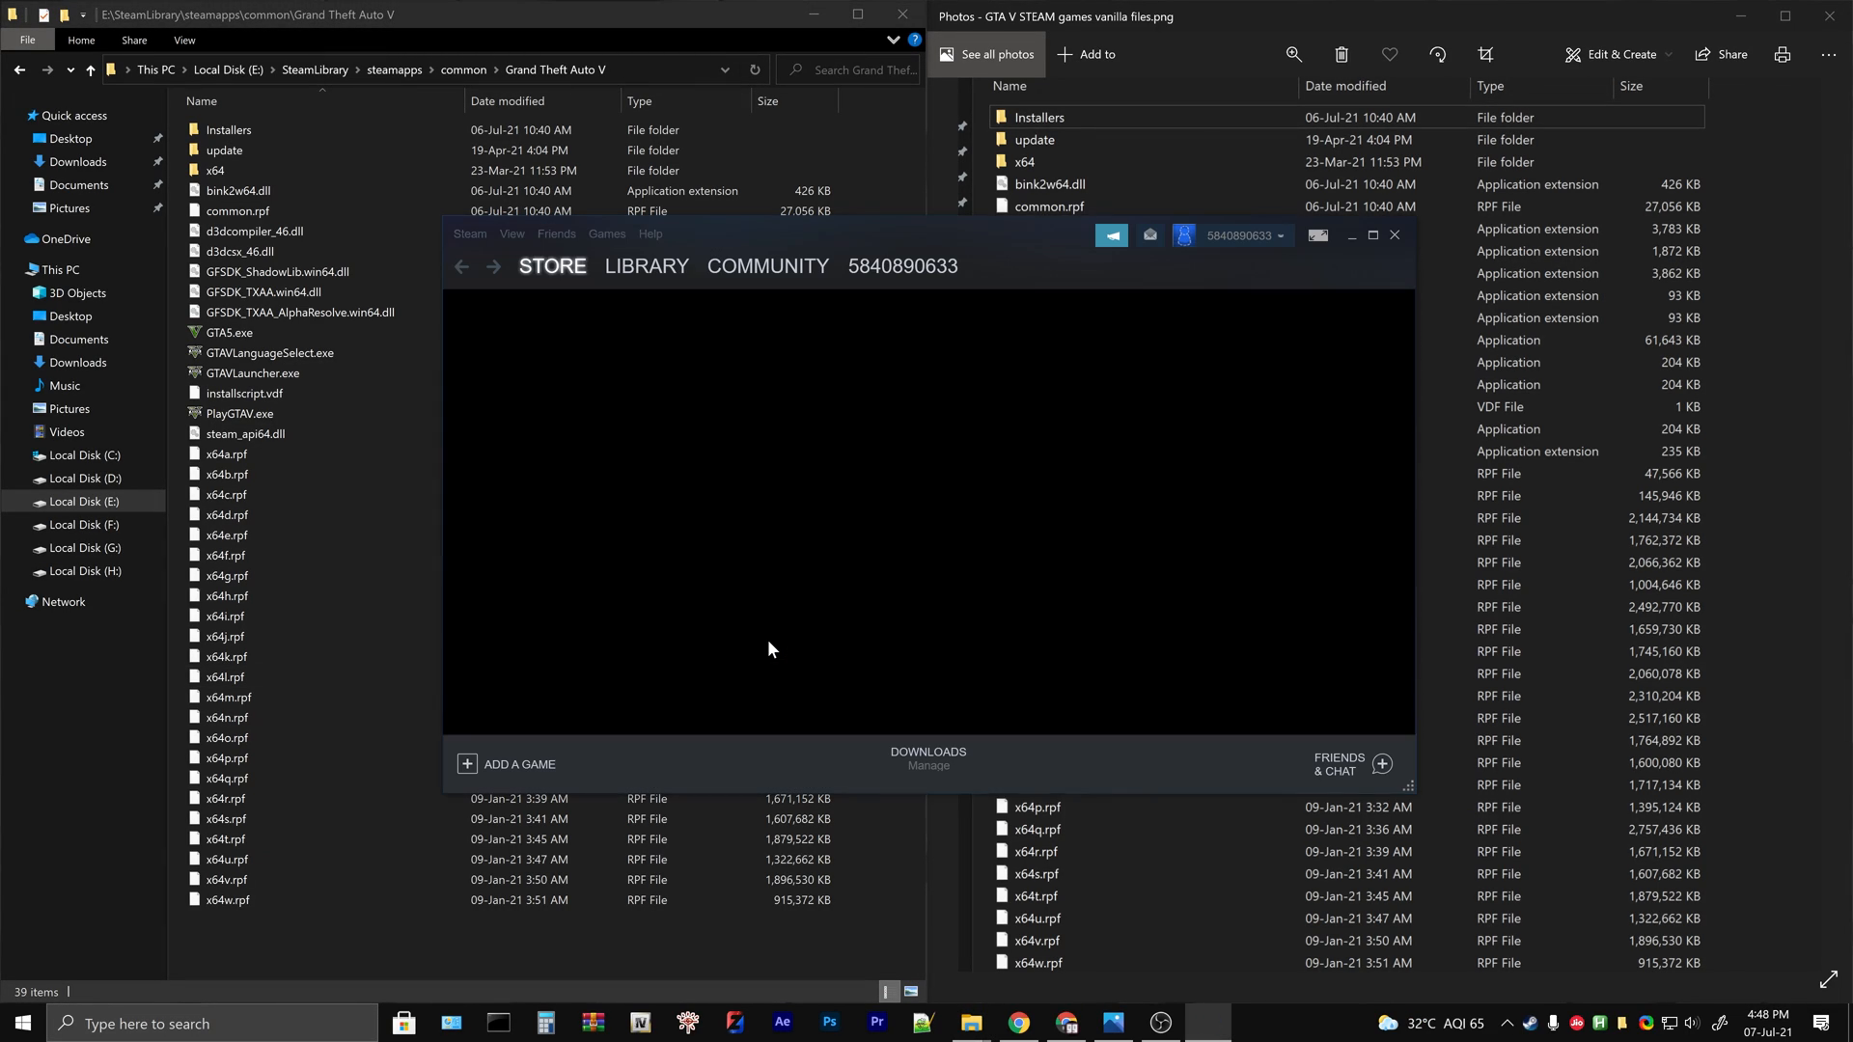
- In Steam, open Grand Theft Auto V's Properties > Local Files and verify integrity of game files
click(647, 266)
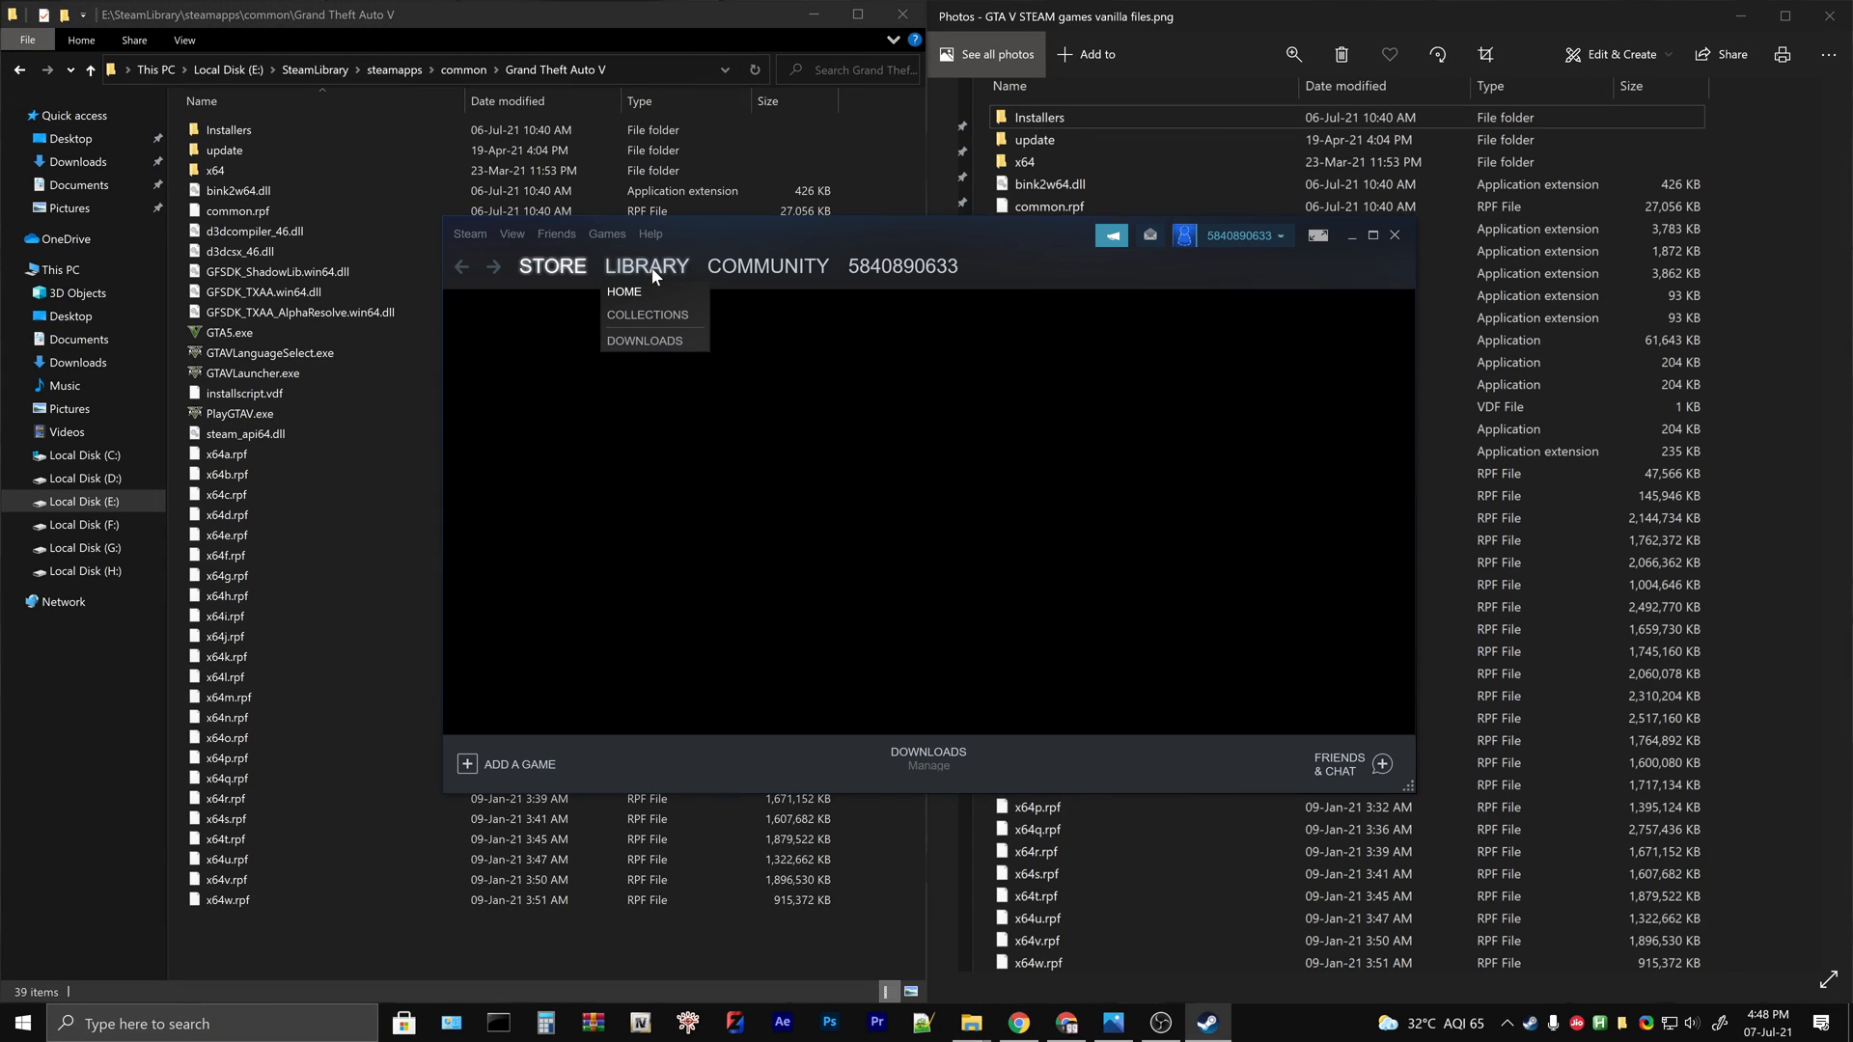
click(646, 265)
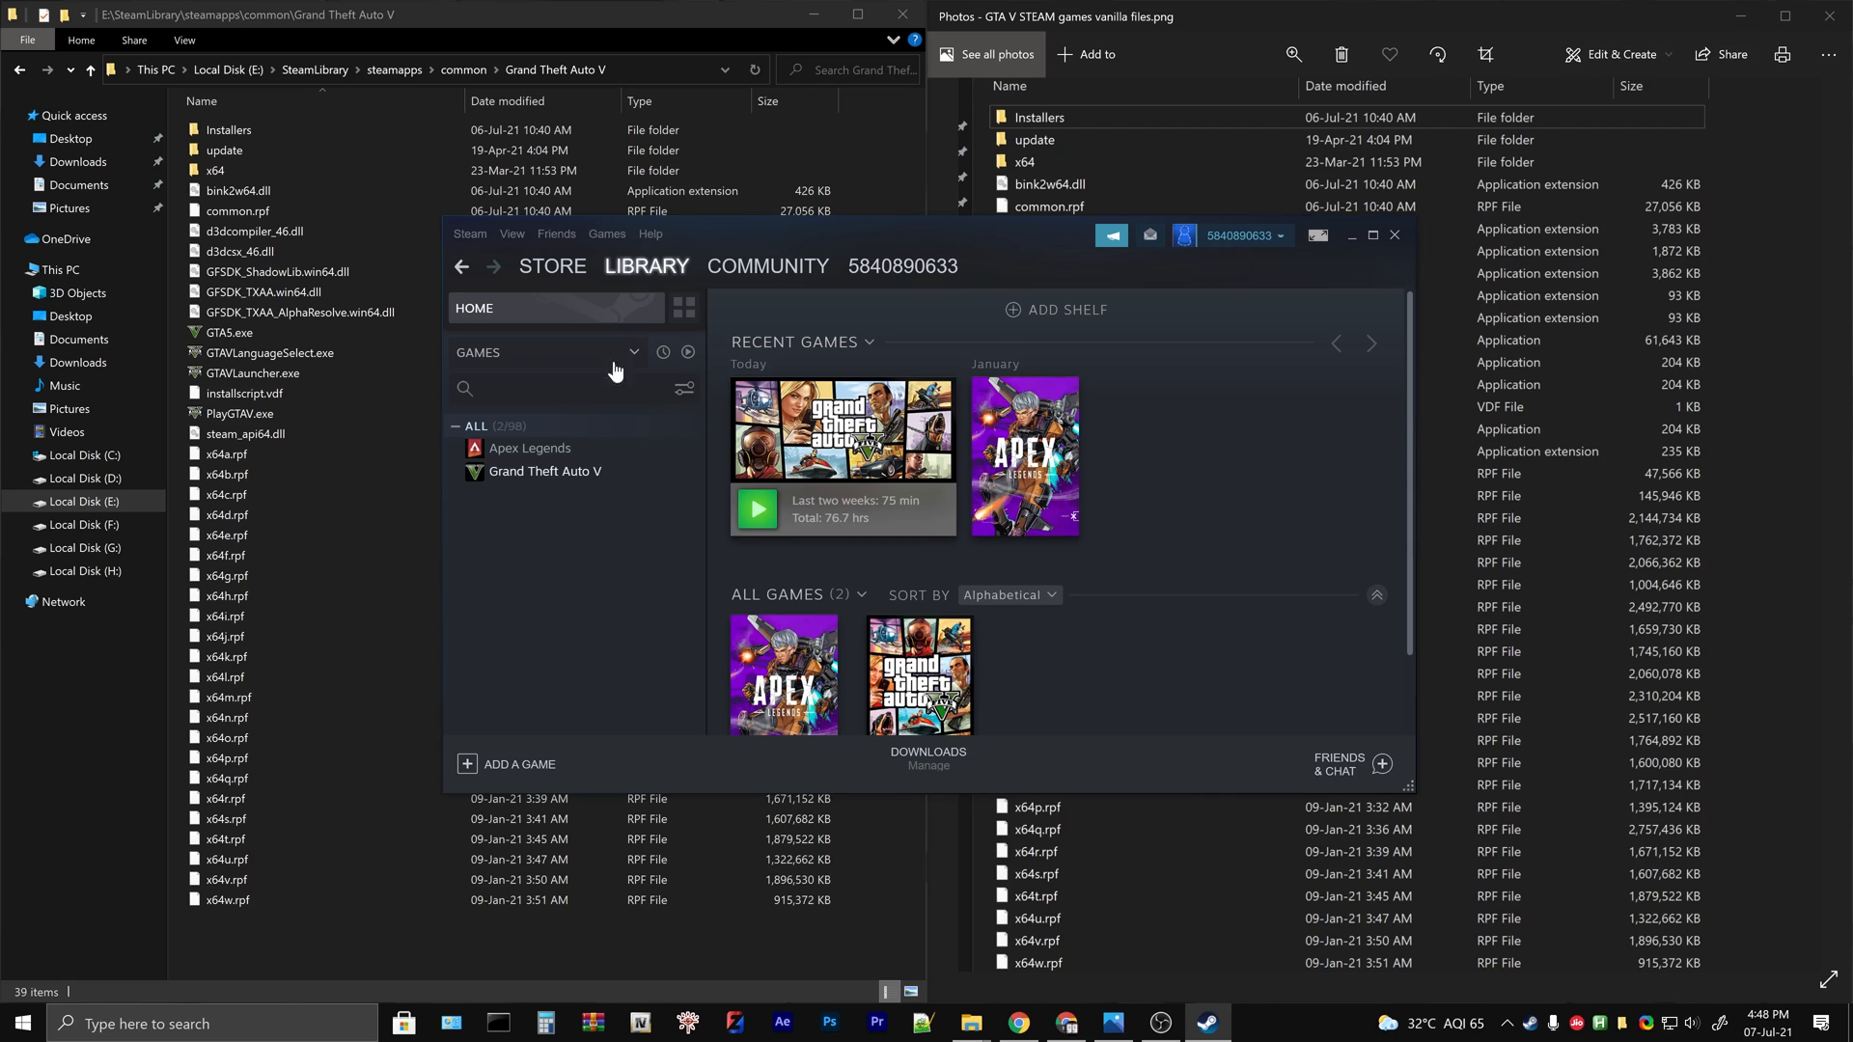
click(544, 471)
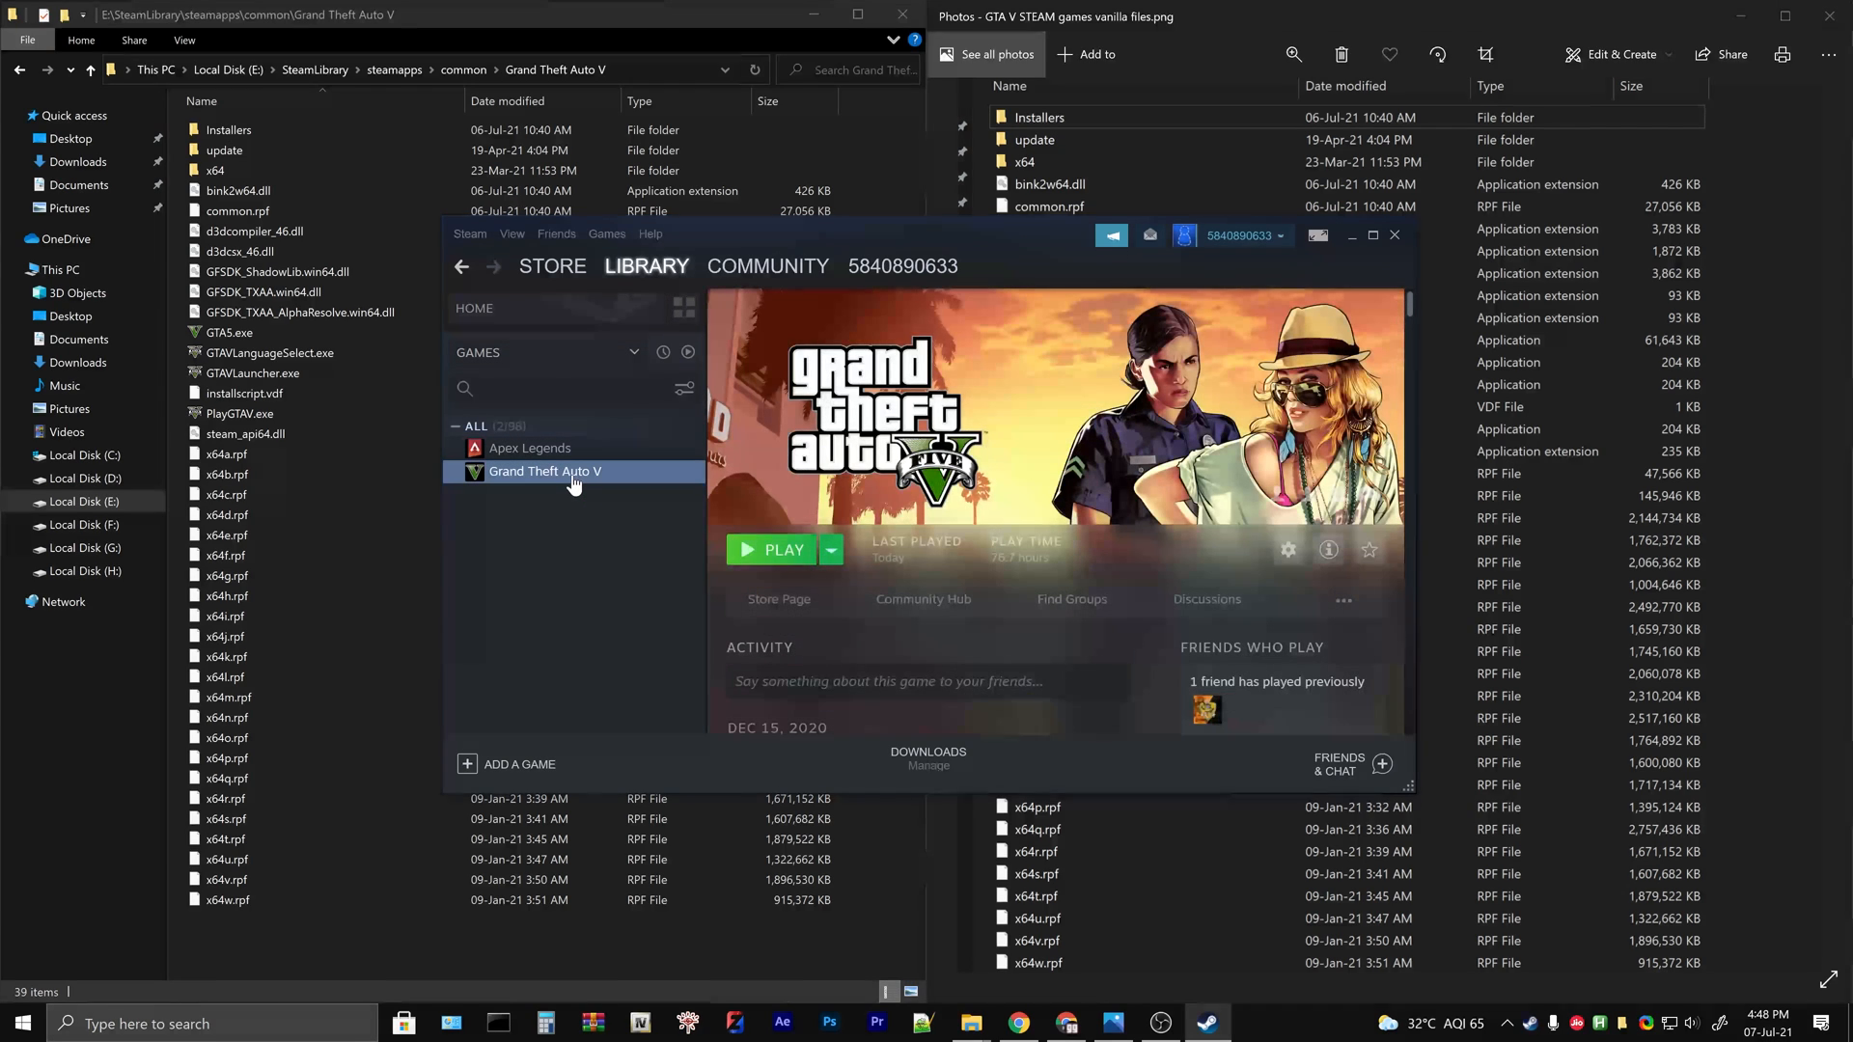
right_click(545, 470)
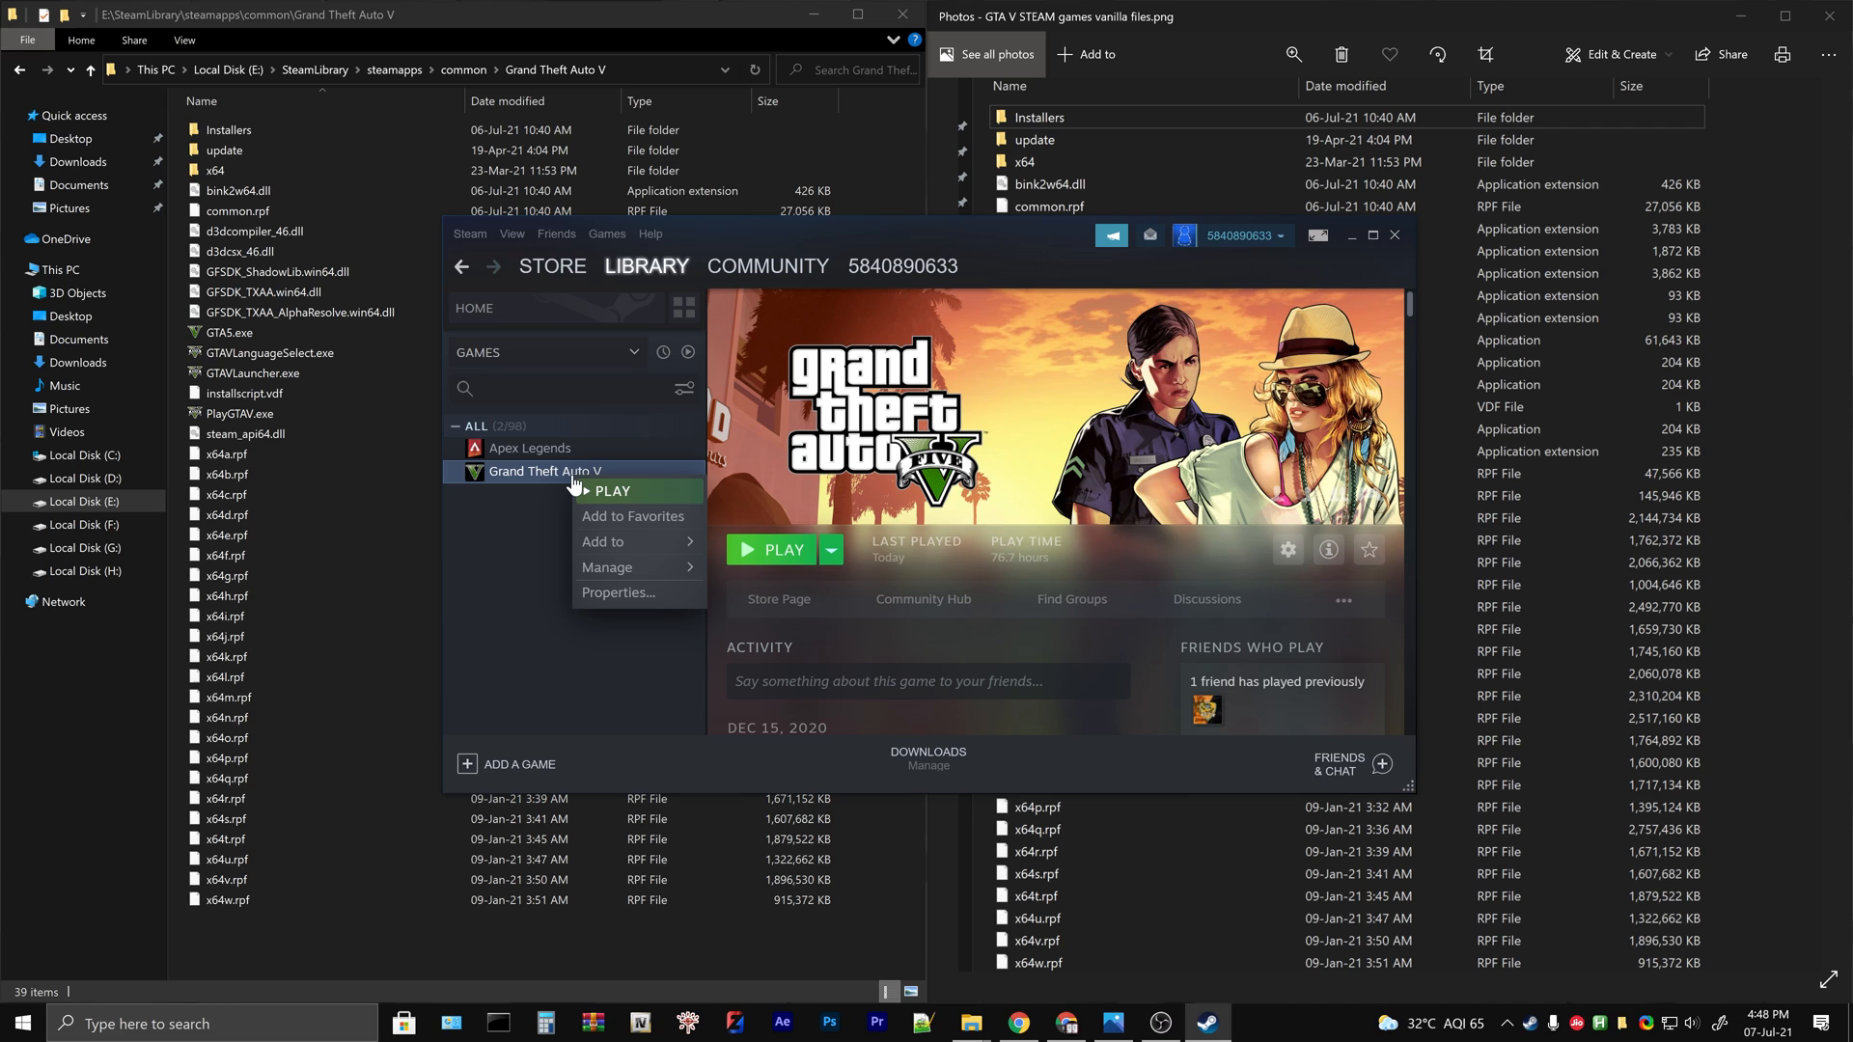
mouse_move(624, 596)
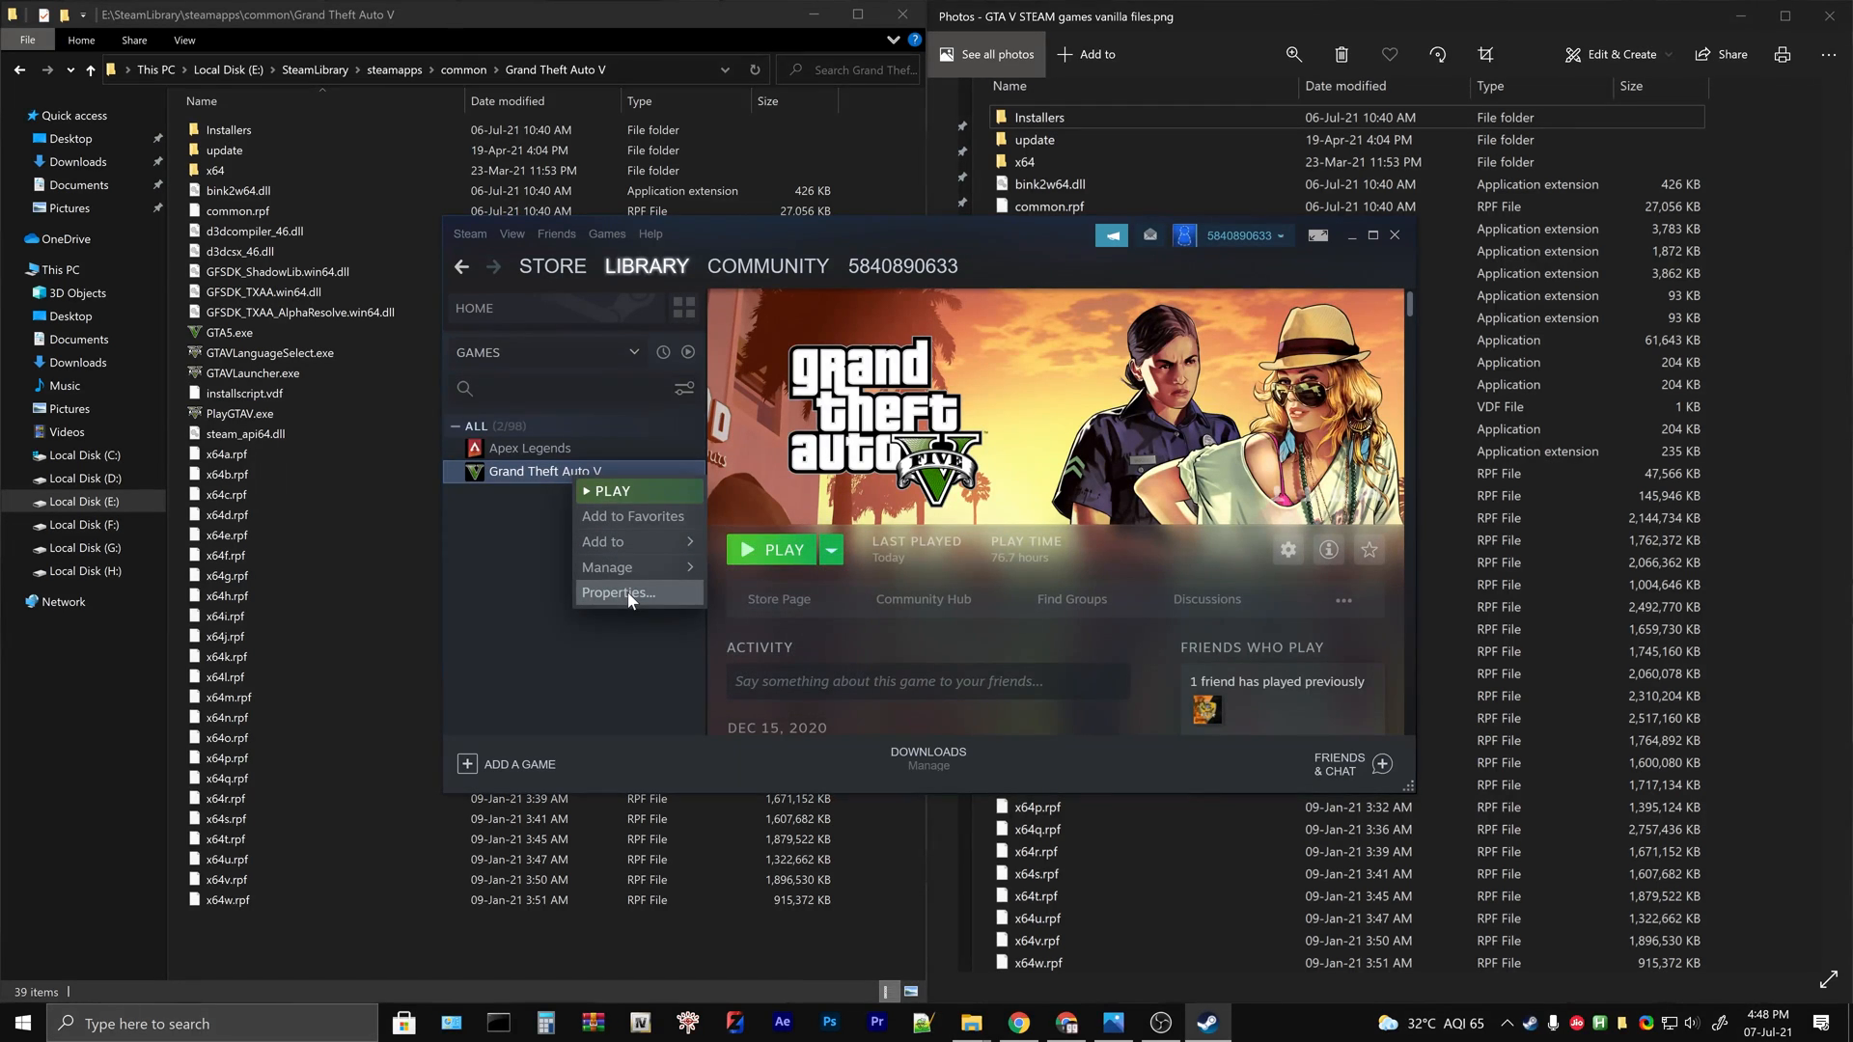
click(618, 592)
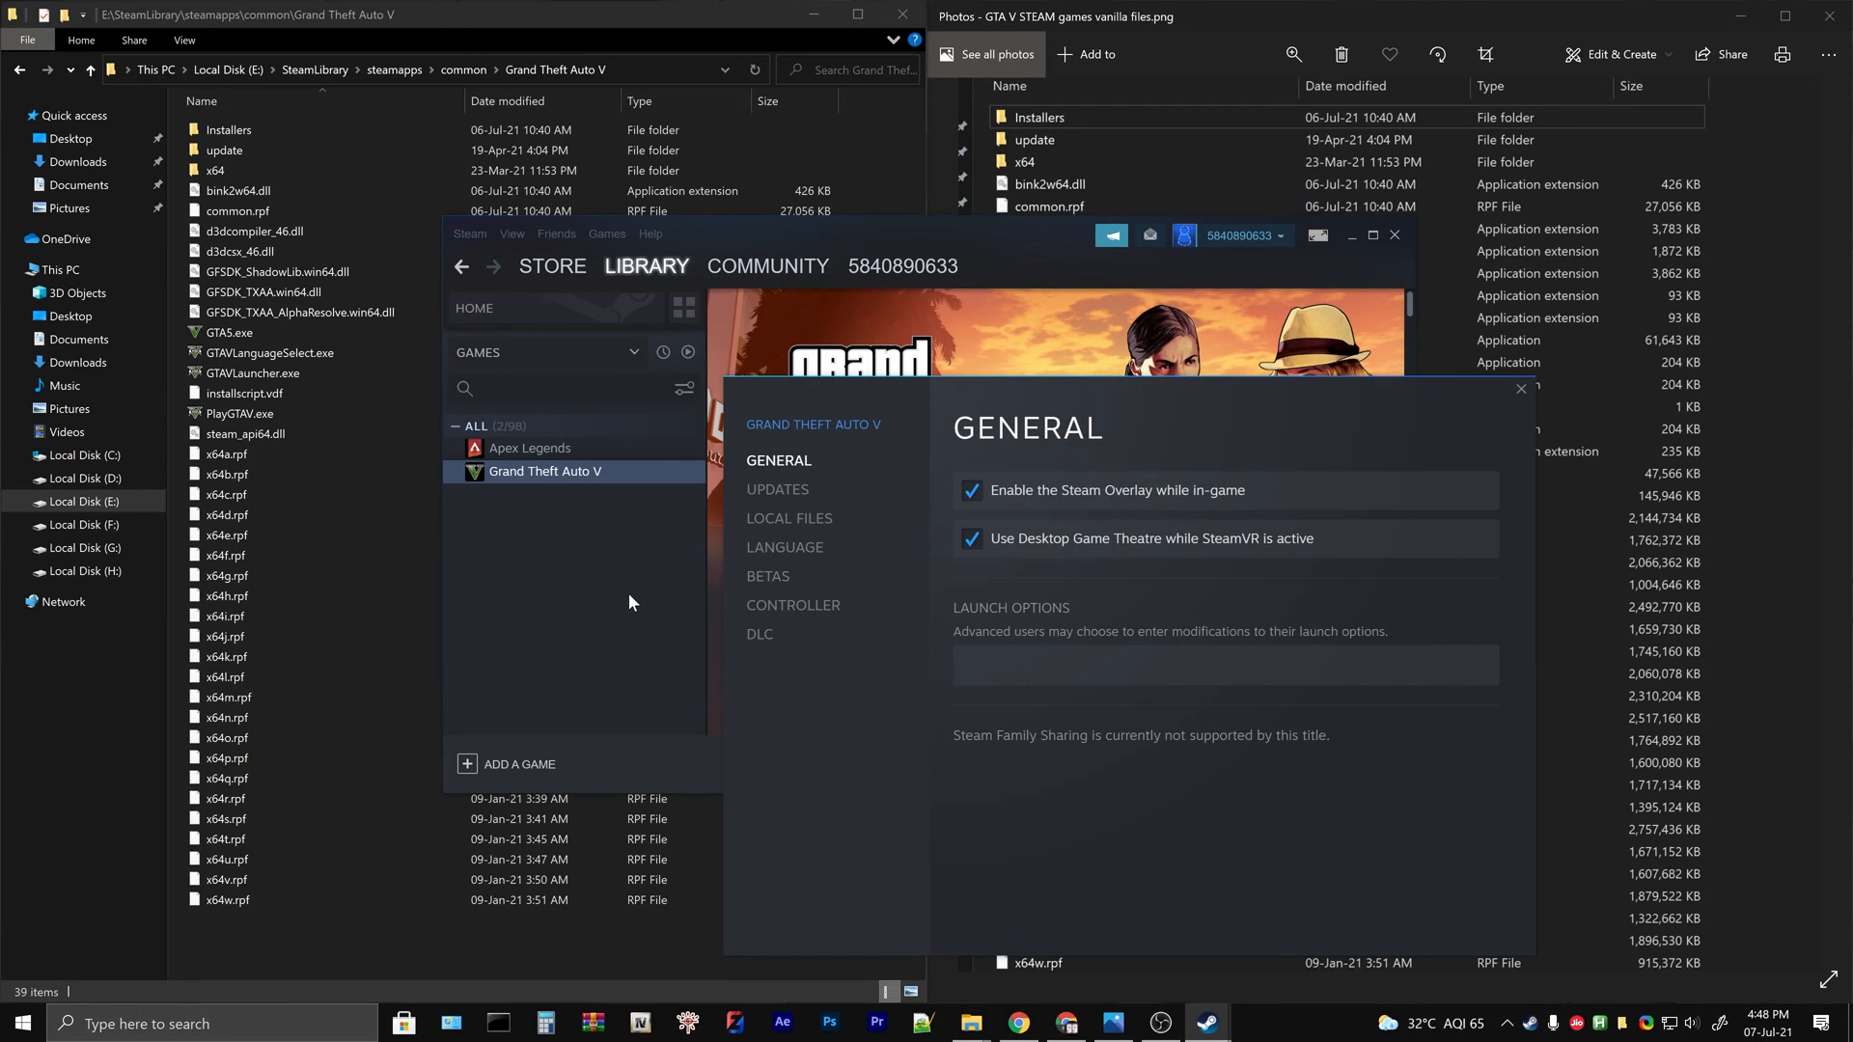
click(787, 517)
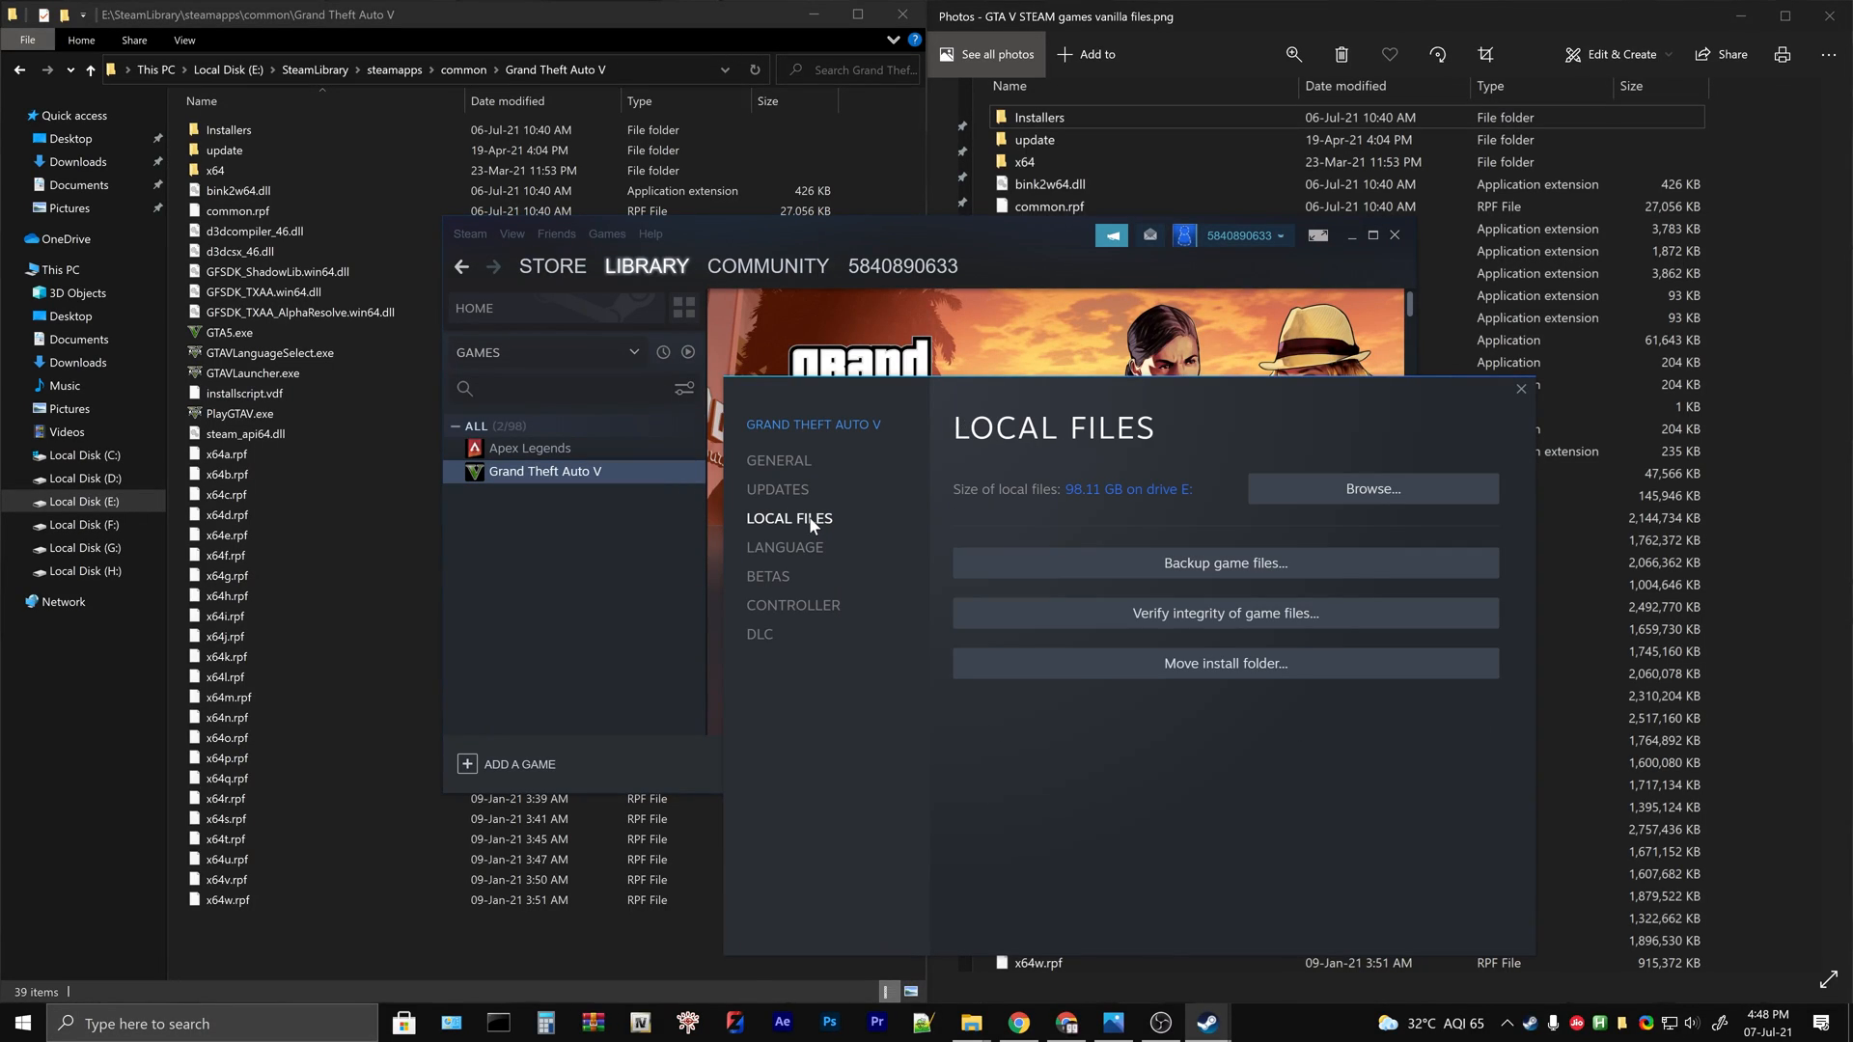
mouse_move(1054, 613)
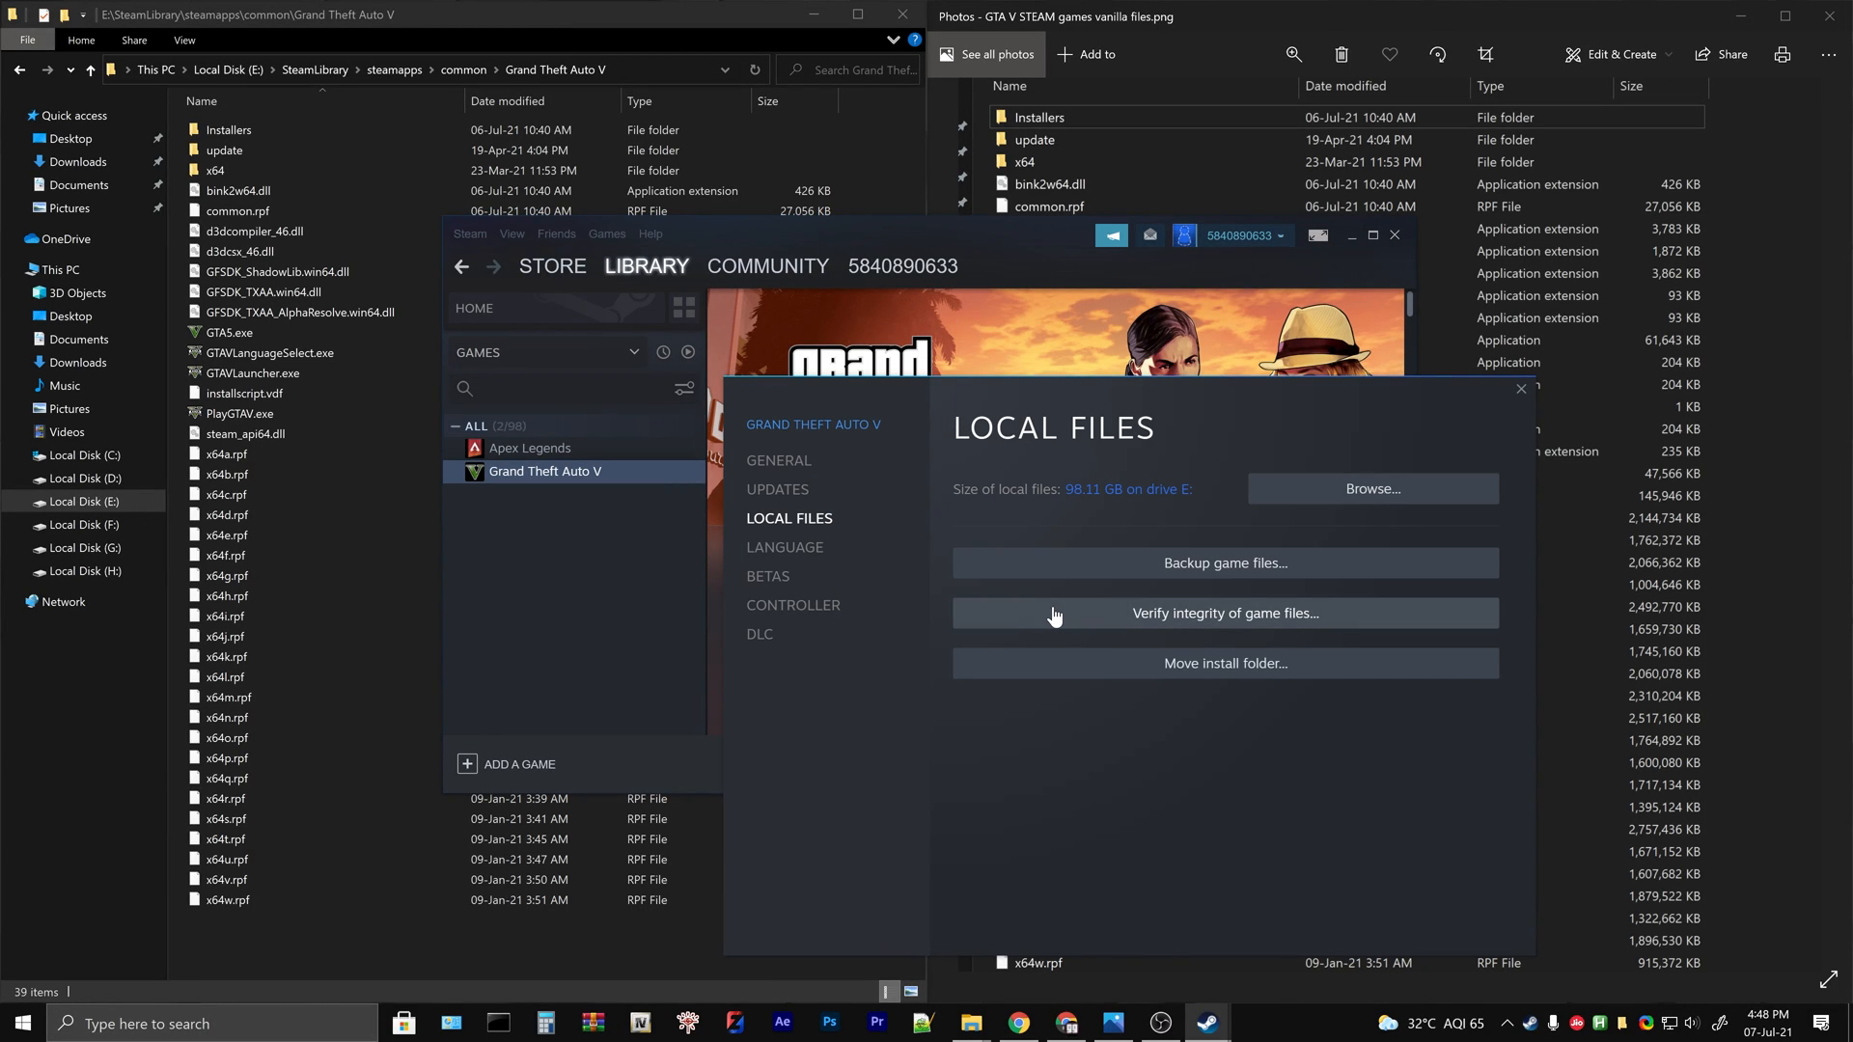
click(1224, 612)
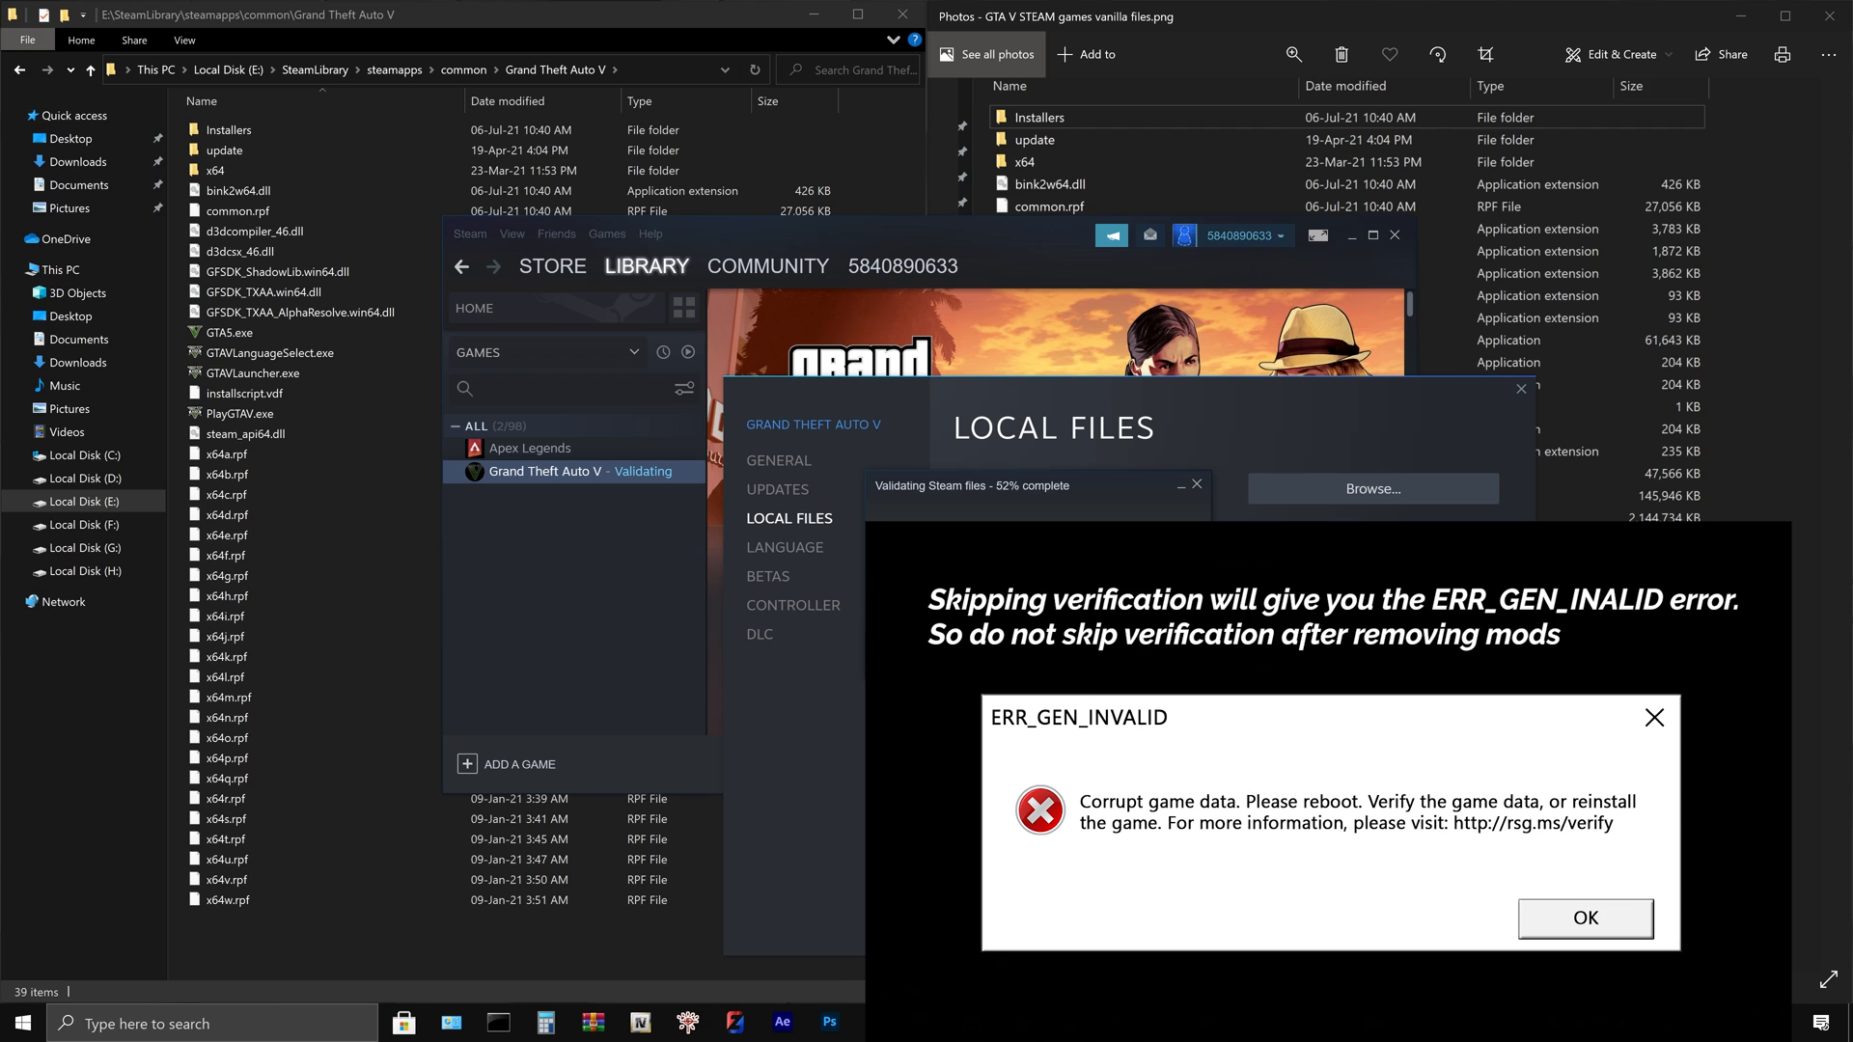
- Close the 'All files successfully validated' dialog and launch Grand Theft Auto V in story mode
click(1583, 916)
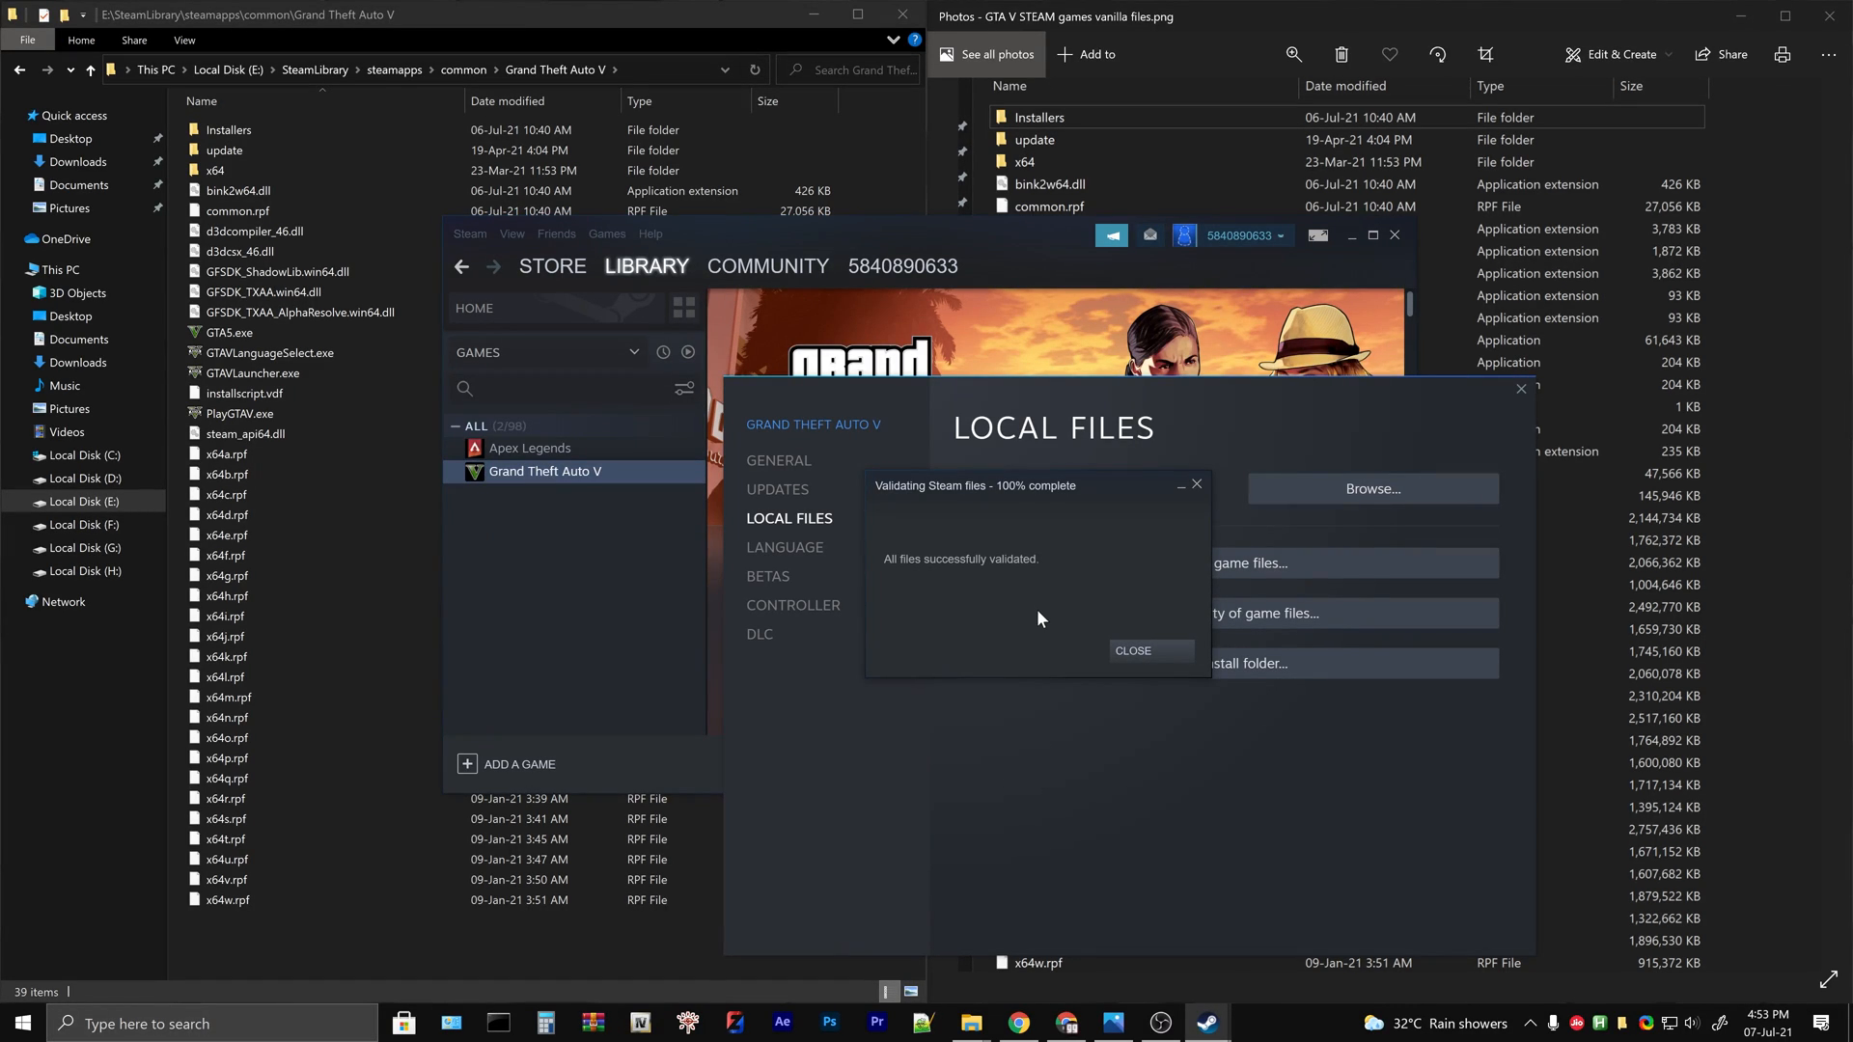
click(1128, 650)
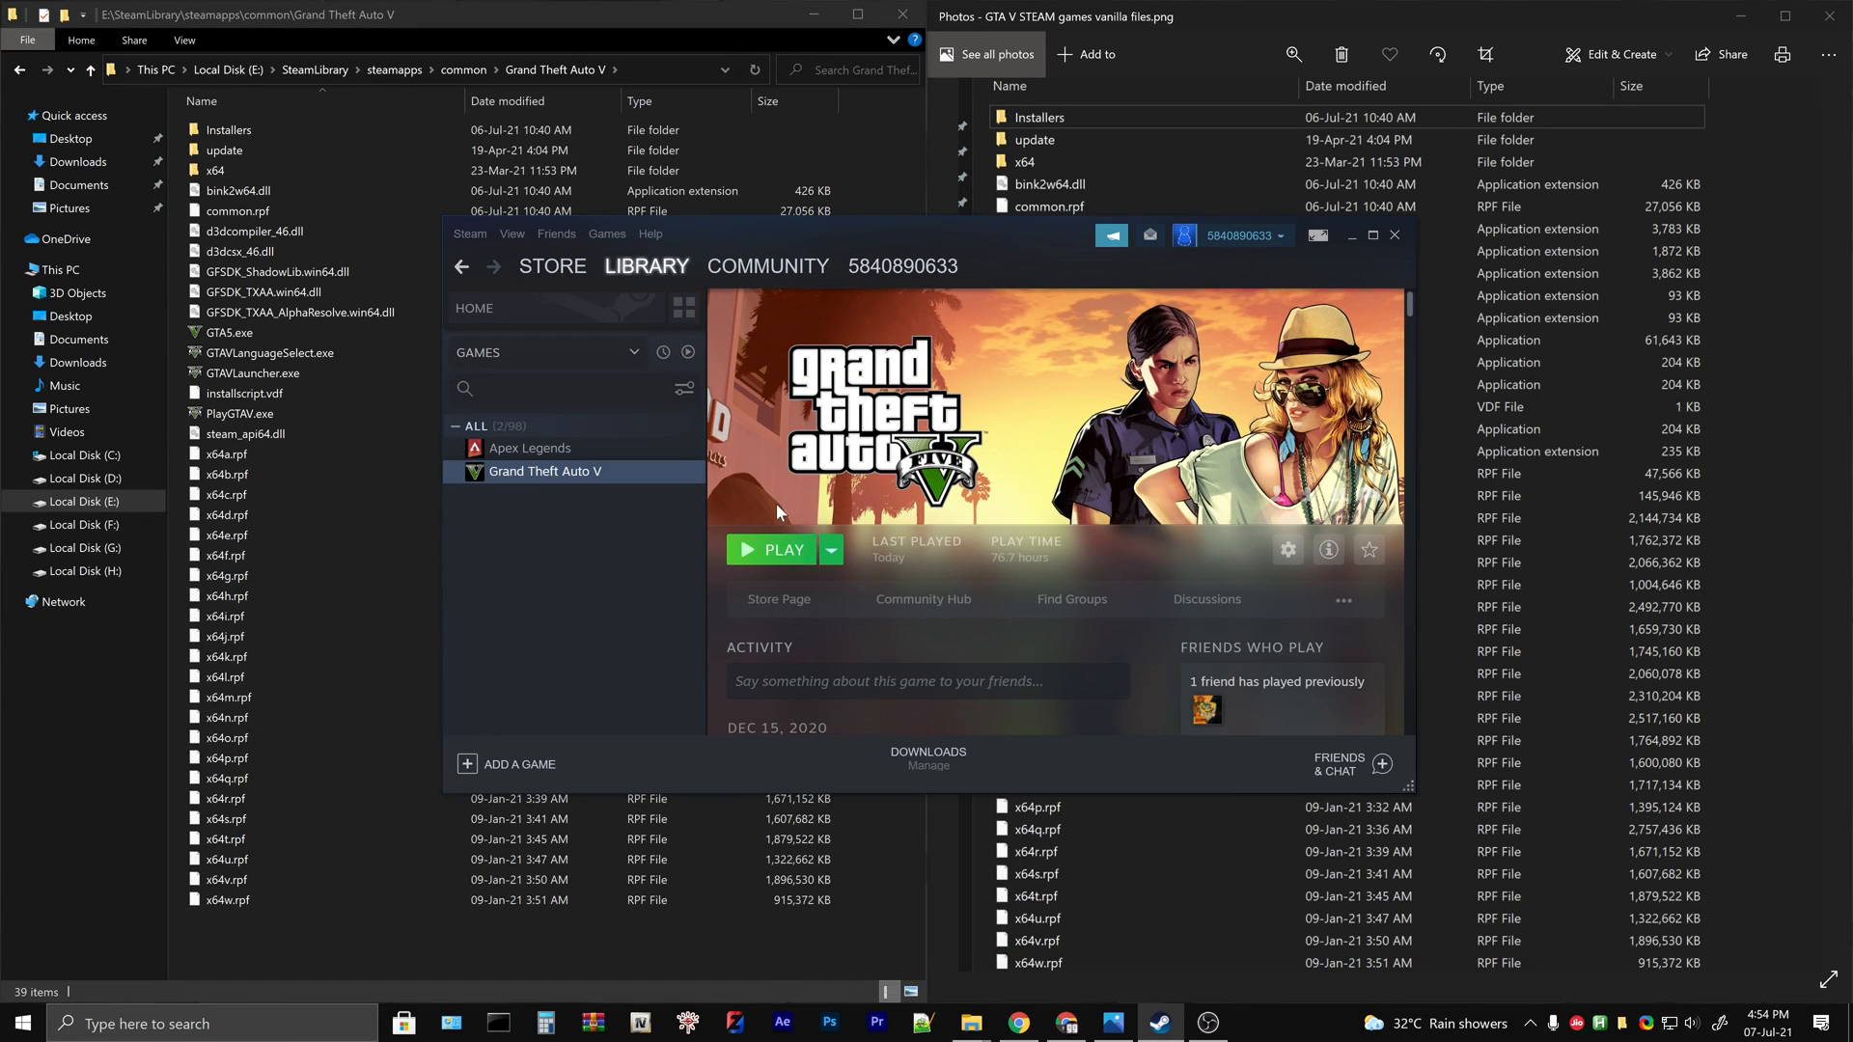
click(772, 550)
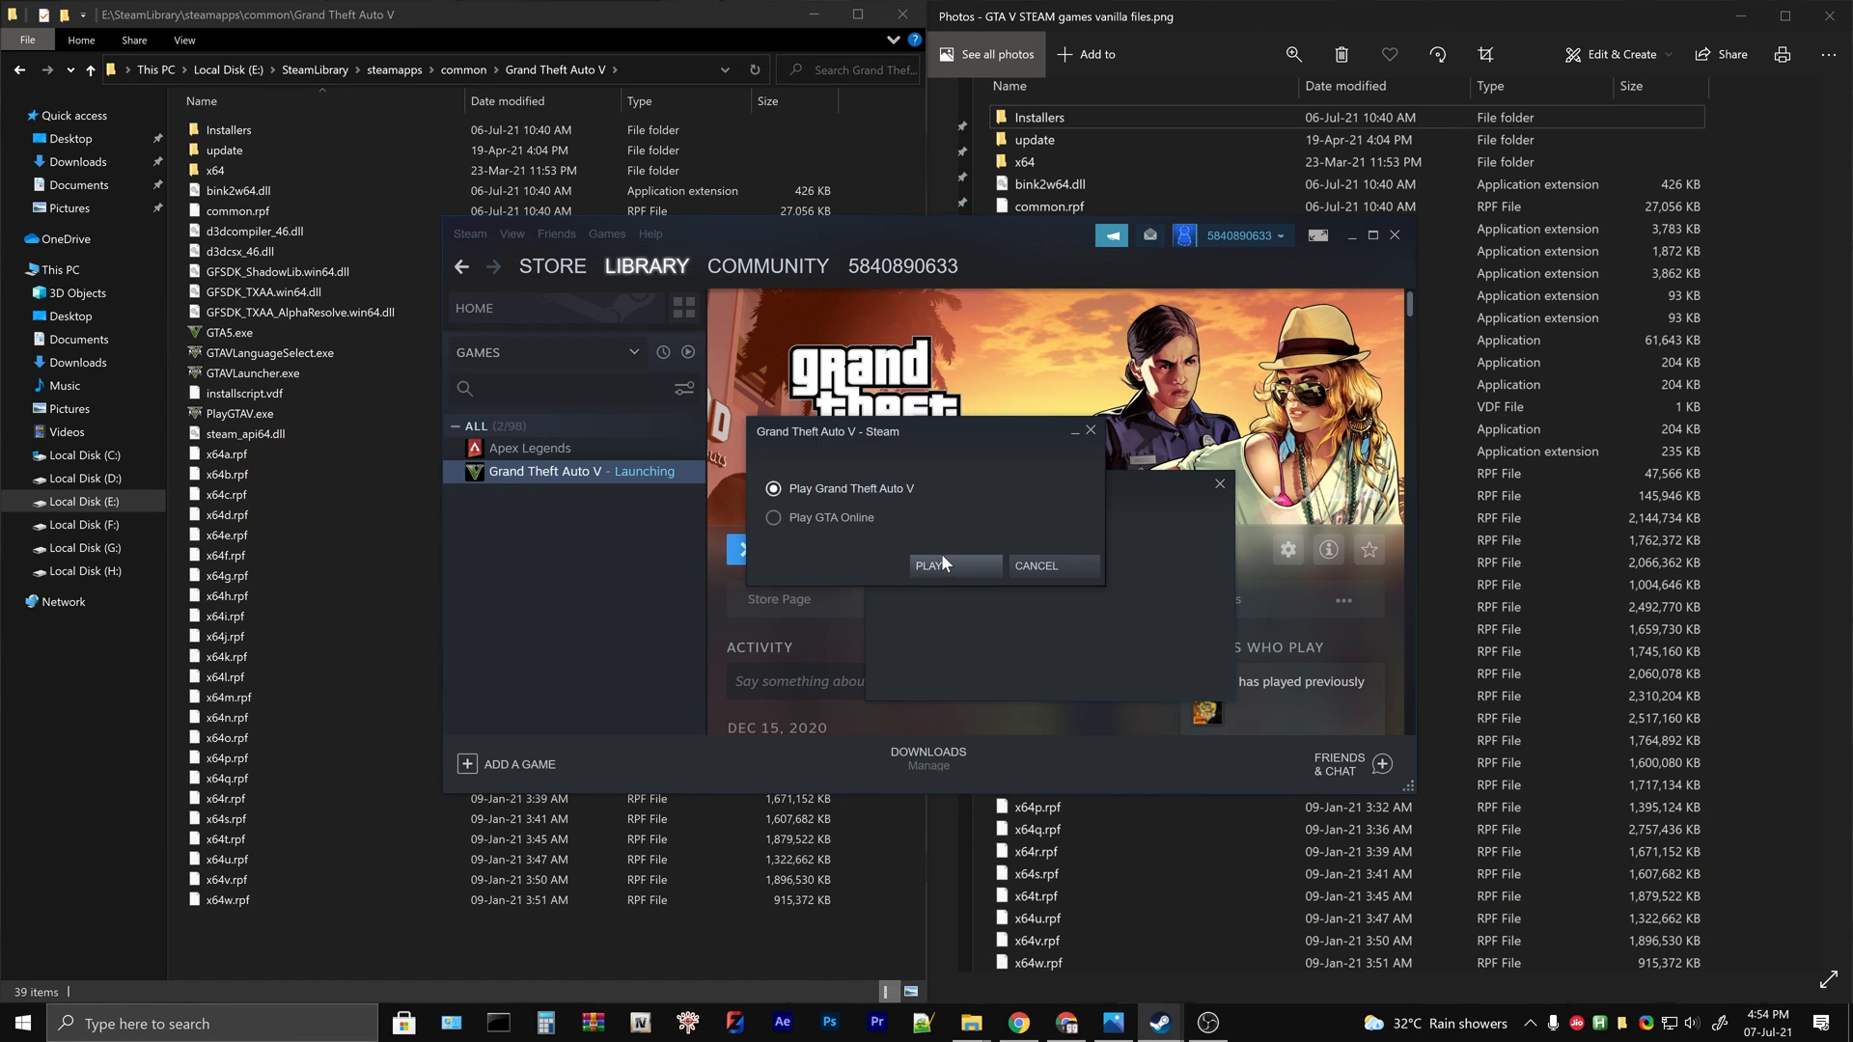
click(929, 565)
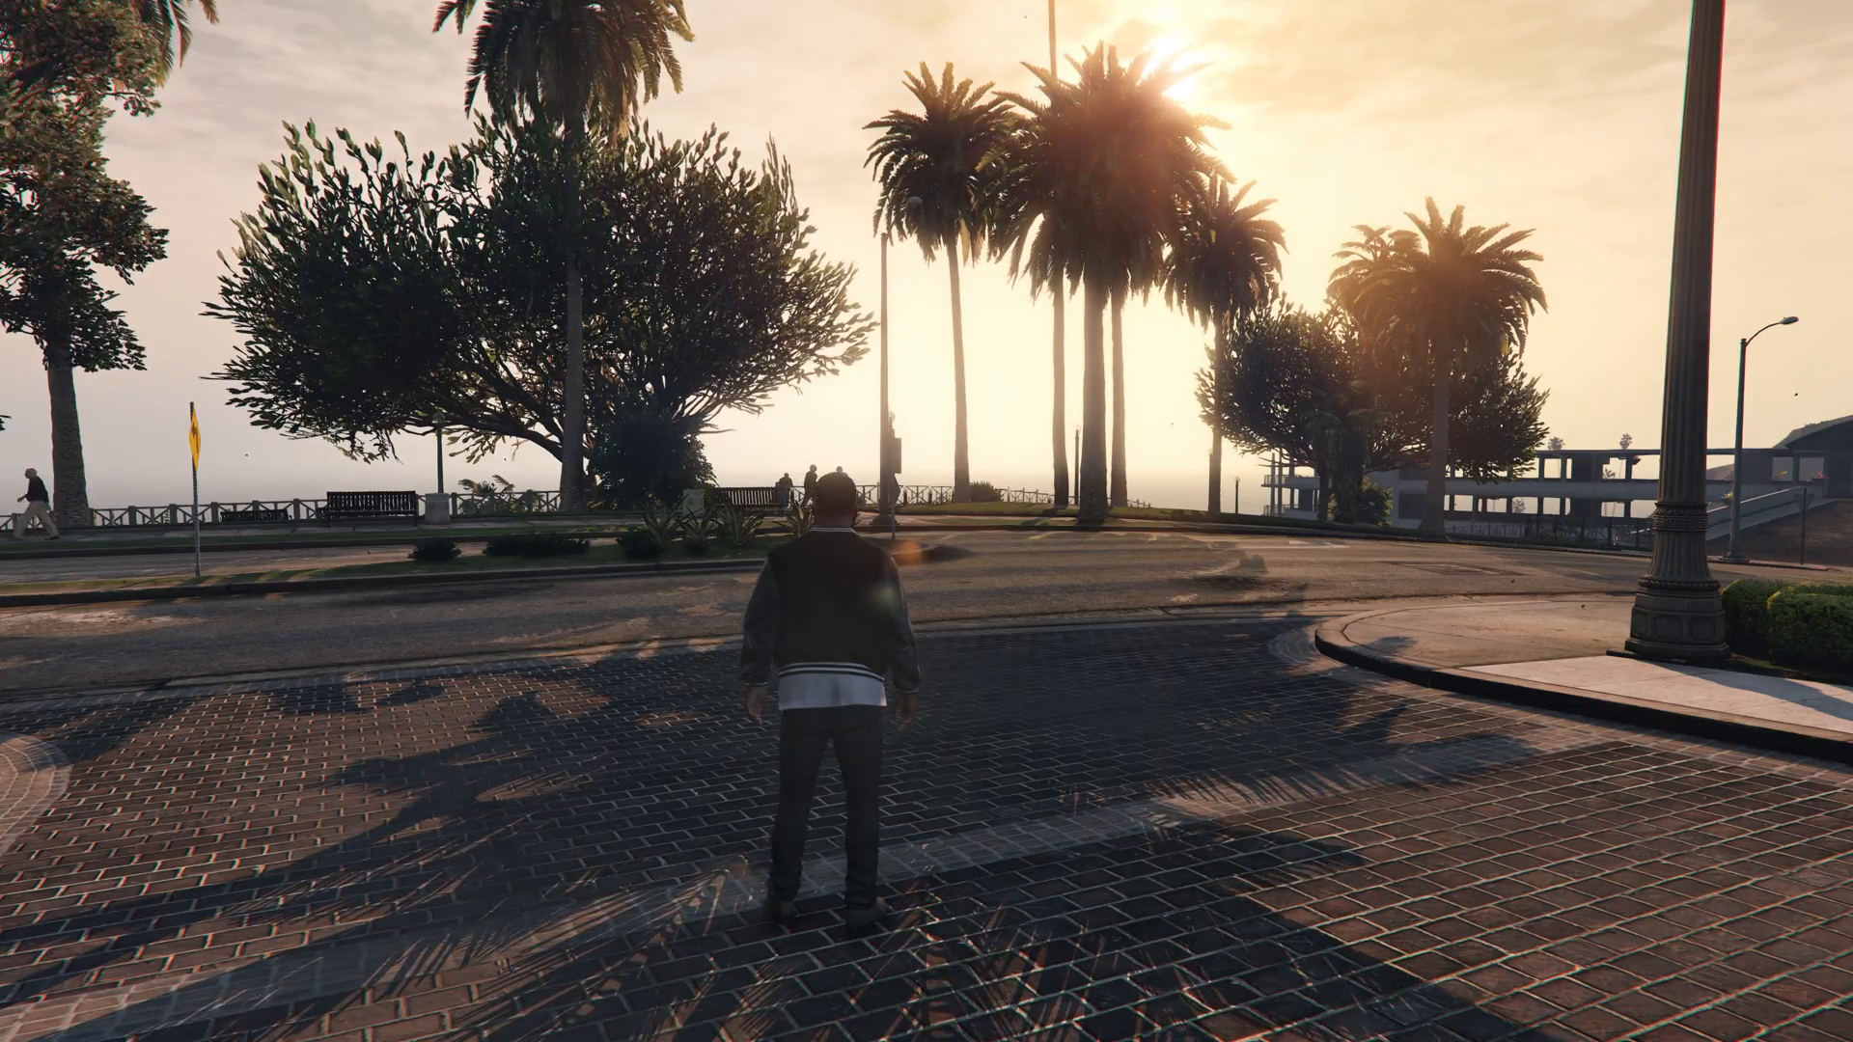
- Walk the character along the street with W to confirm the game runs unmodded
key(w)
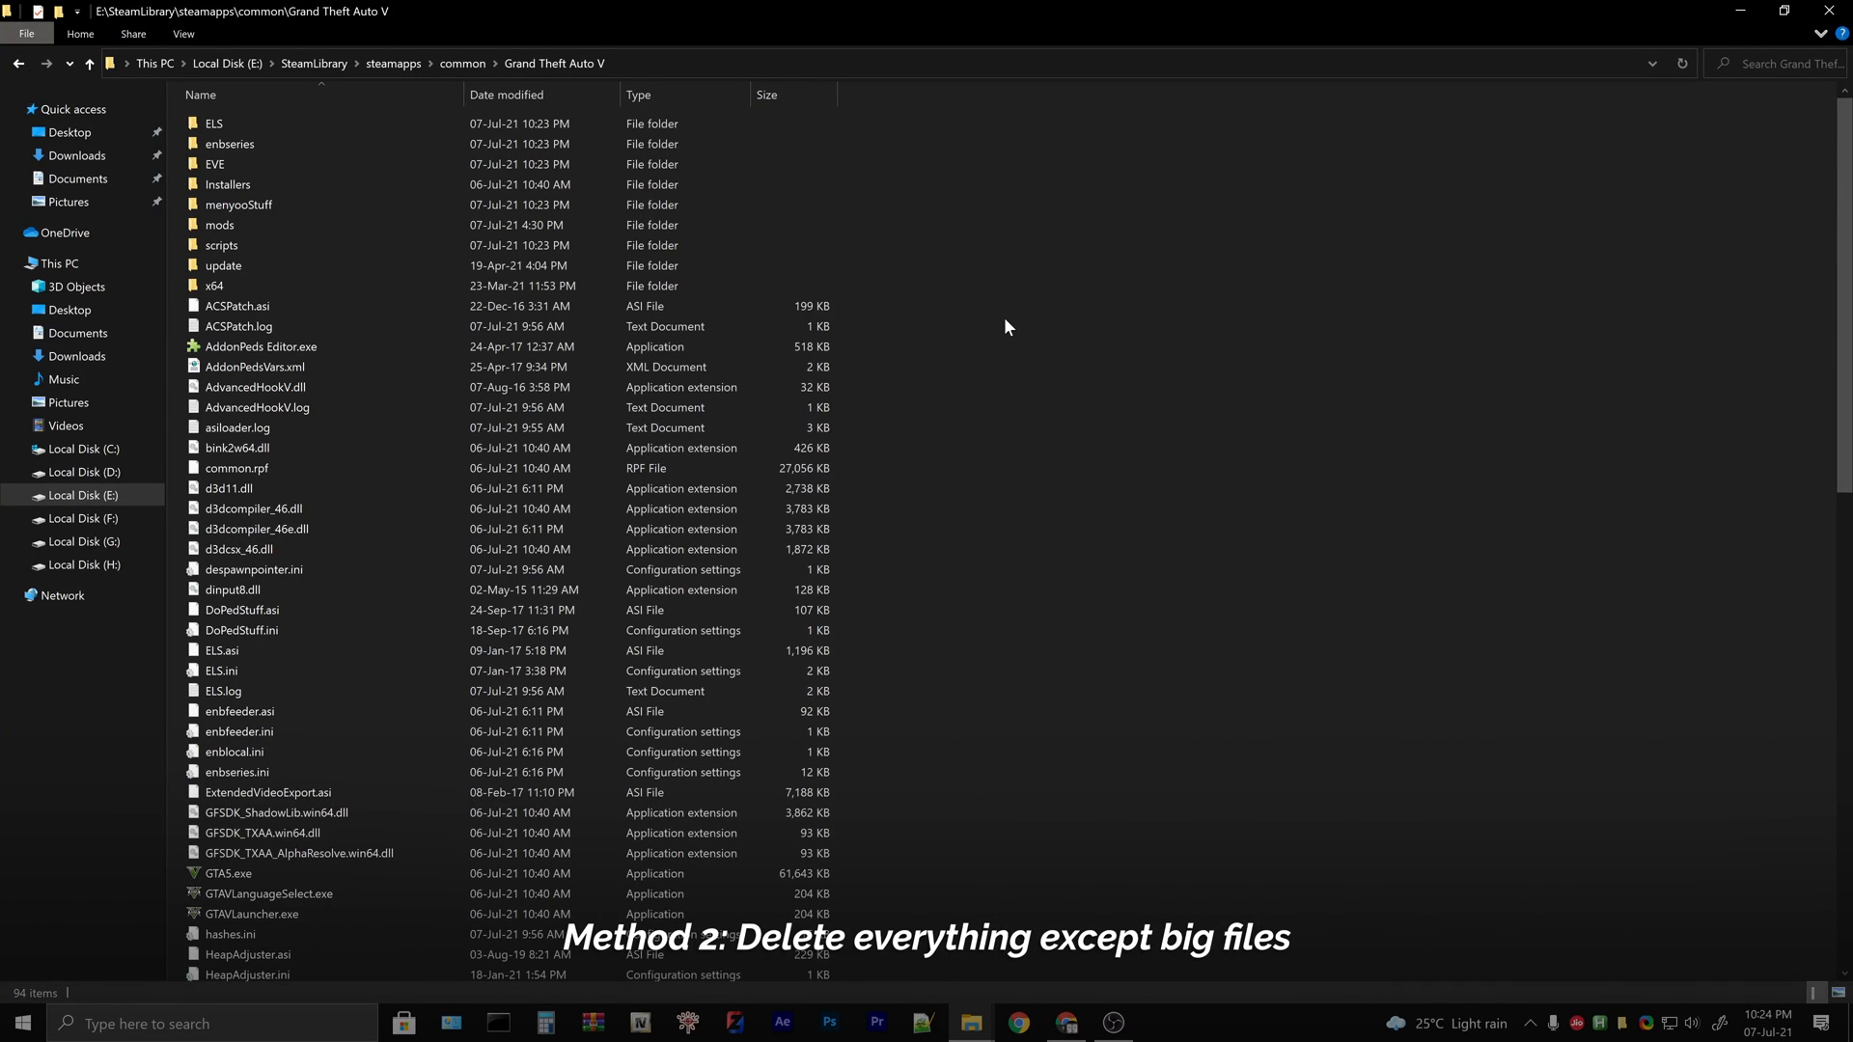
- Select all items, keep update, x64 and the x64 .rpf archives unselected, and bring up Delete for the rest
key(ctrl+a)
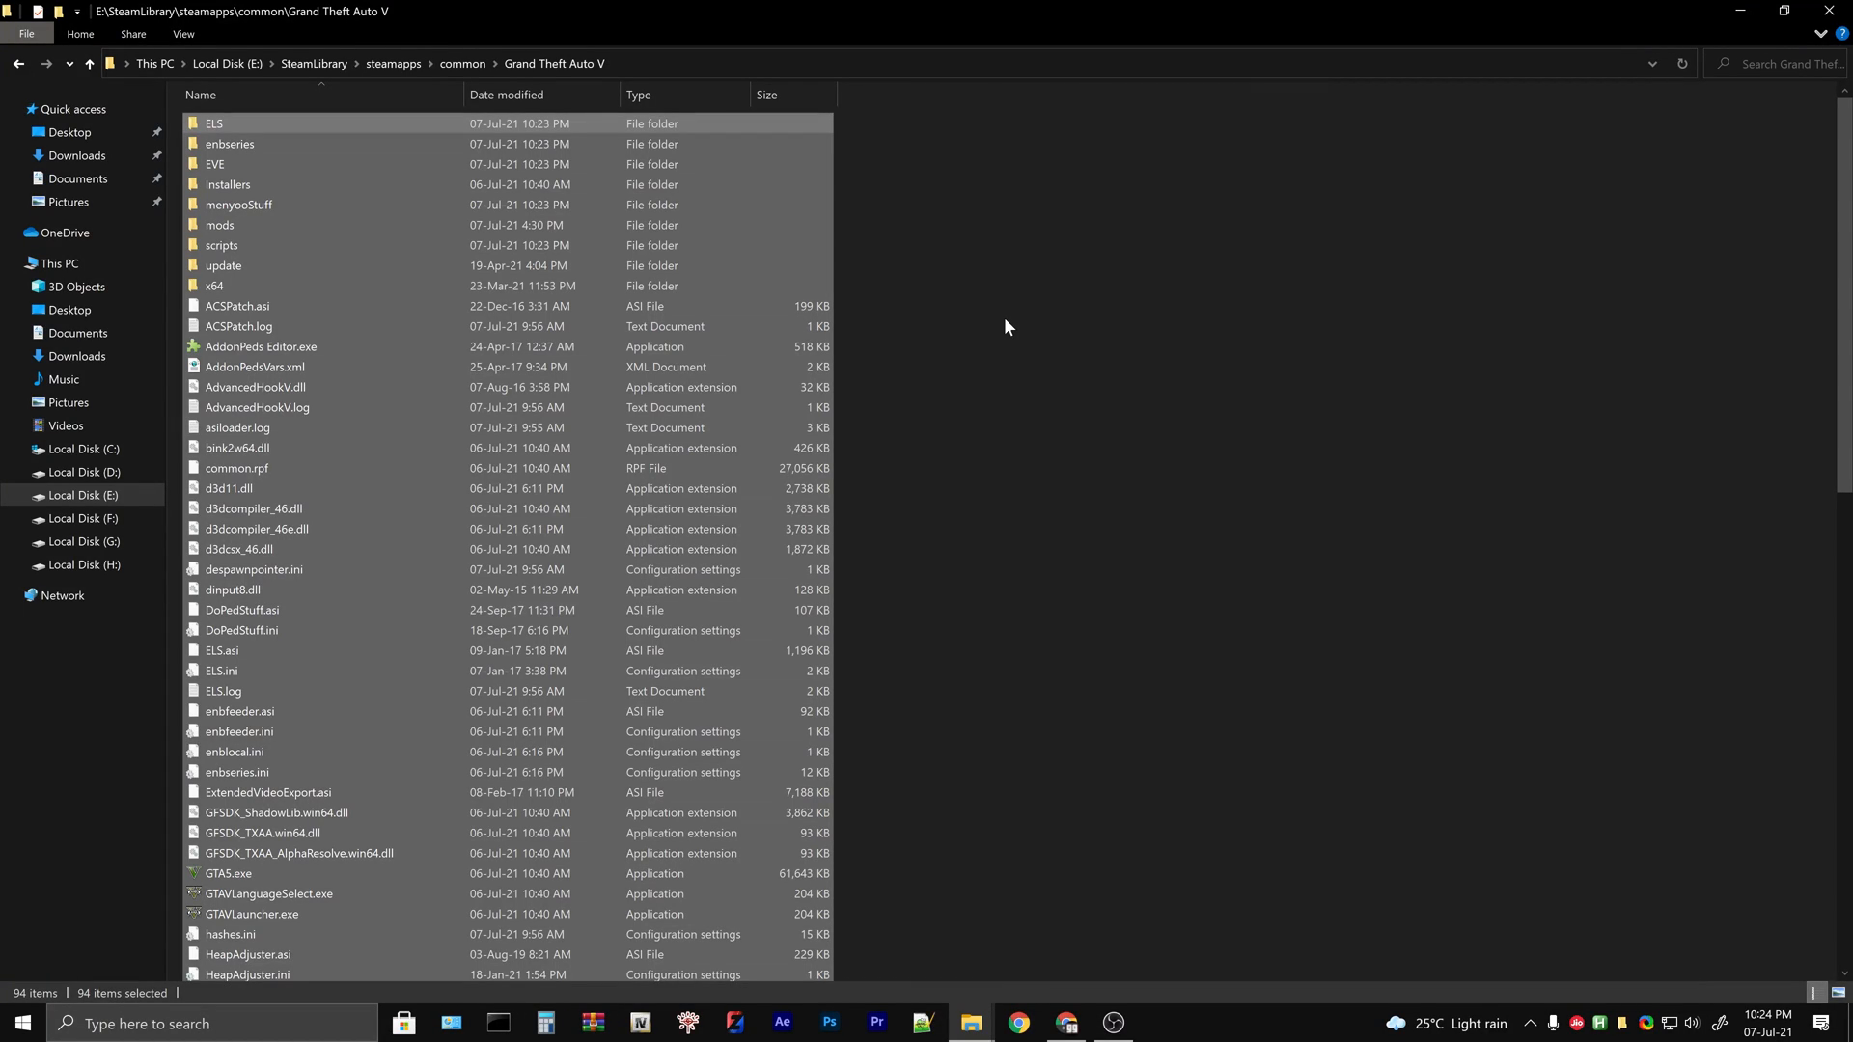
mouse_move(413, 268)
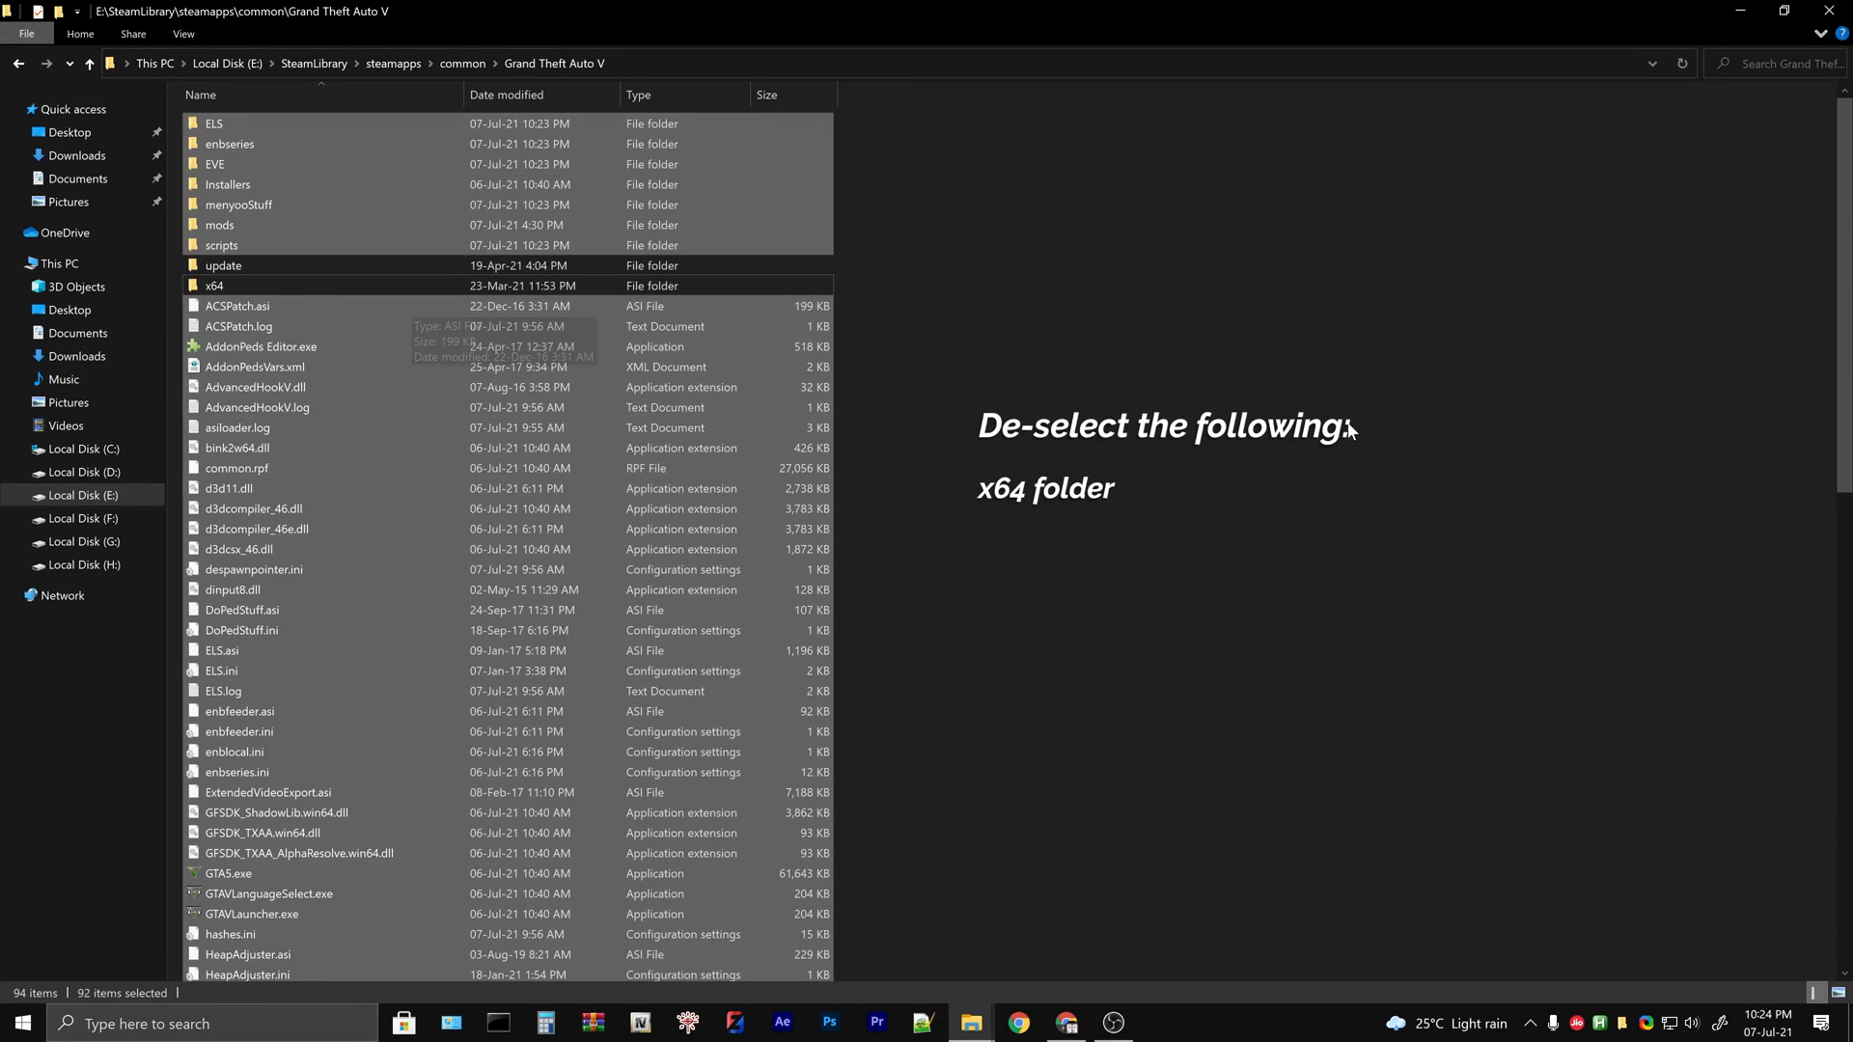
scroll(down, 3)
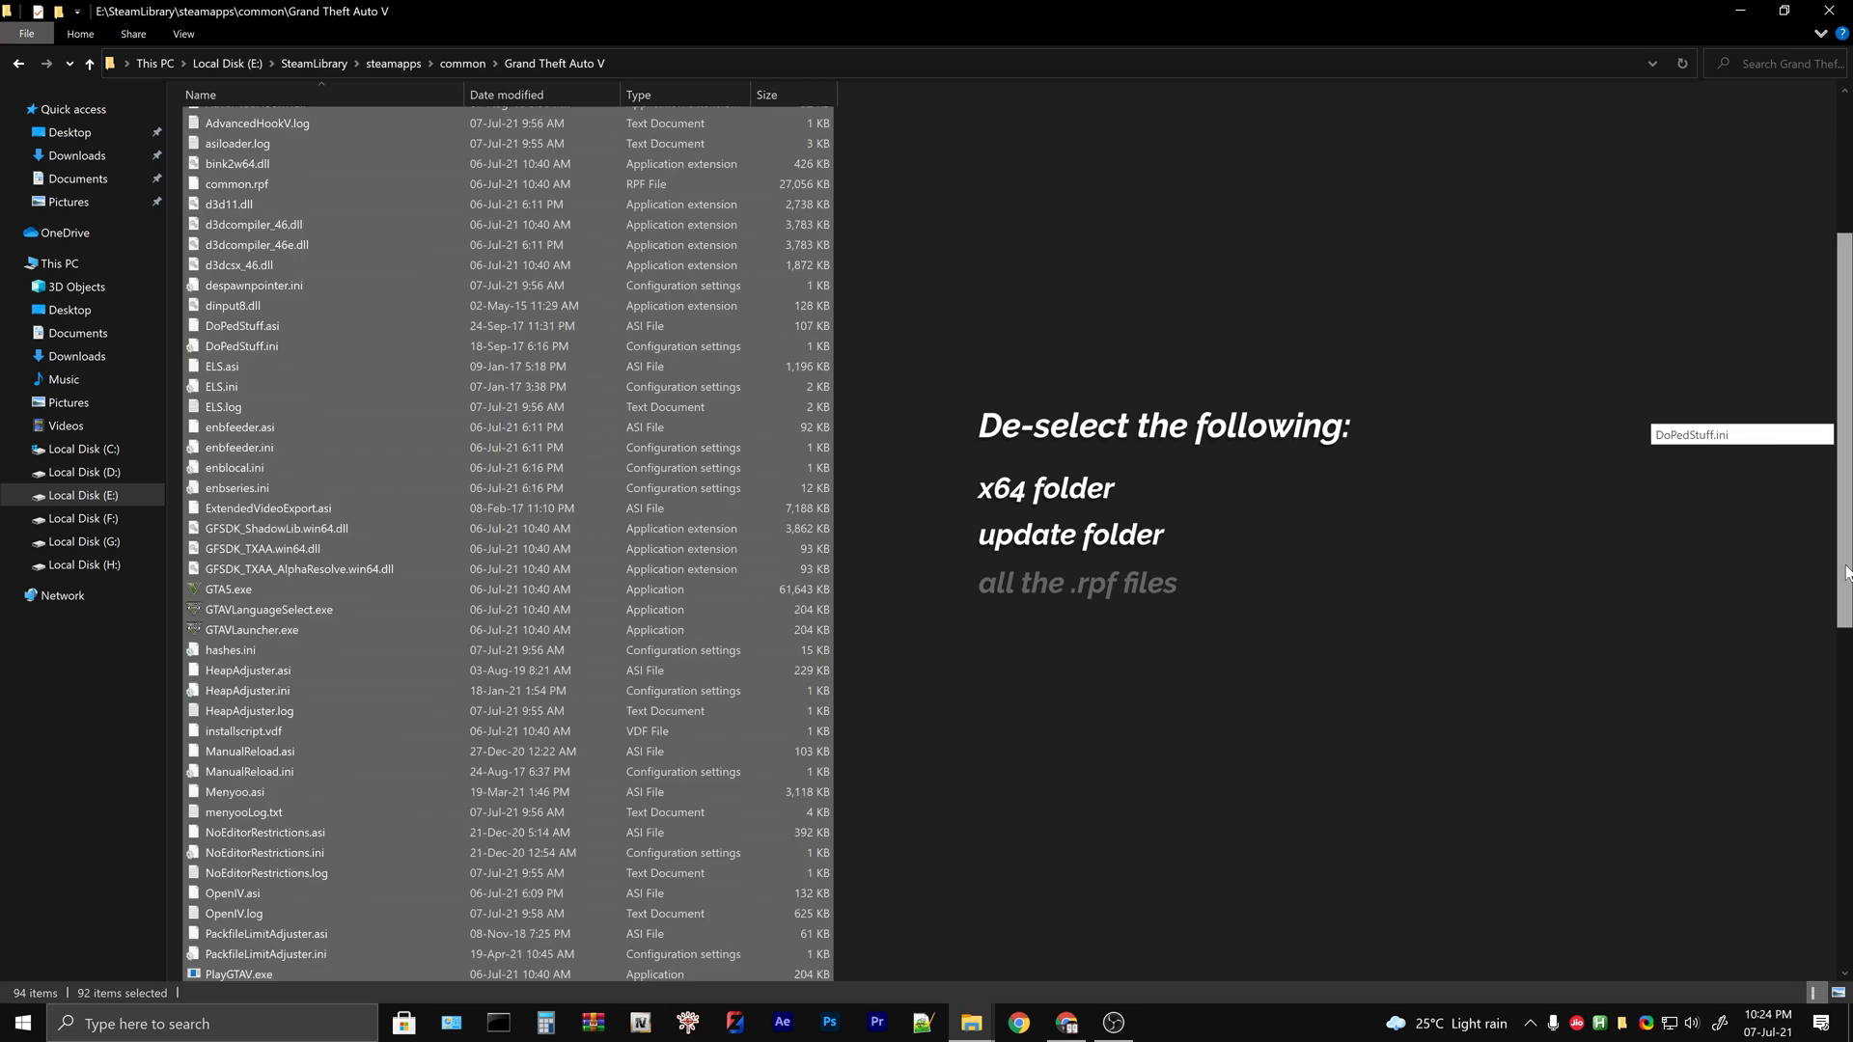
scroll(down, 3)
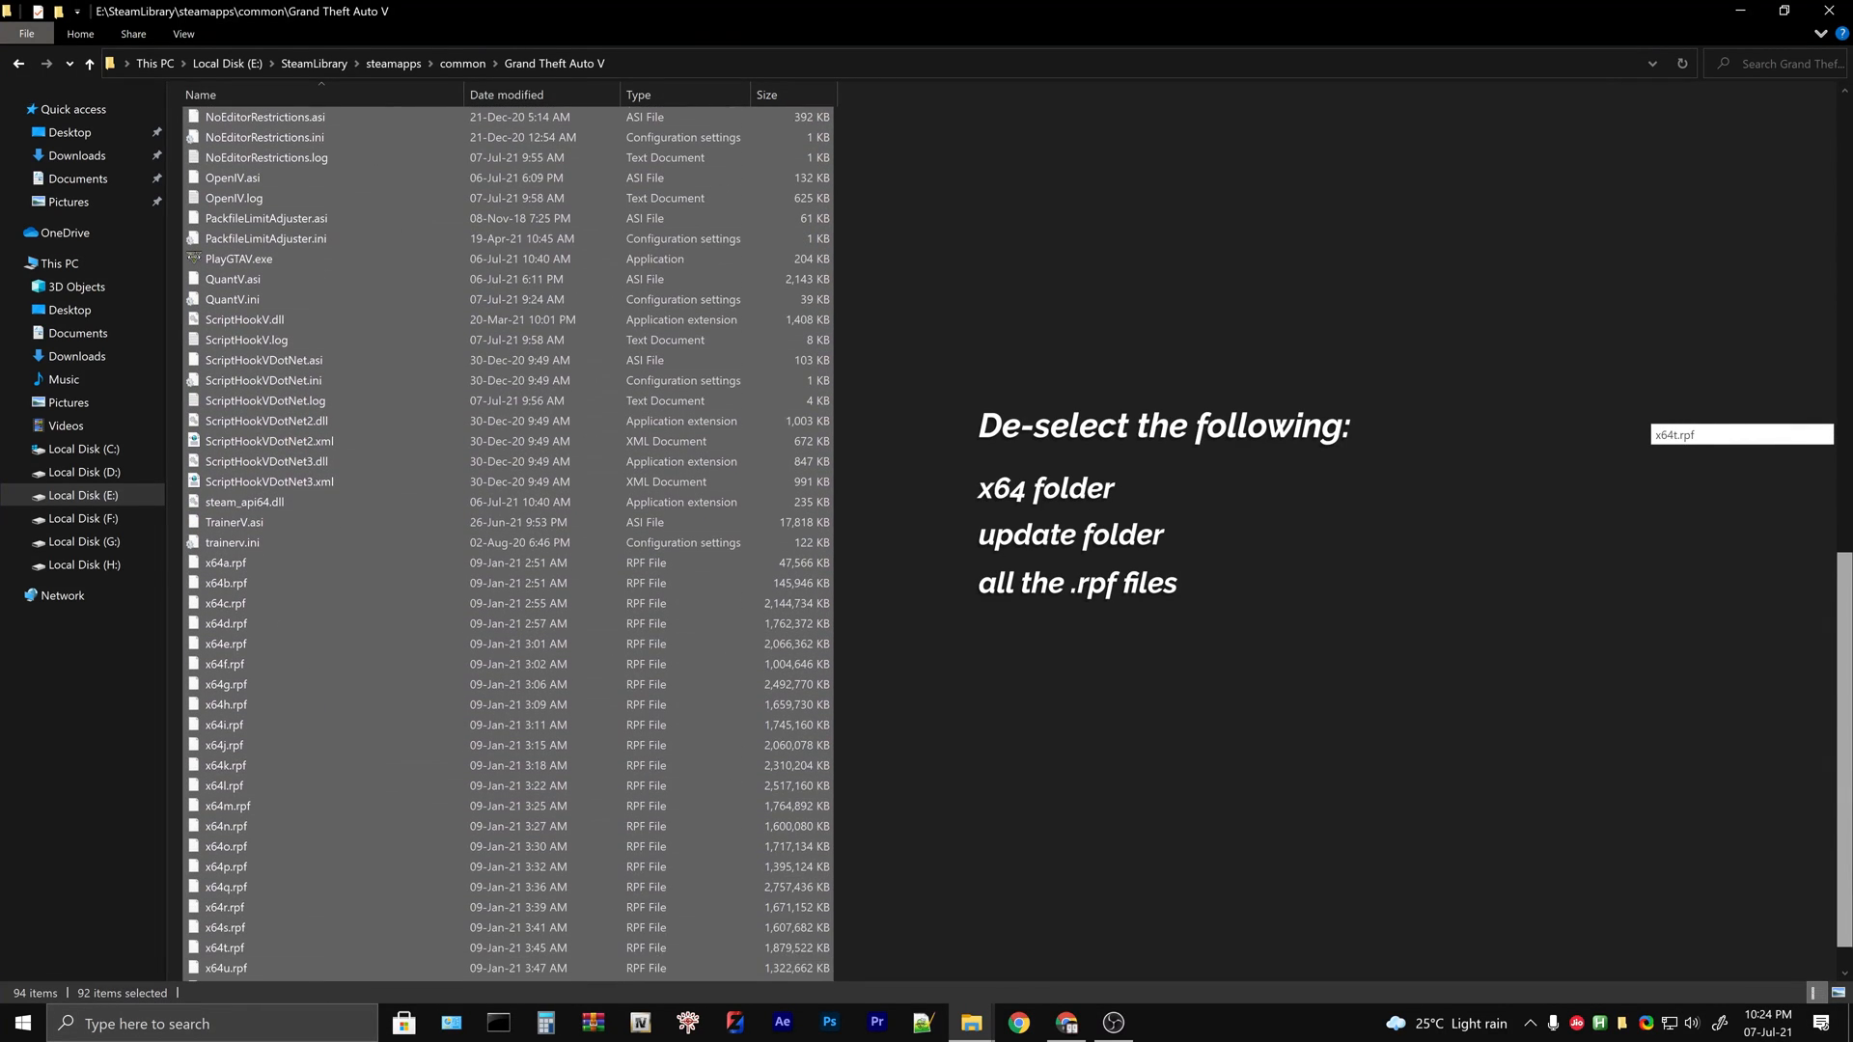
scroll(down, 3)
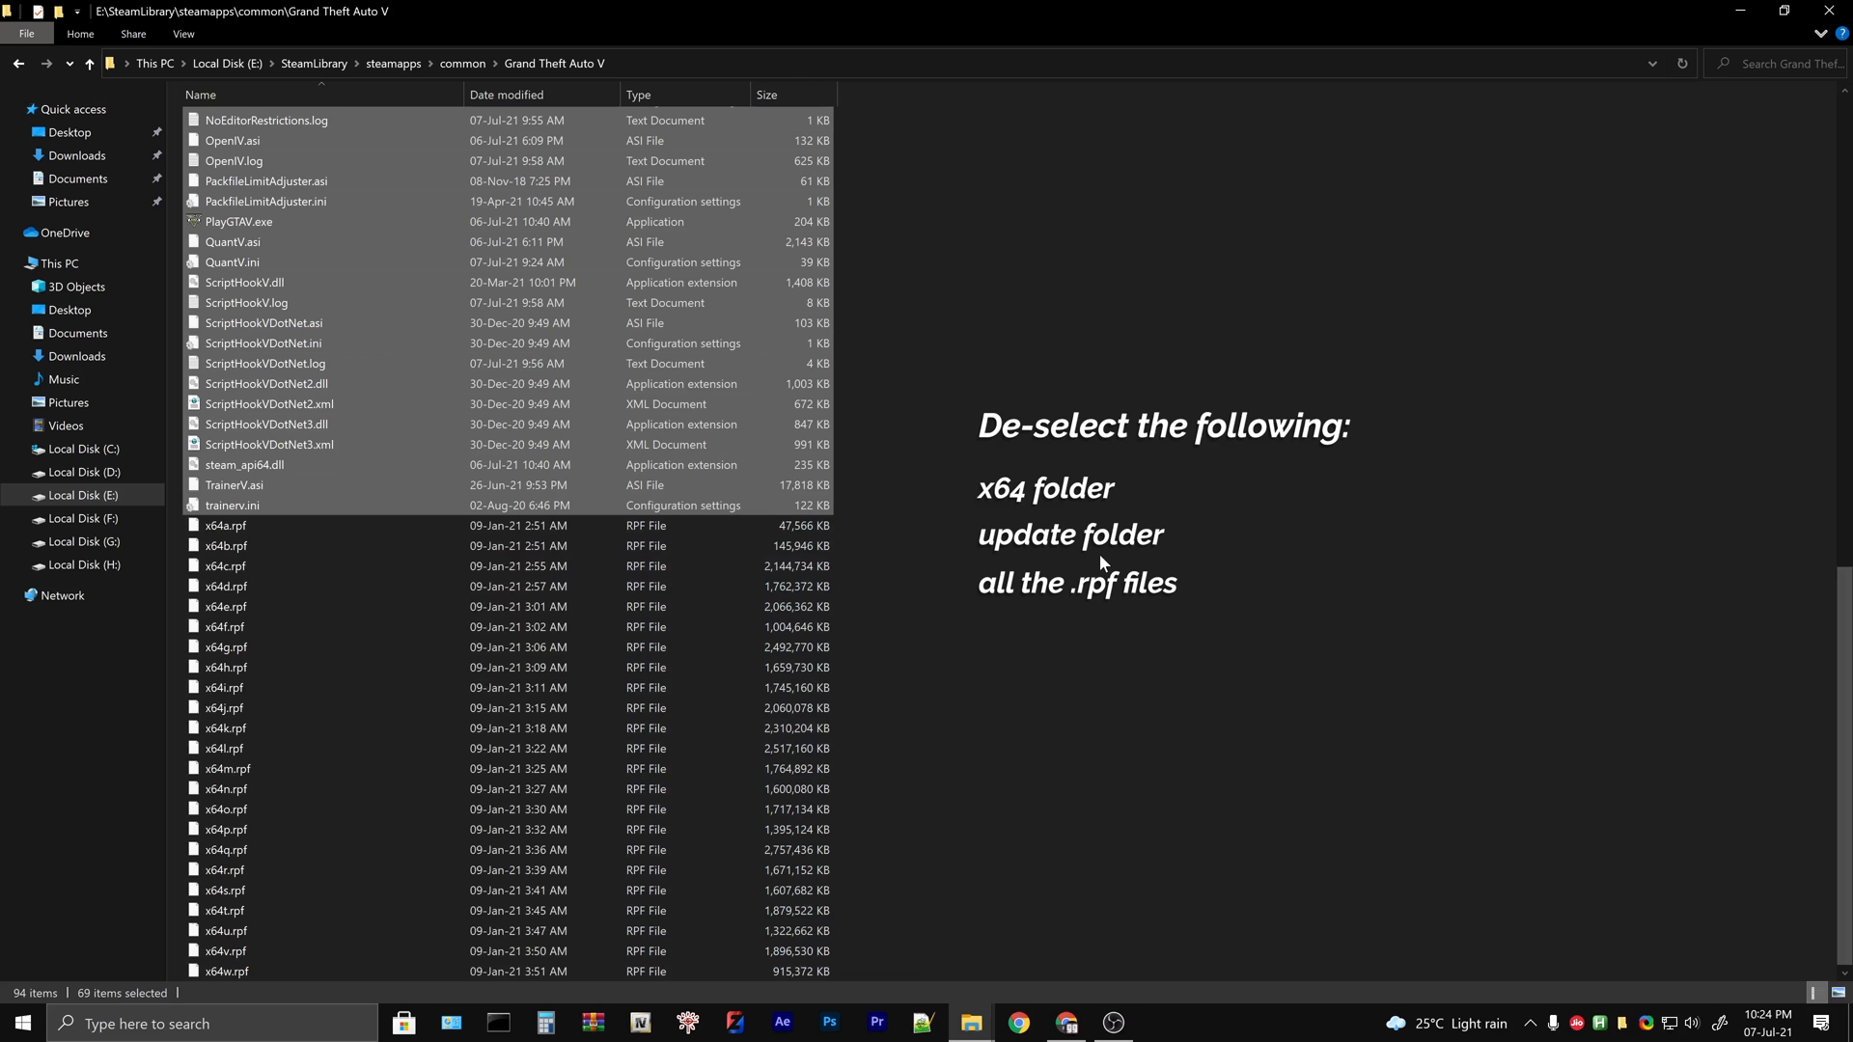
scroll(up, 3)
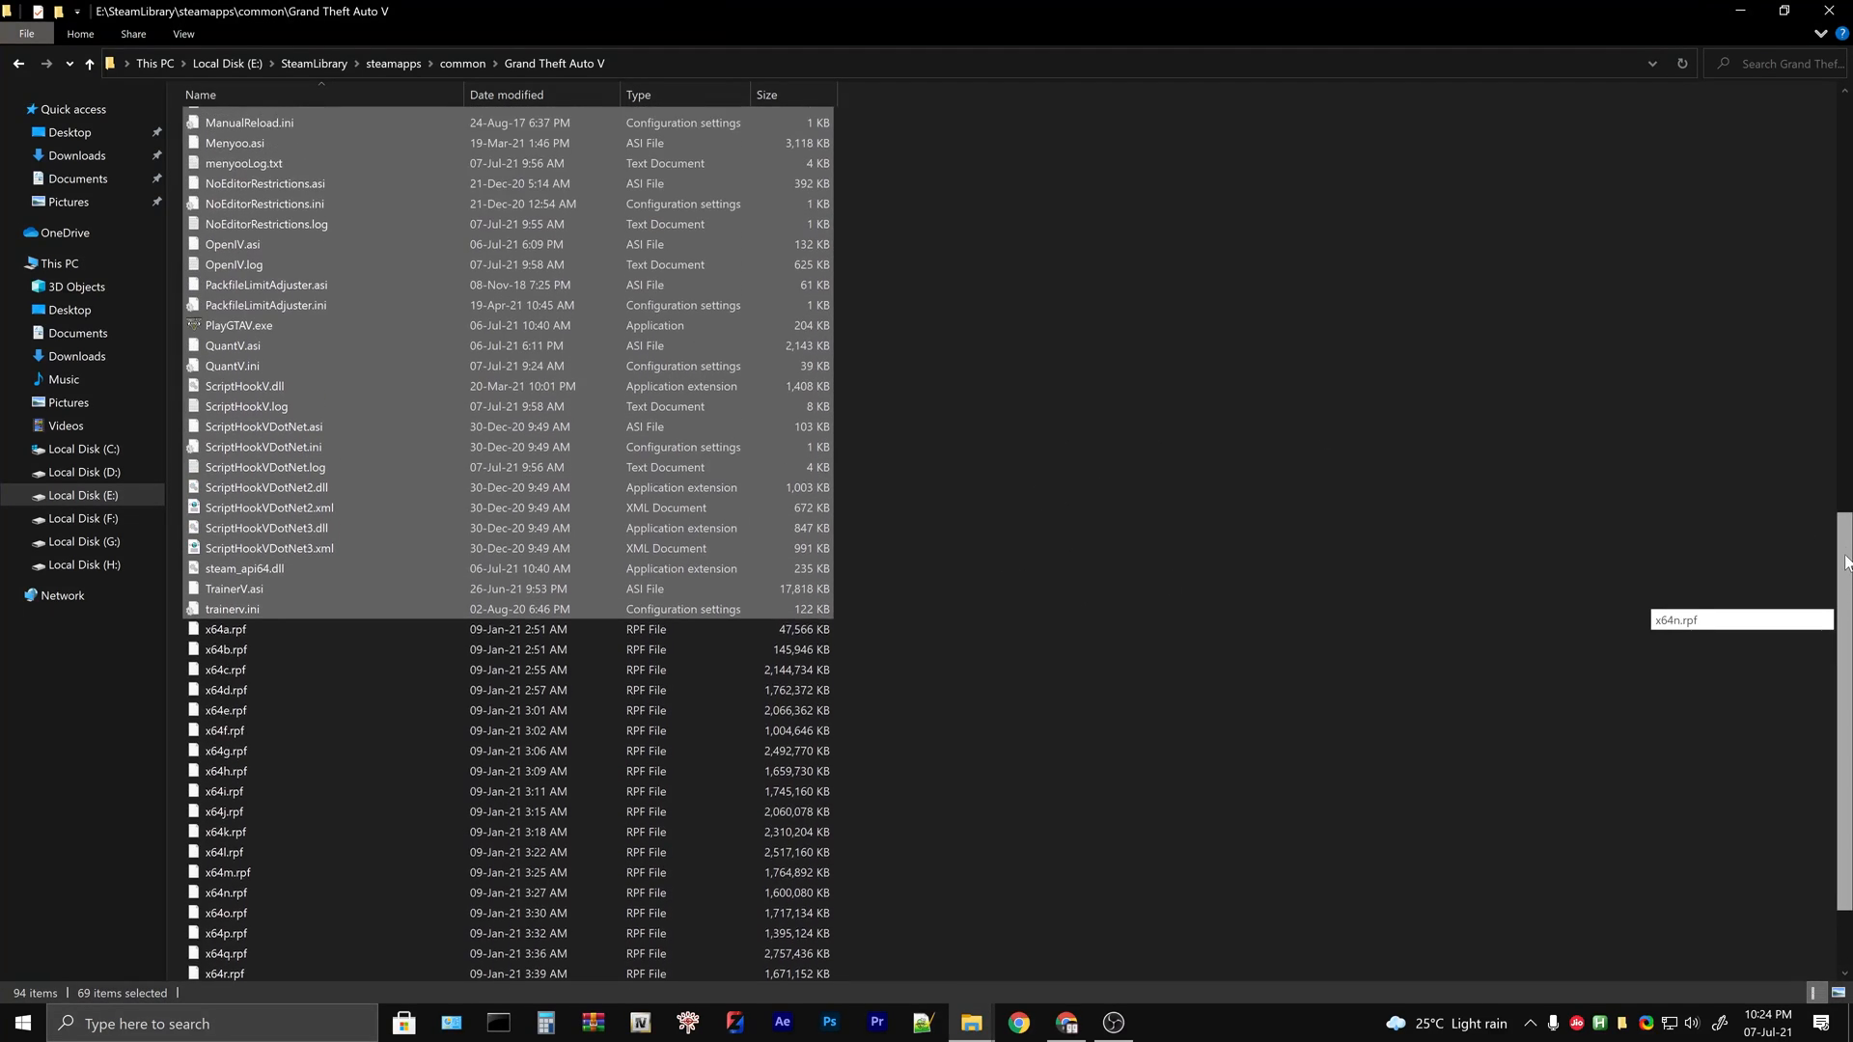
scroll(up, 3)
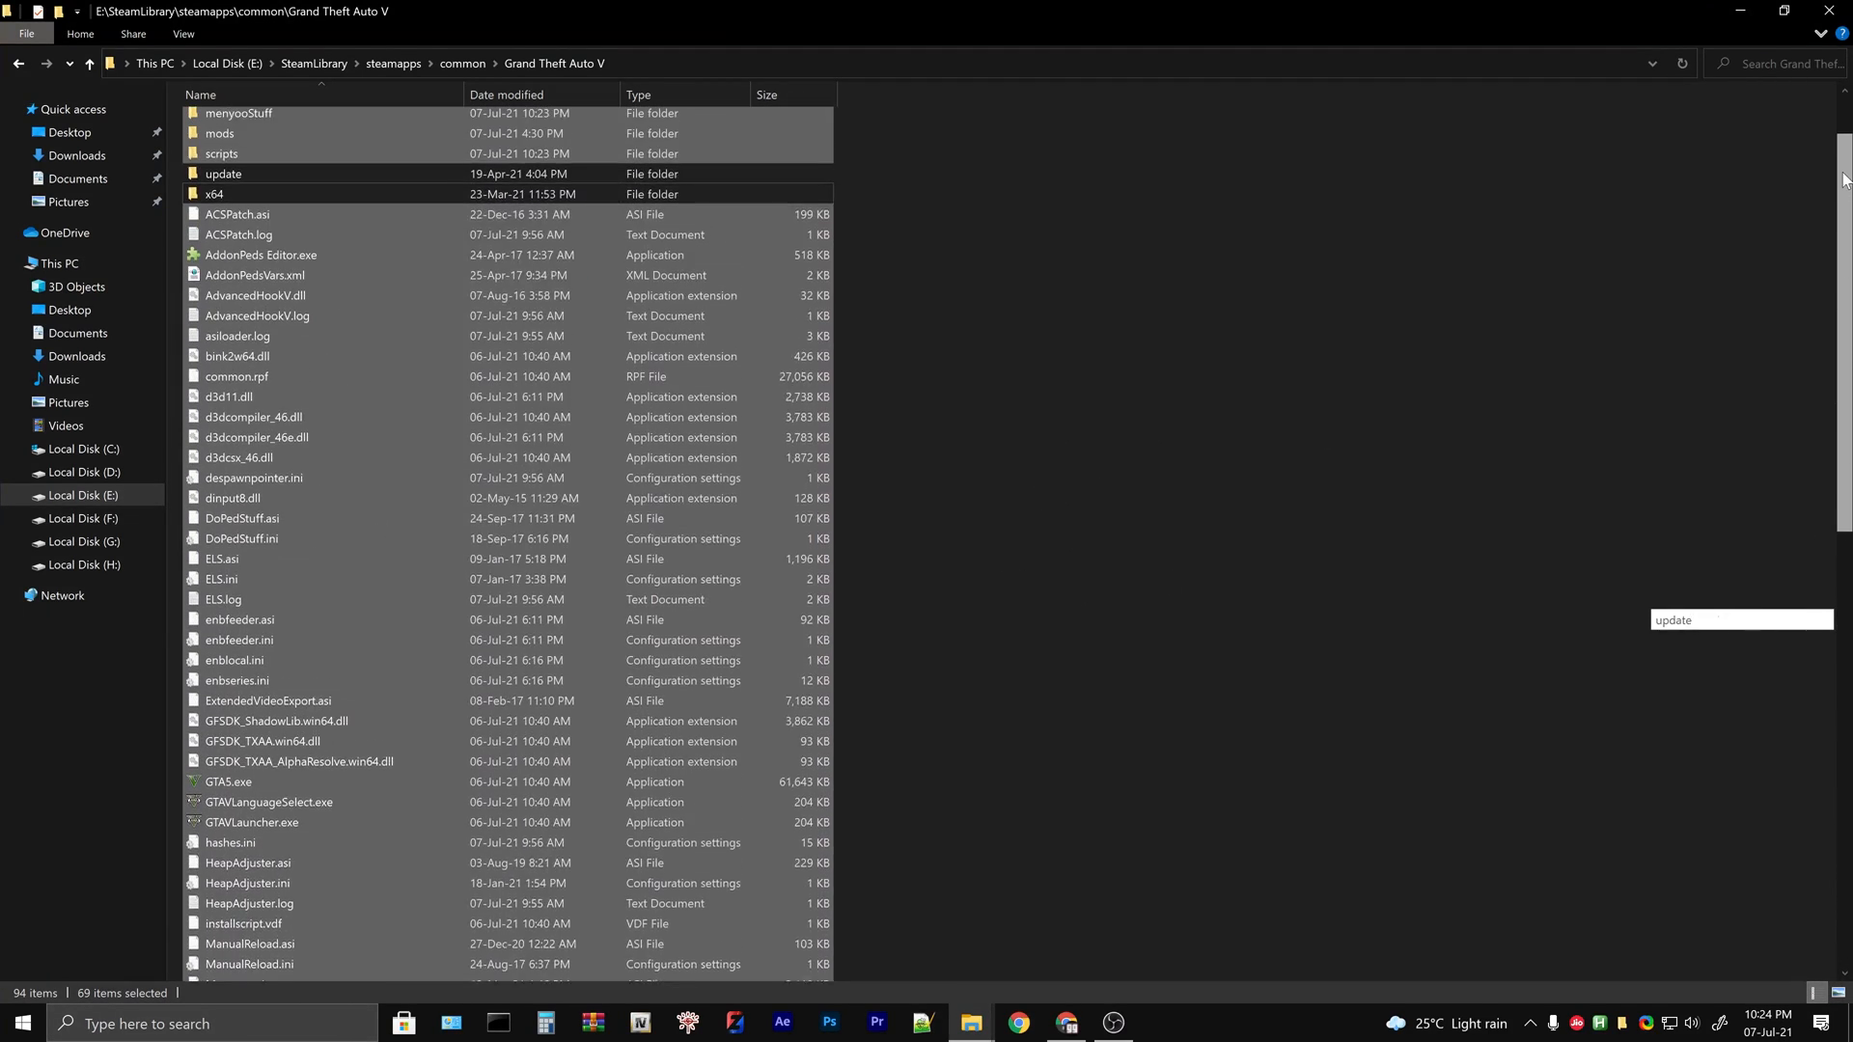
scroll(up, 3)
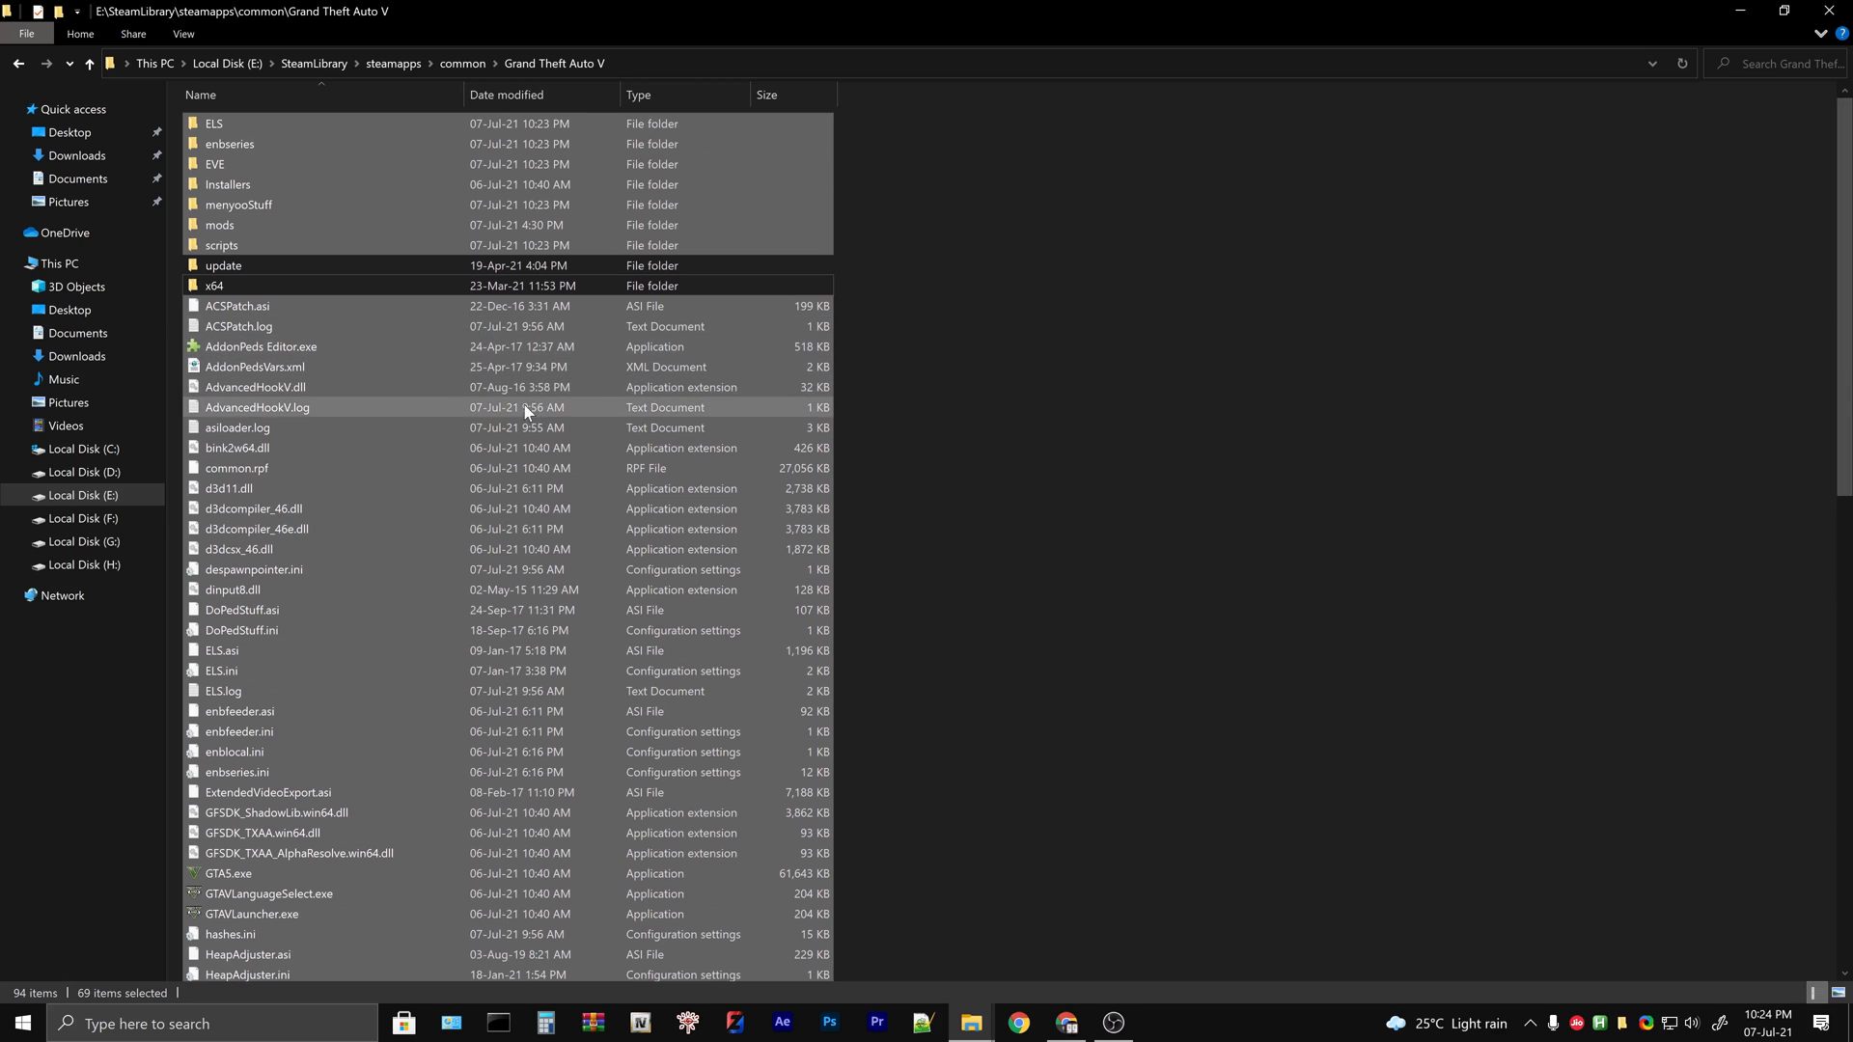
right_click(257, 407)
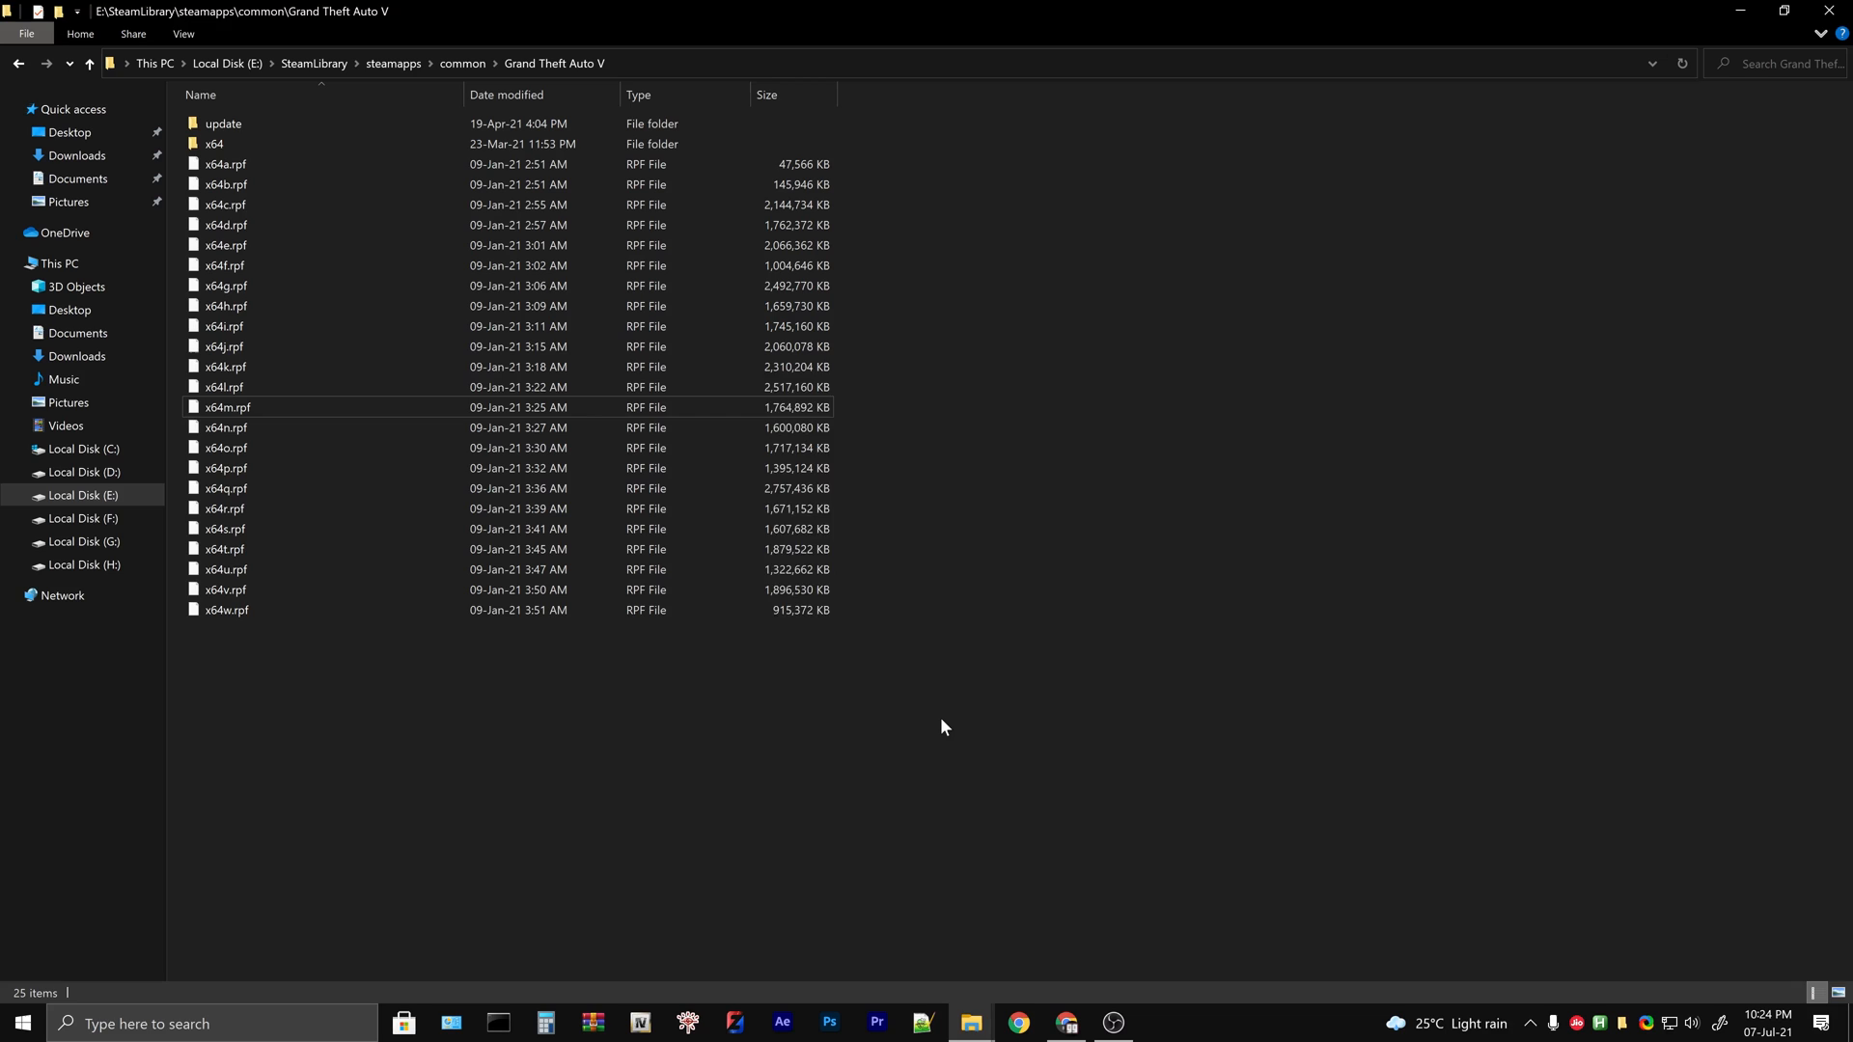
- In Steam, verify Grand Theft Auto V's files via Properties > Local Files so 15 missing files redownload
click(1156, 1023)
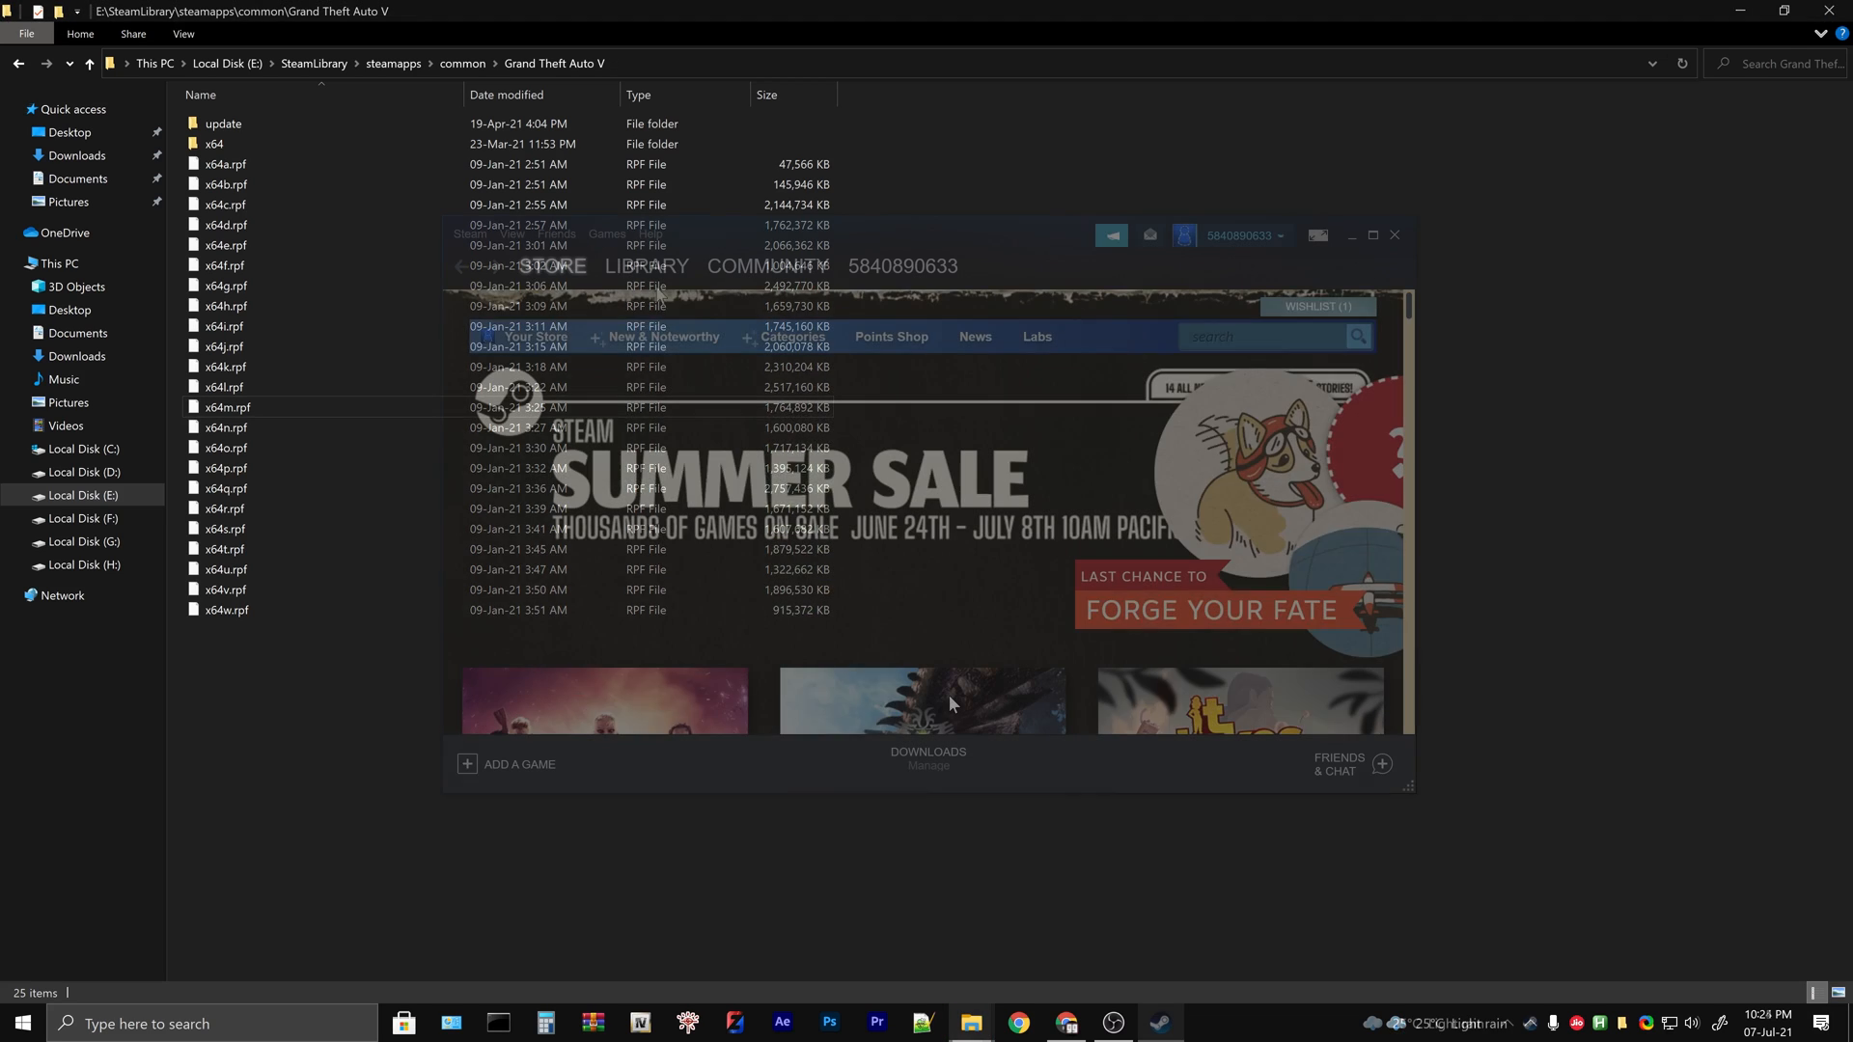
click(647, 265)
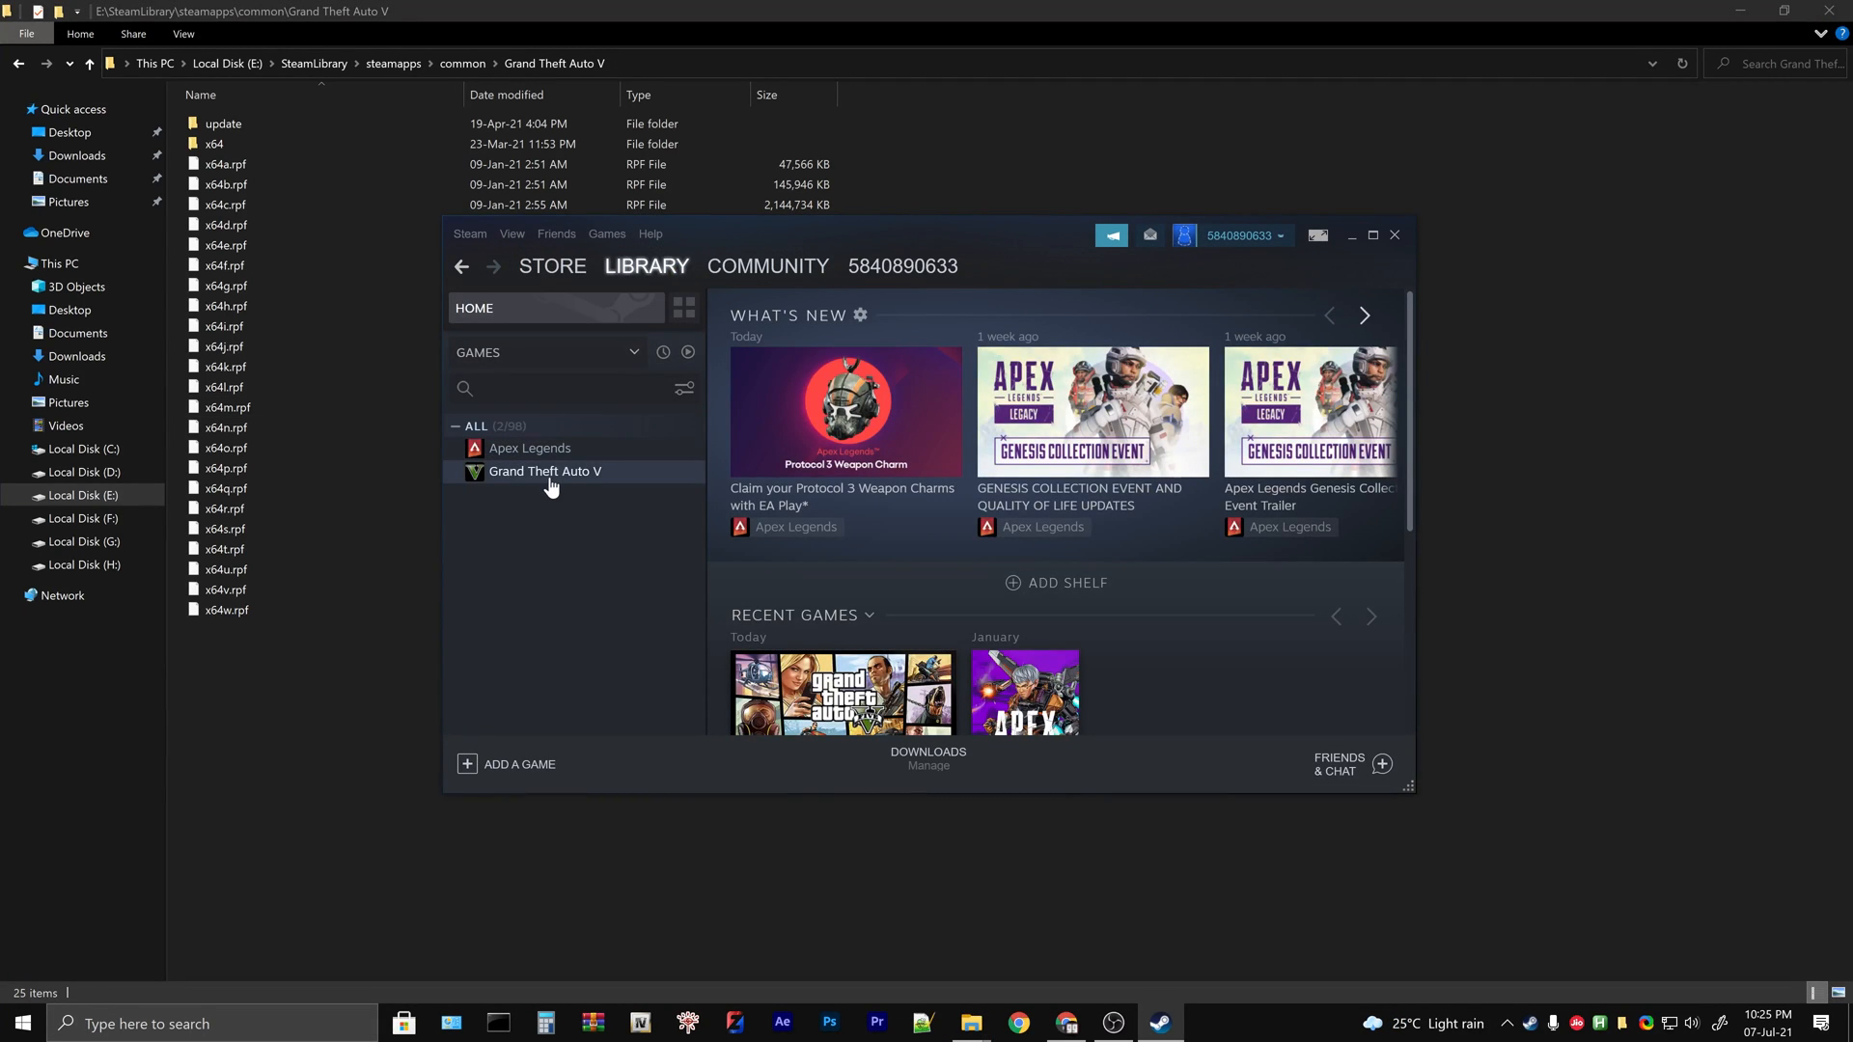
right_click(544, 471)
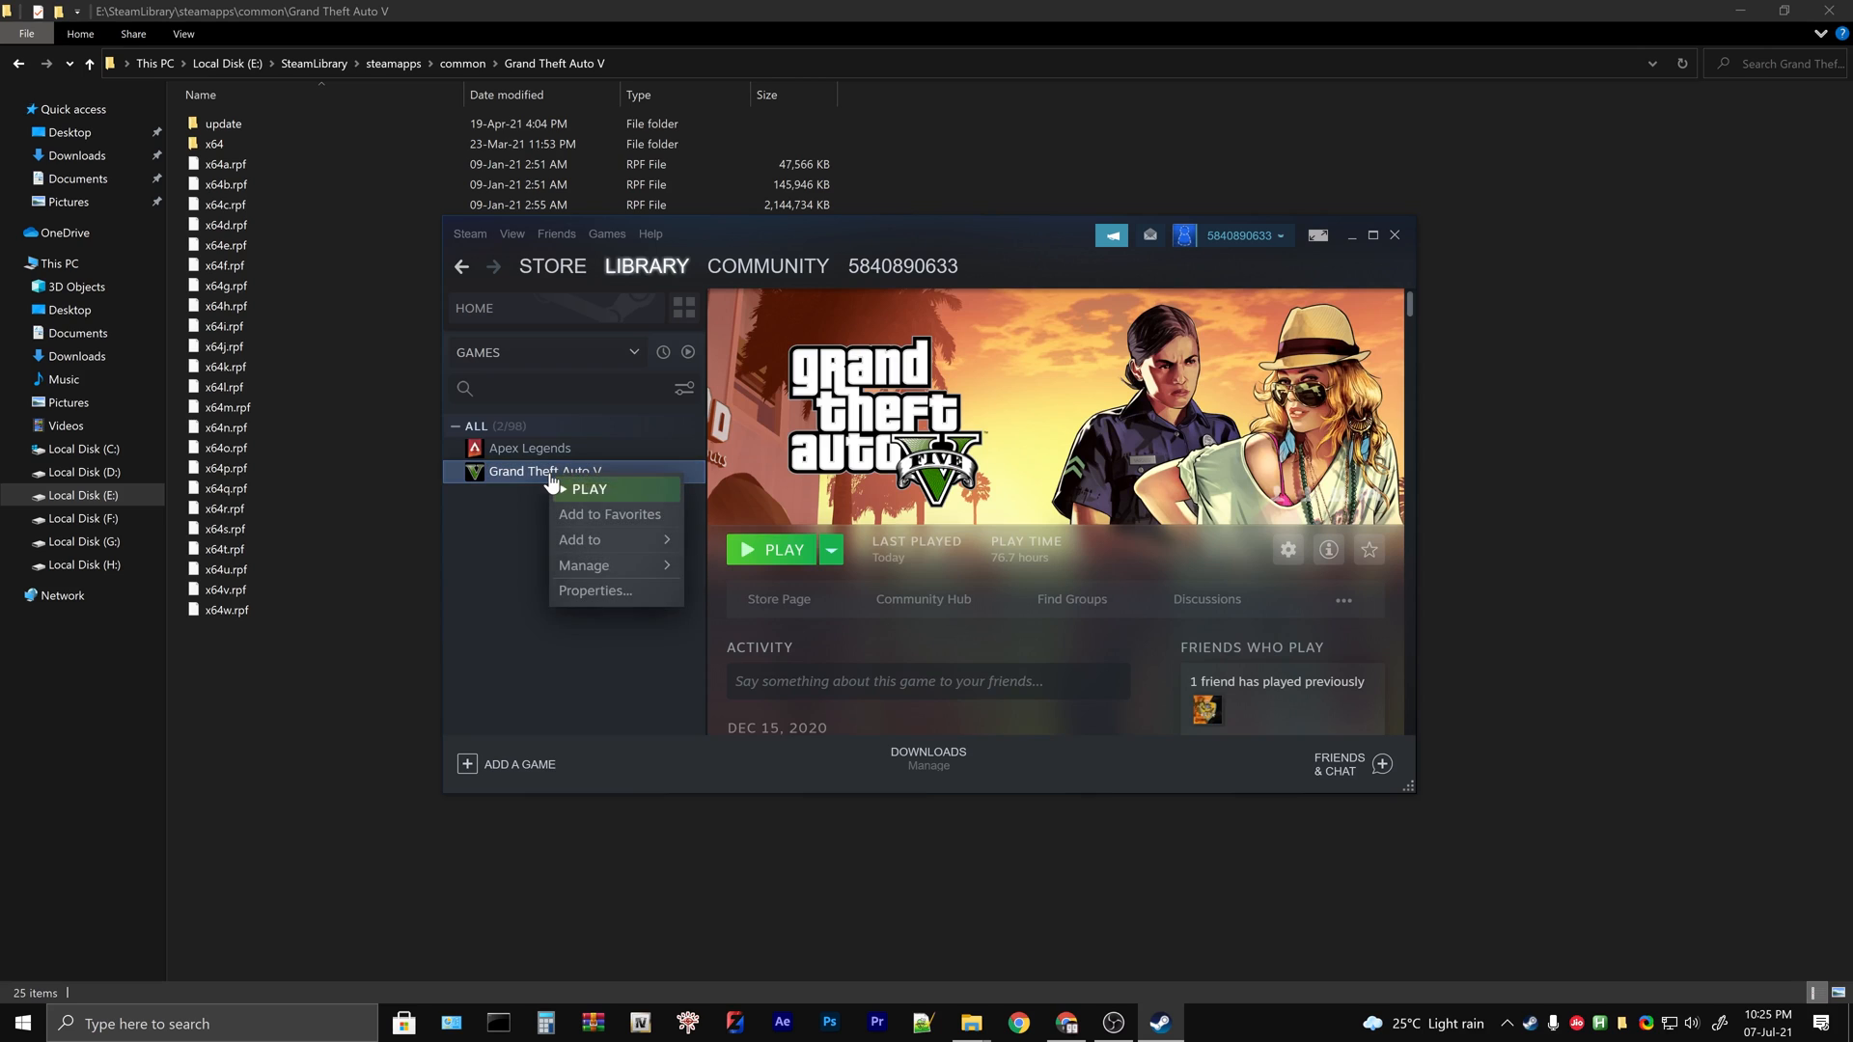
click(595, 591)
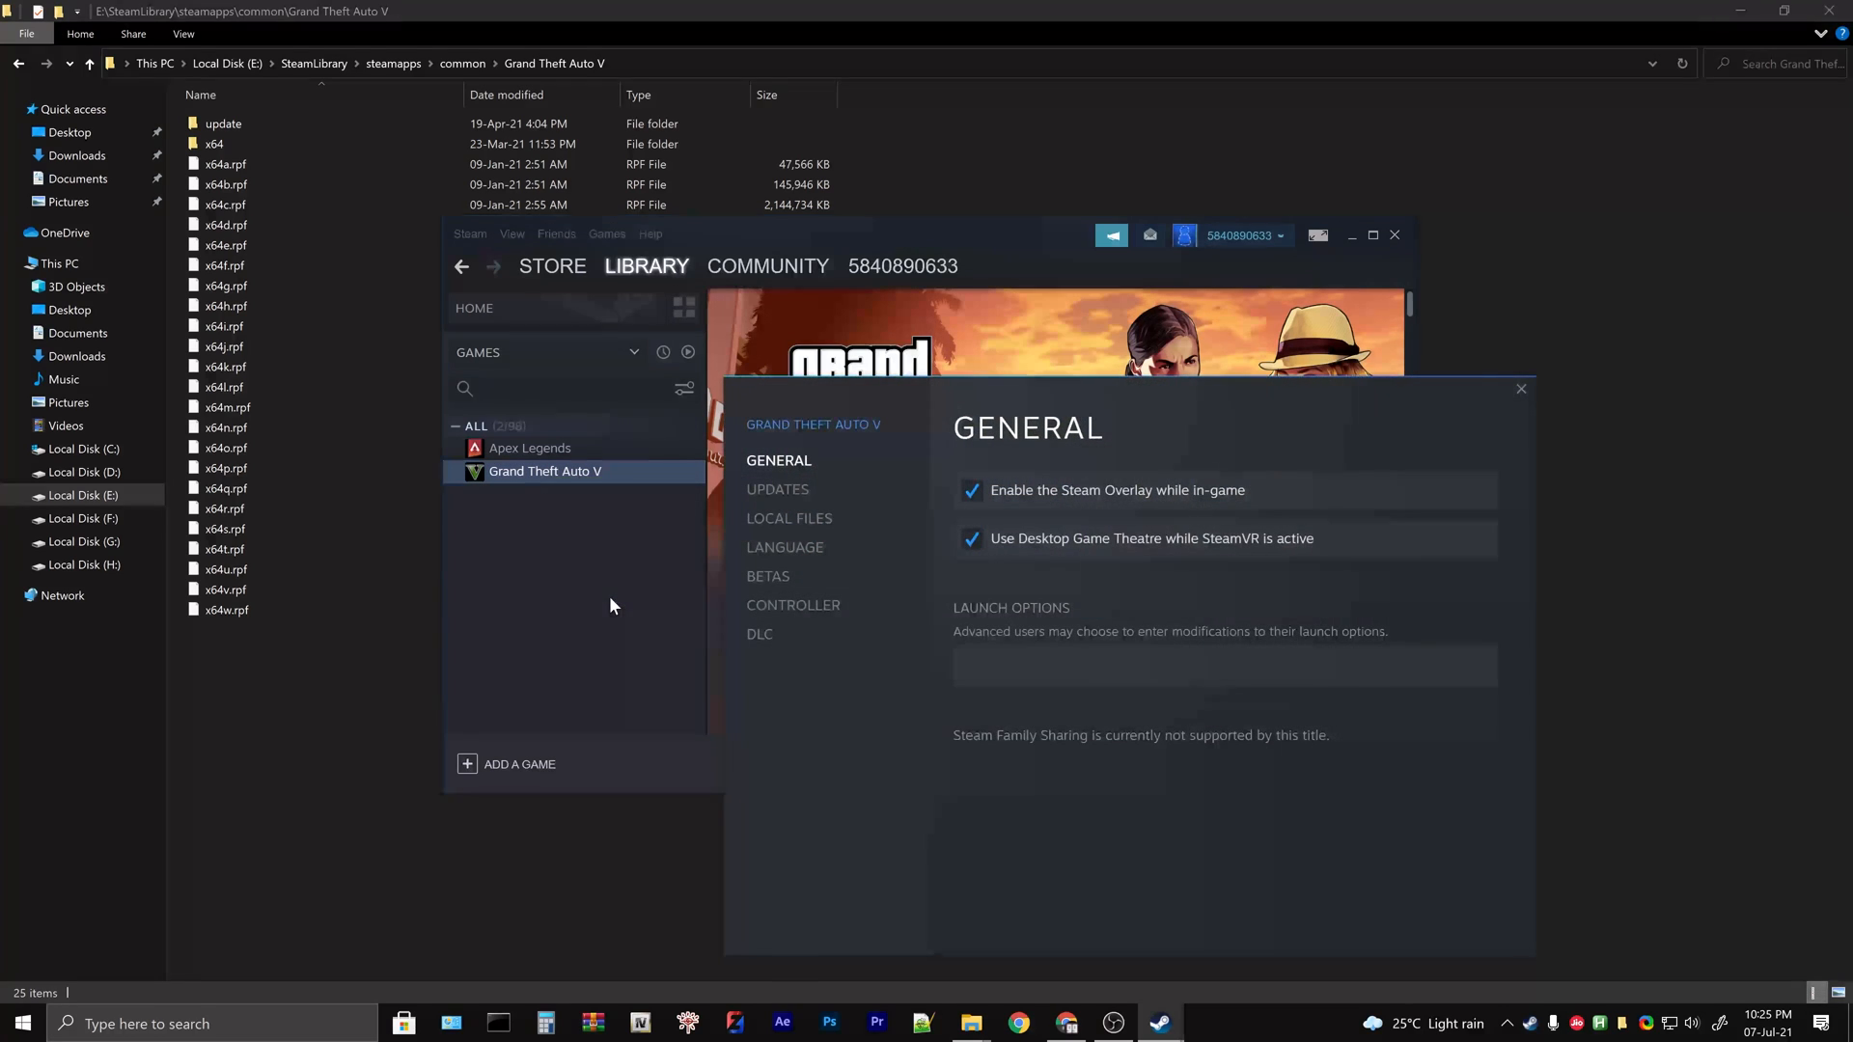
click(788, 517)
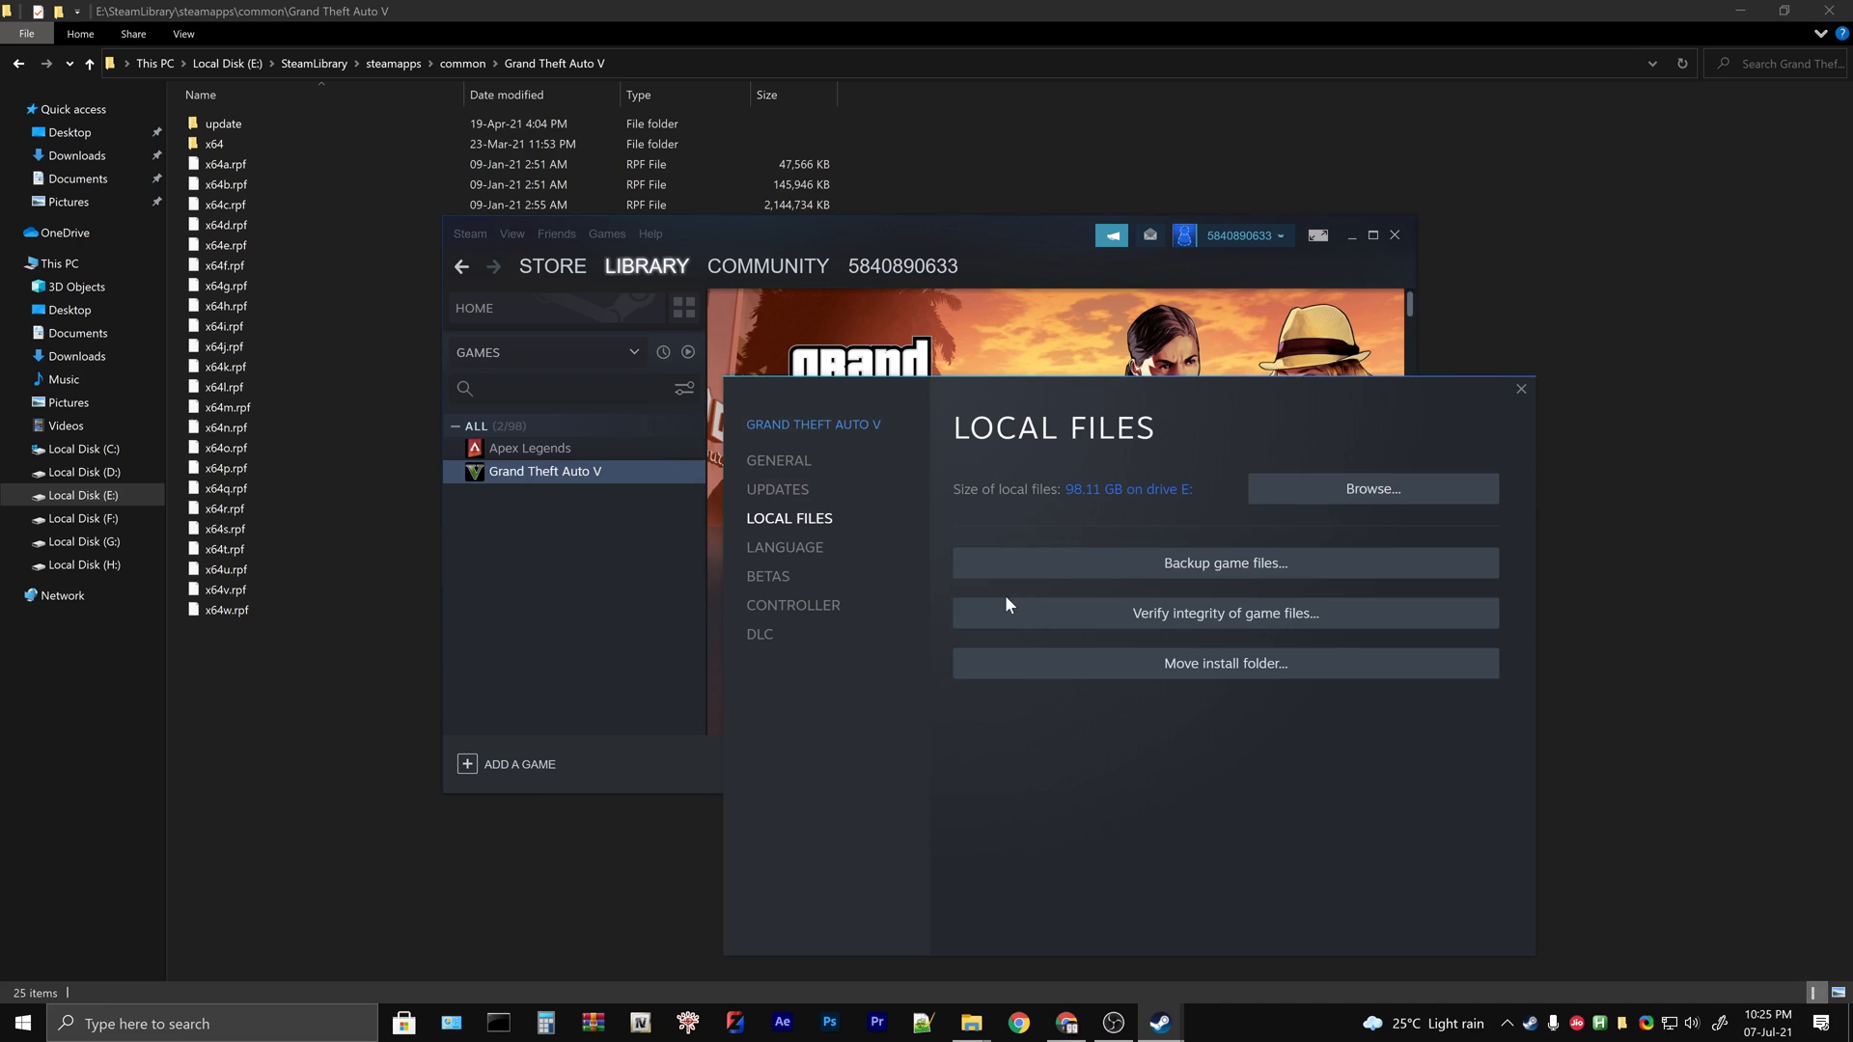
click(1223, 612)
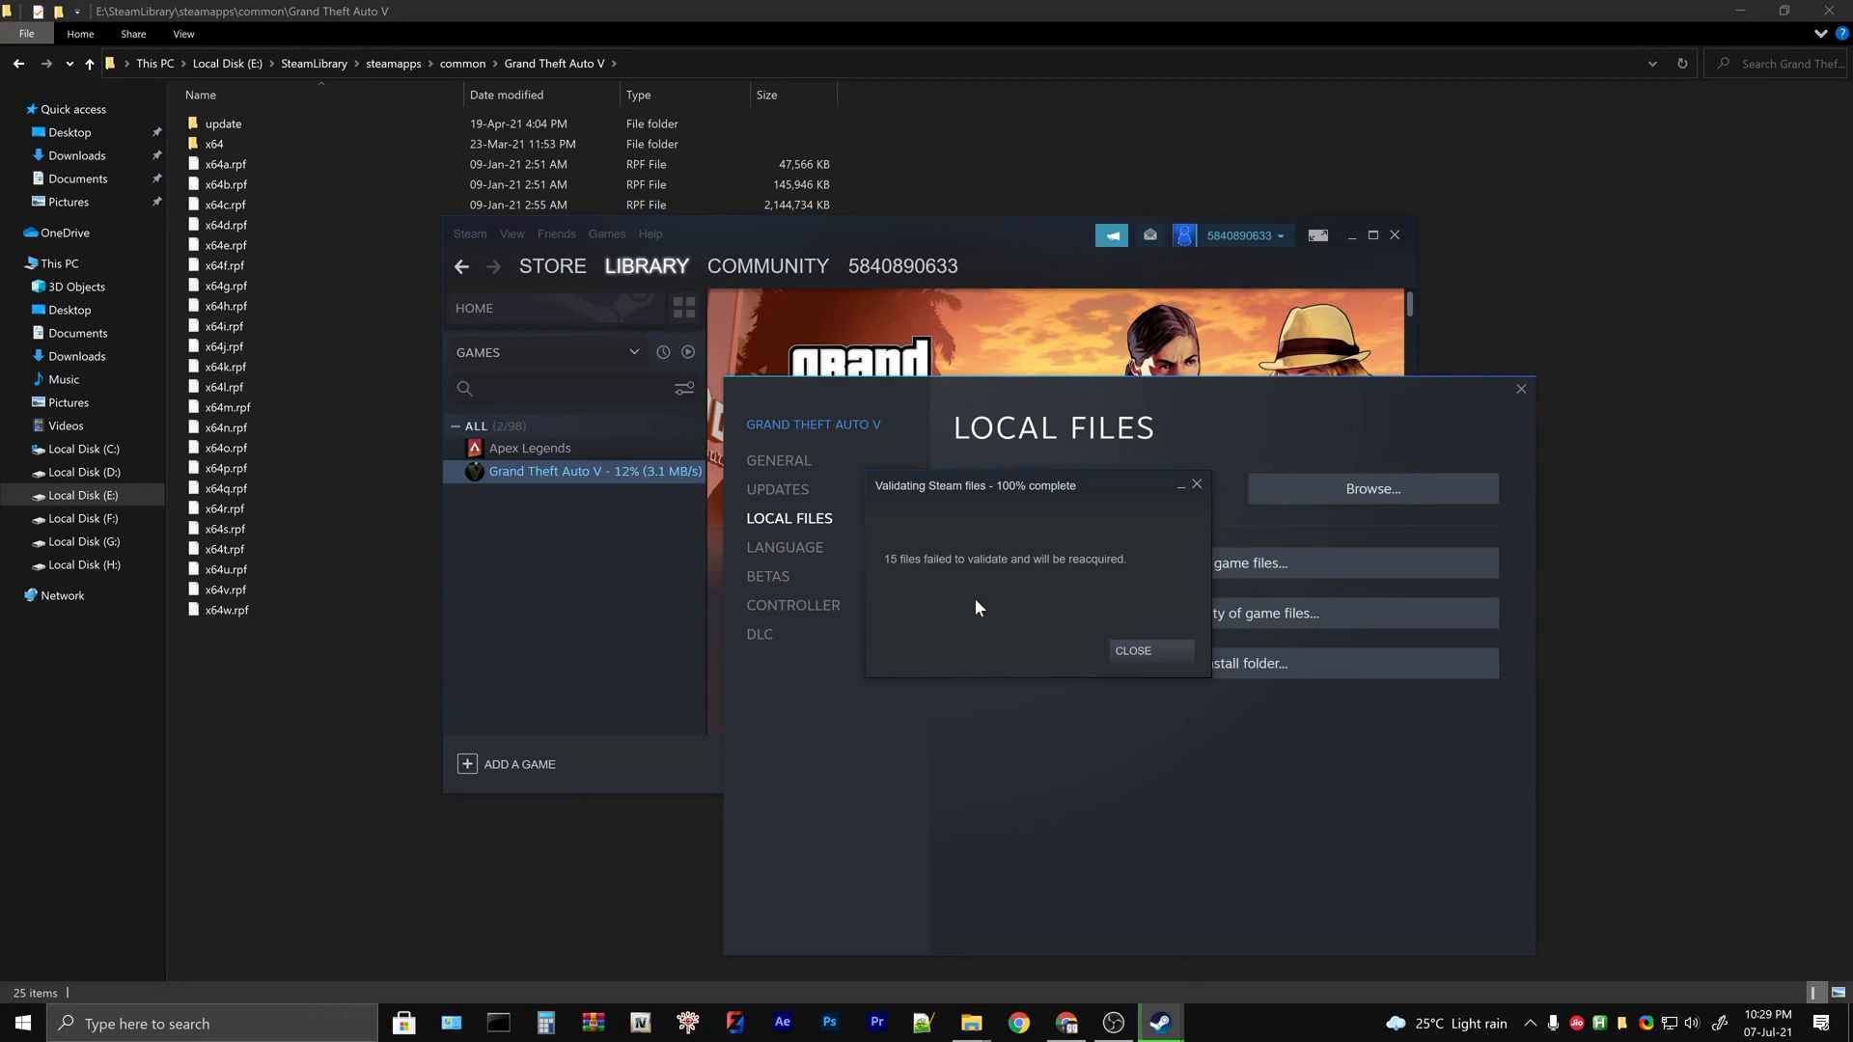
mouse_move(1121, 581)
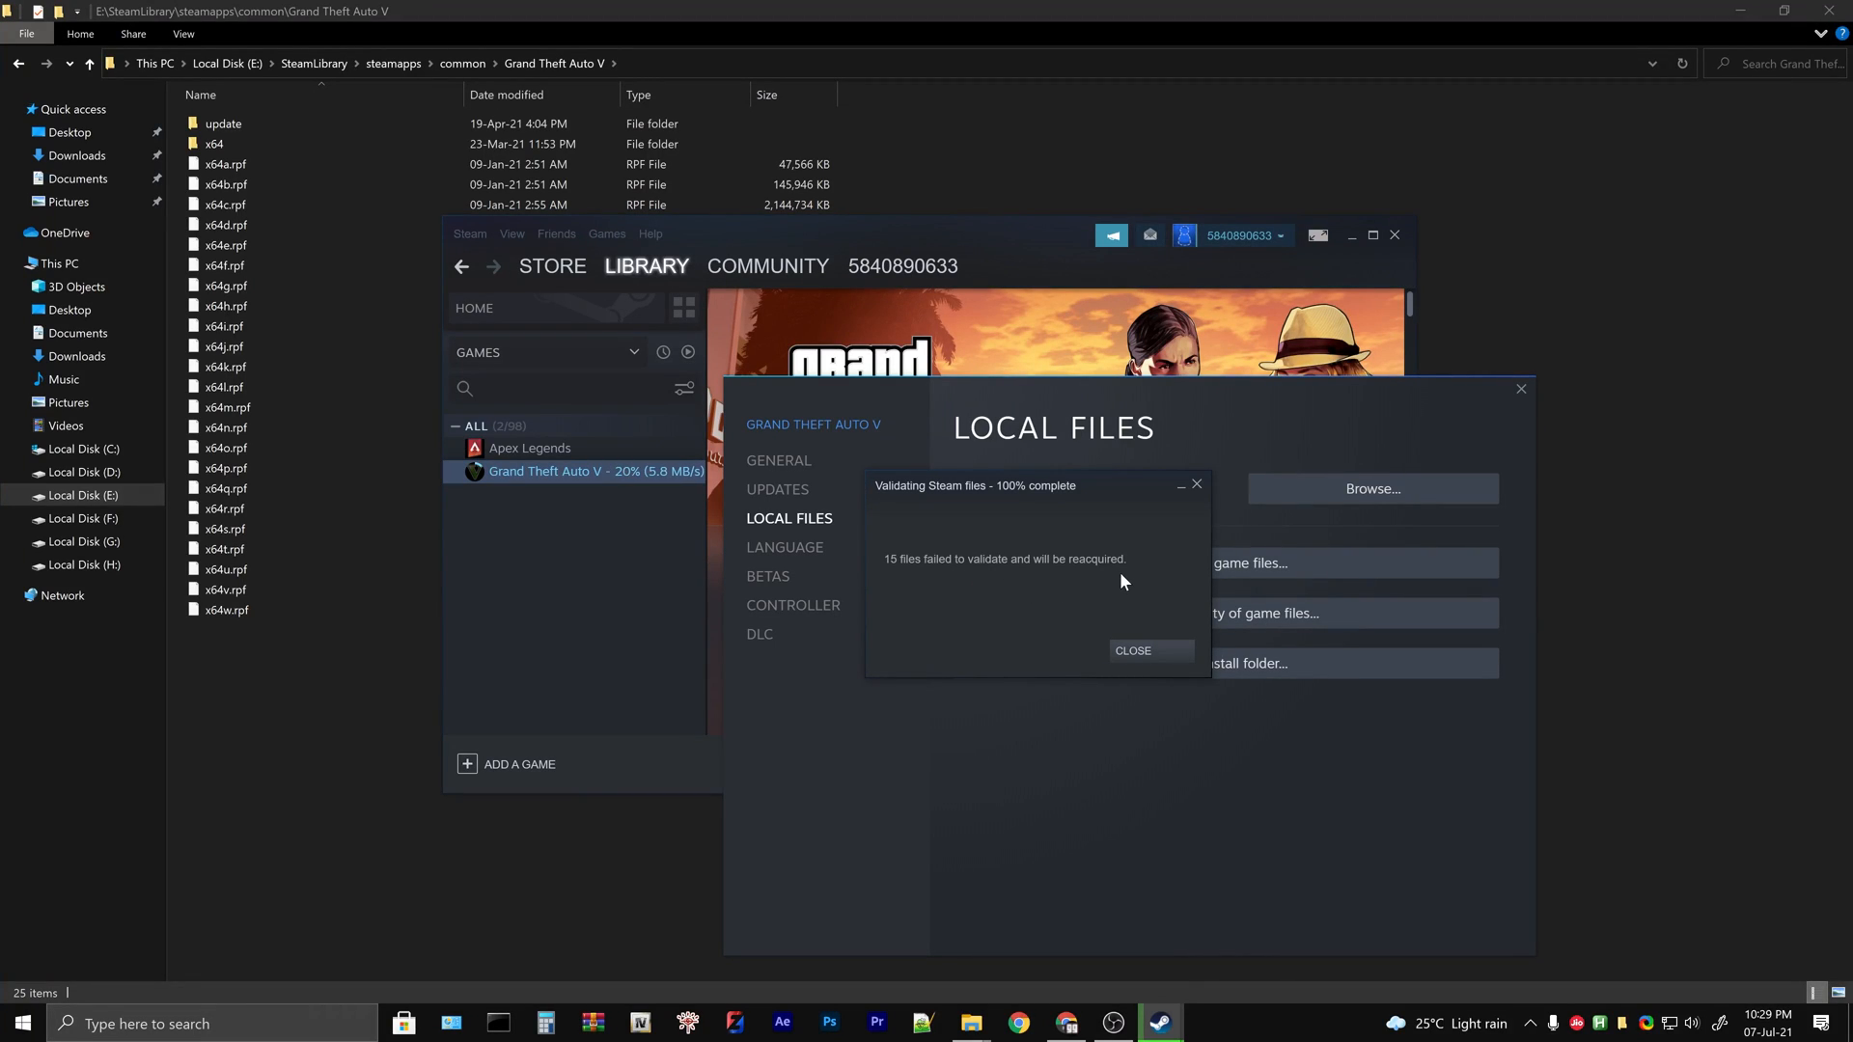
mouse_move(1129, 616)
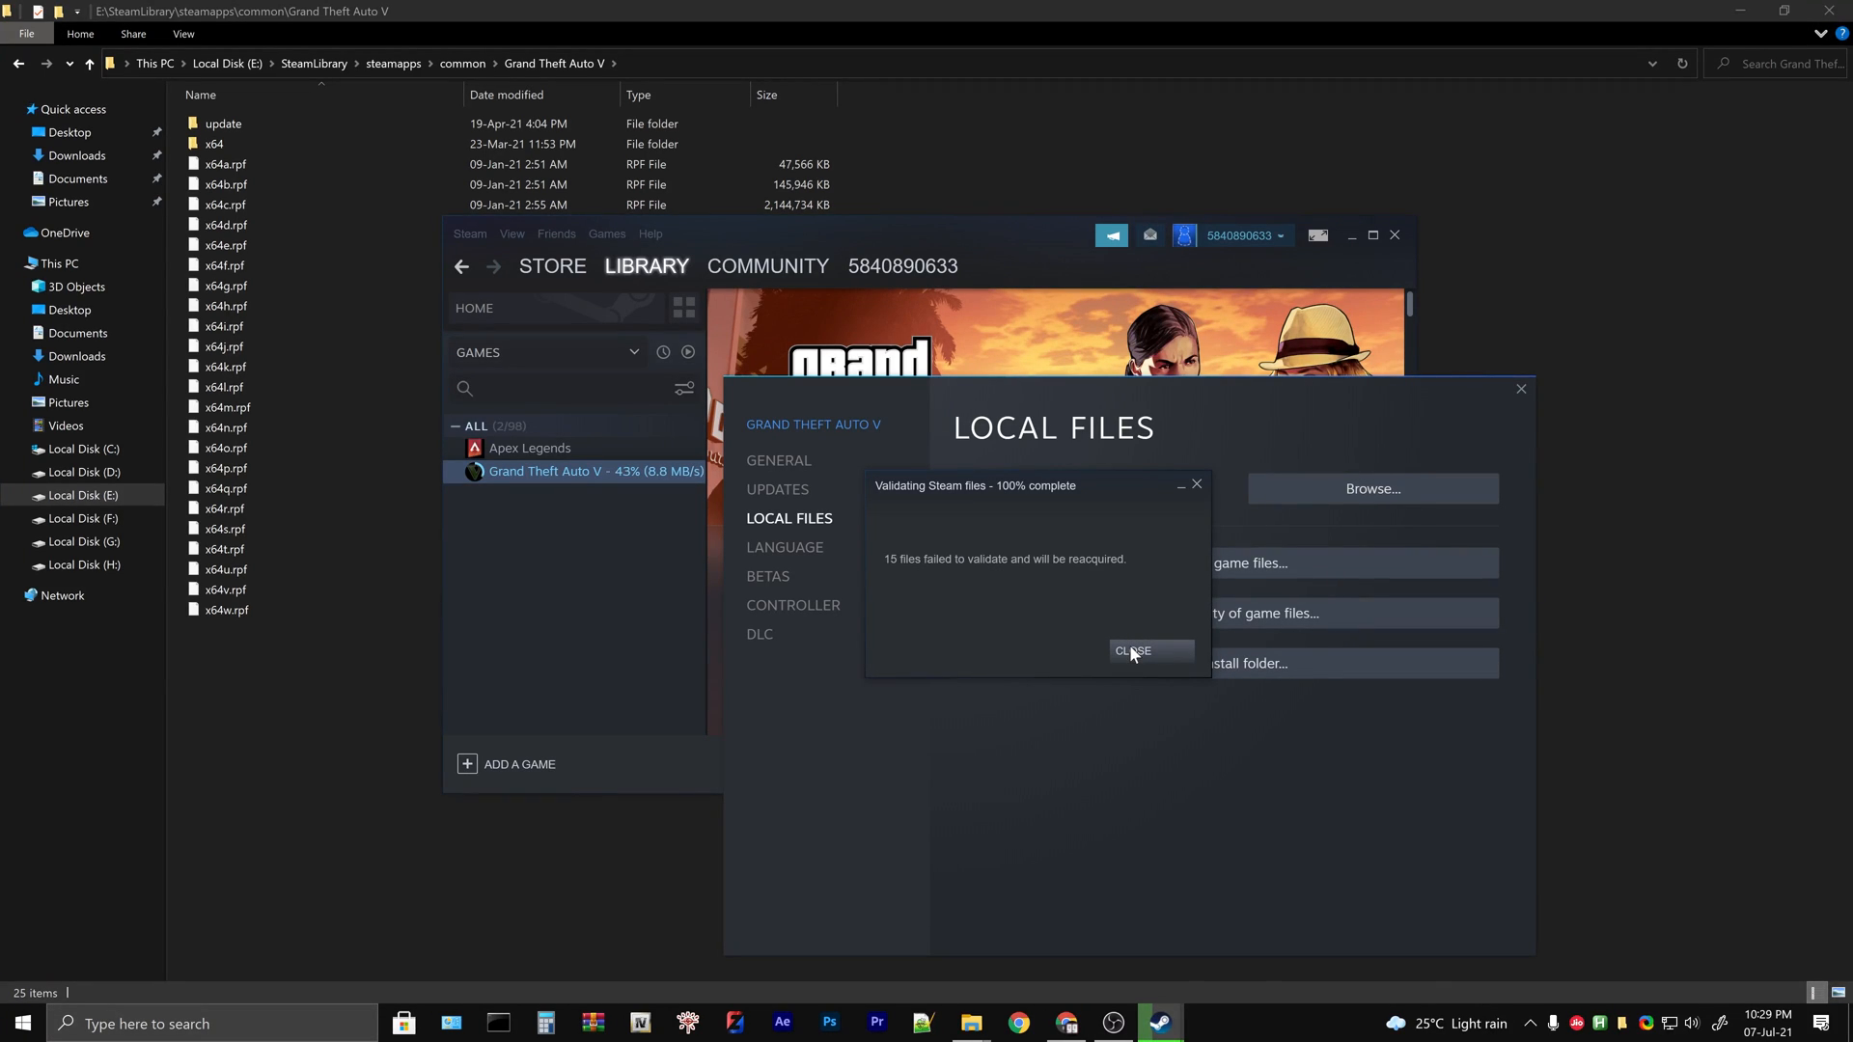
- Close the validation result reporting 15 failed files and let the download finish
click(1131, 656)
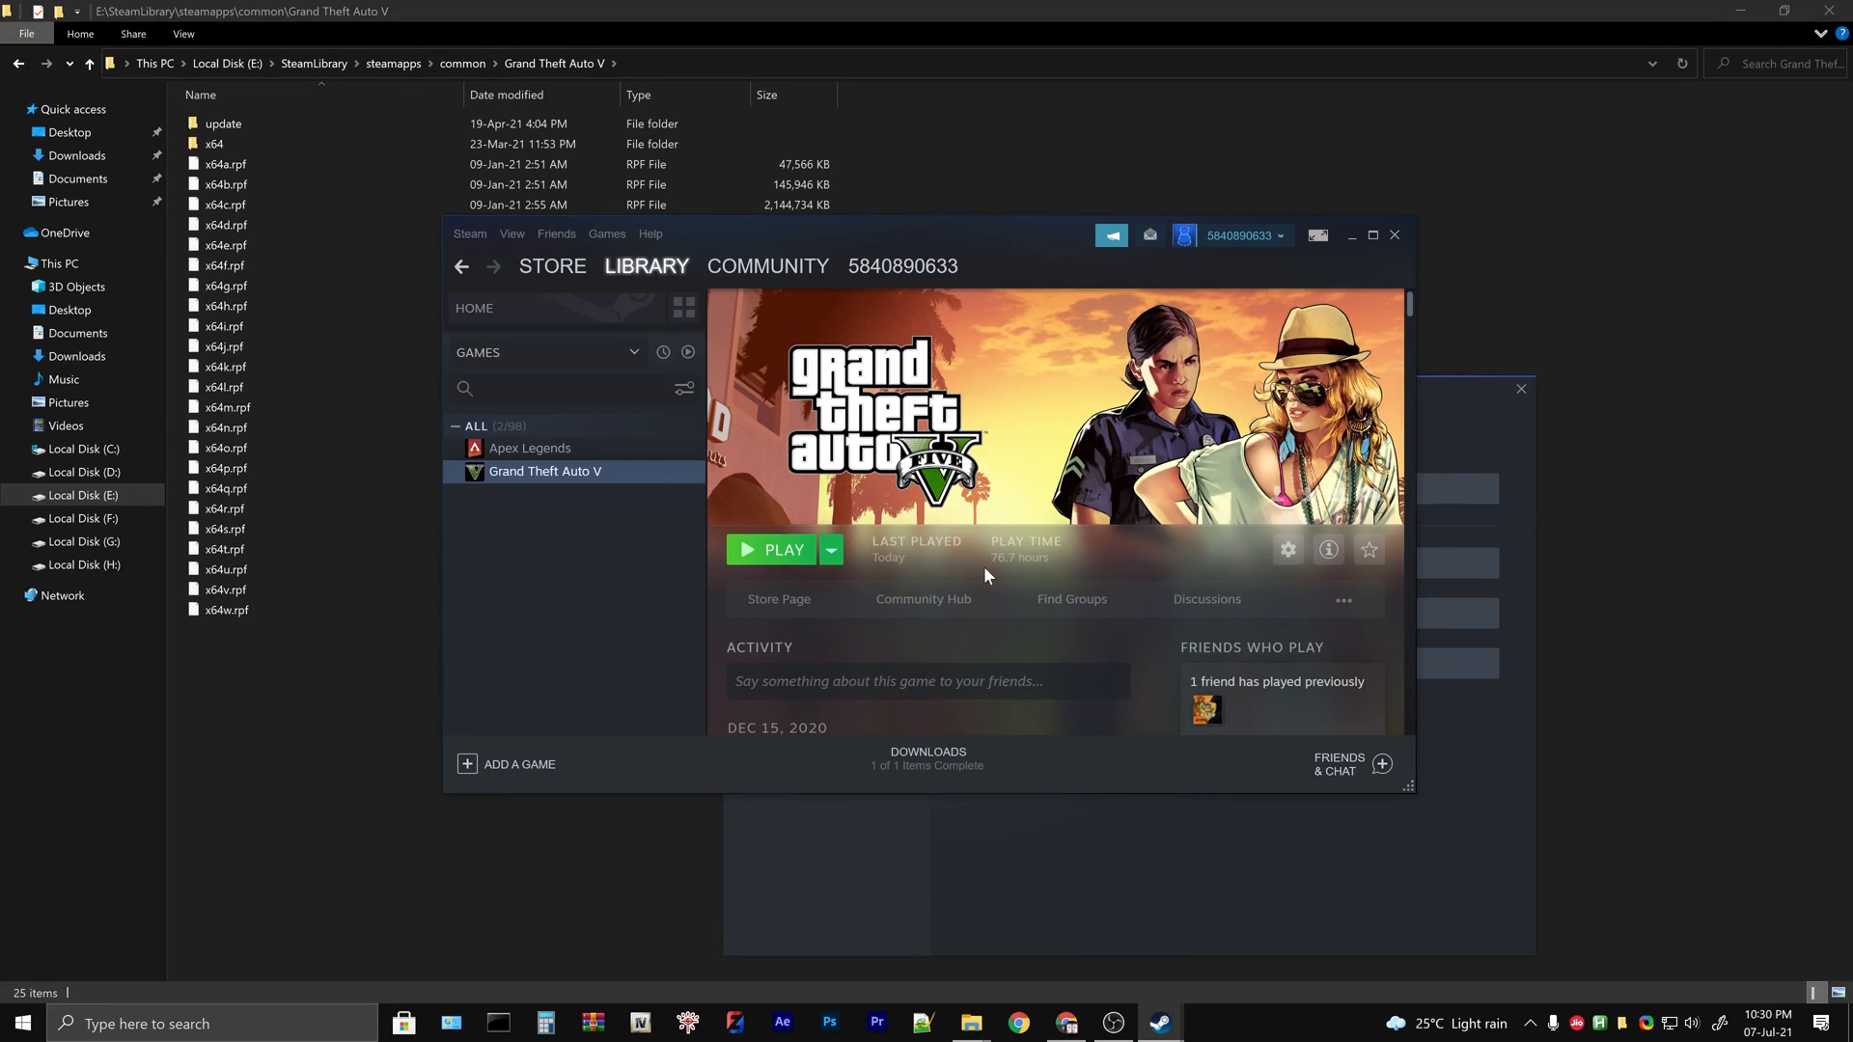
- Launch Grand Theft Auto V with 'Play Grand Theft Auto V' selected for story mode
click(775, 550)
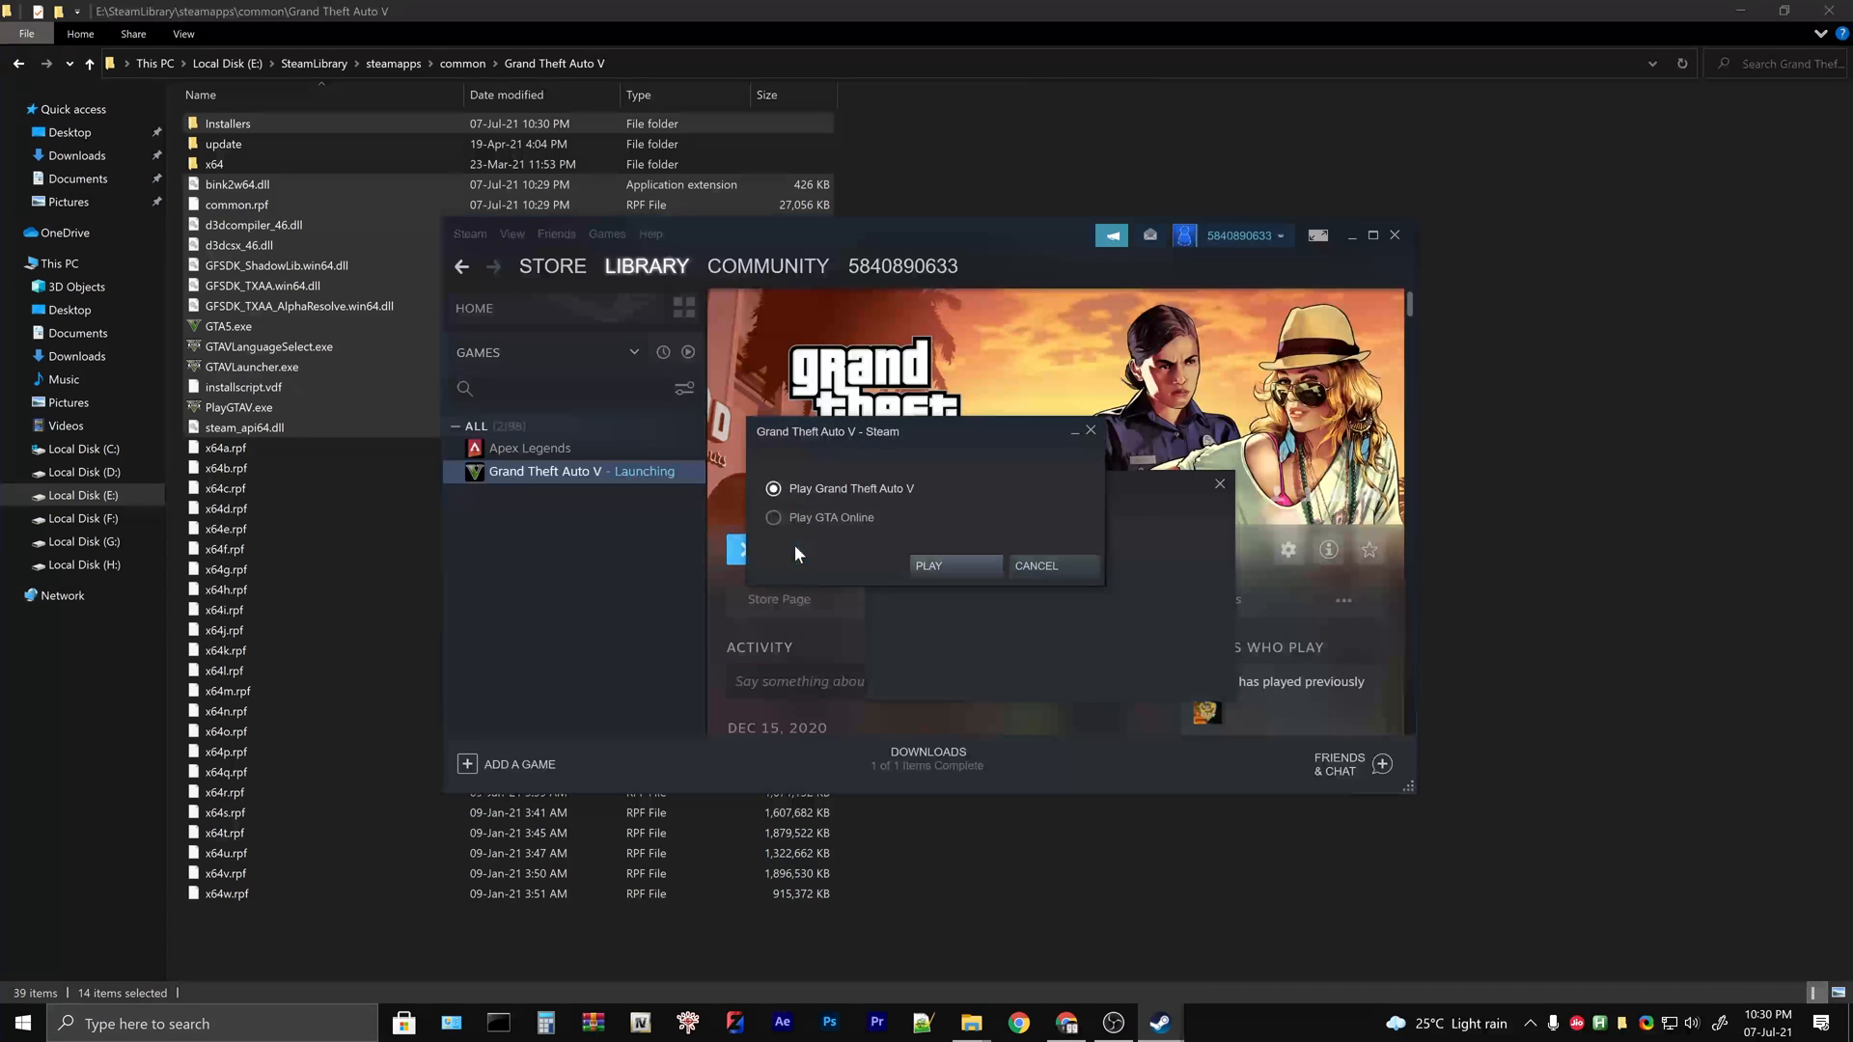
click(929, 565)
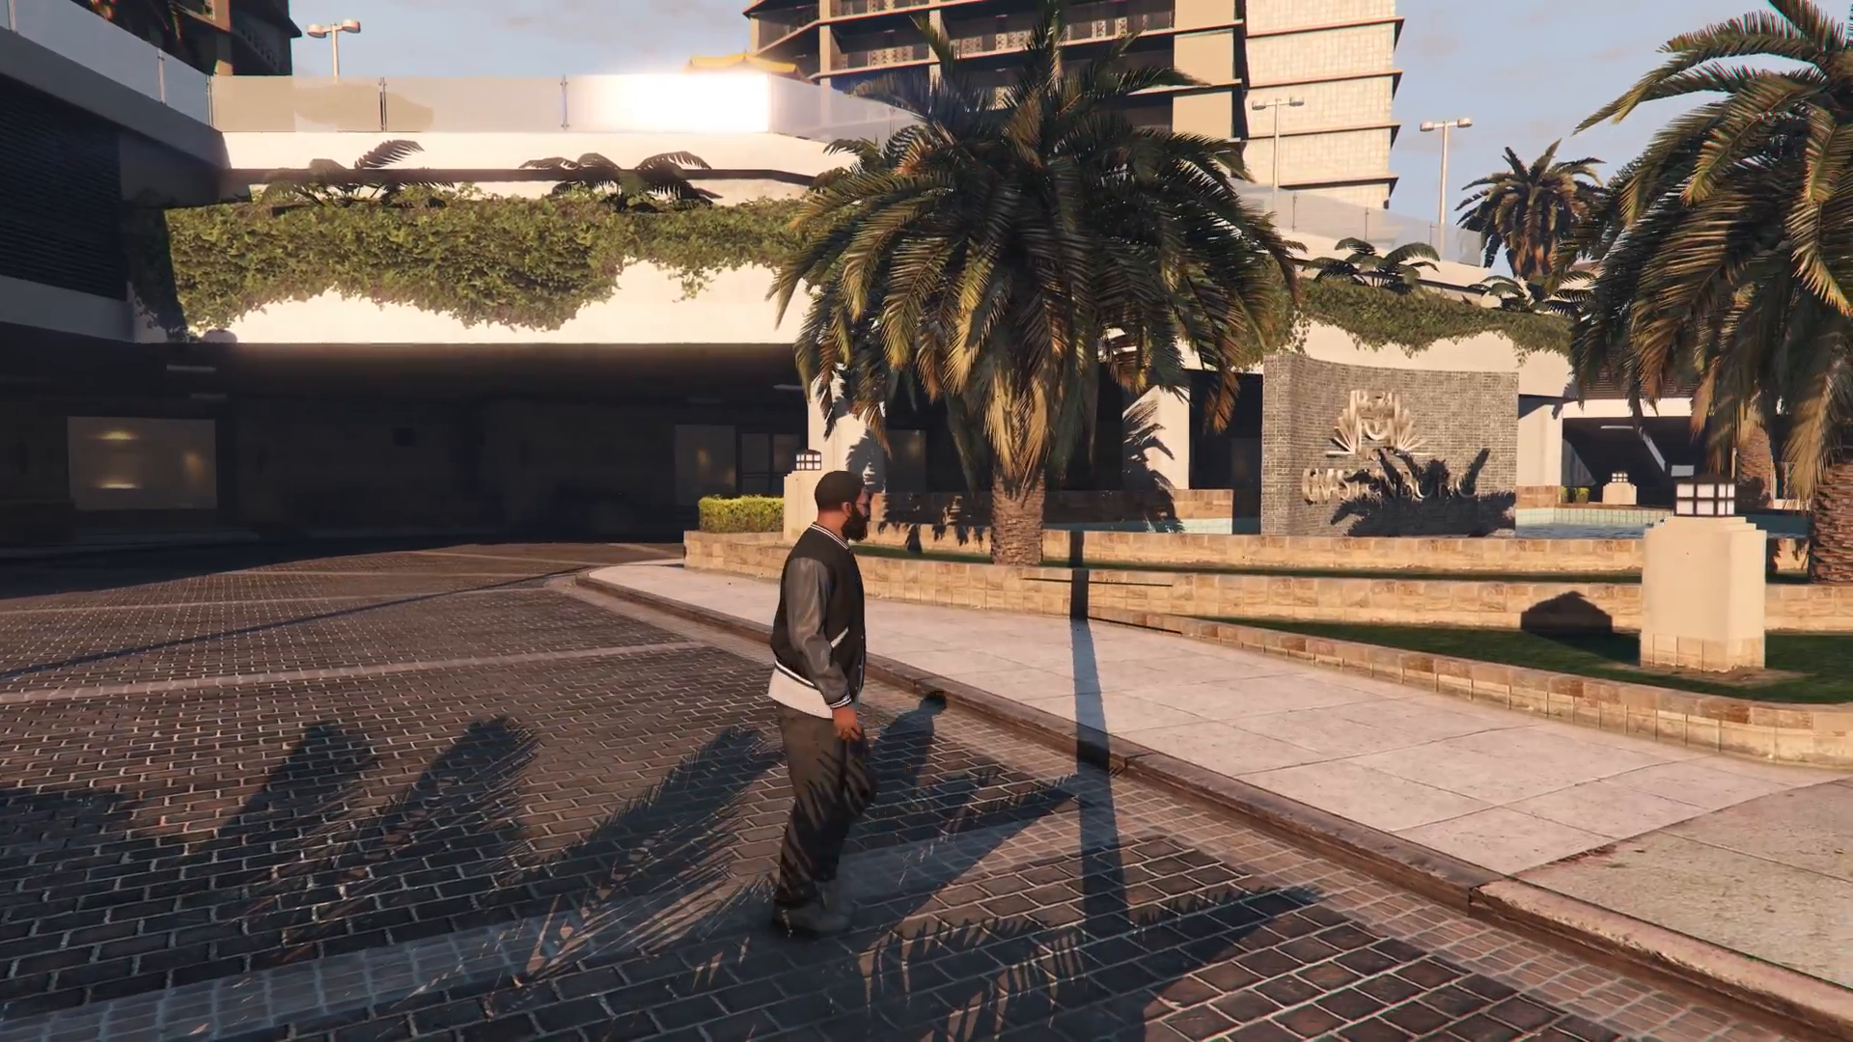
- Walk the character through the city and along the seaside park path with W
key(w)
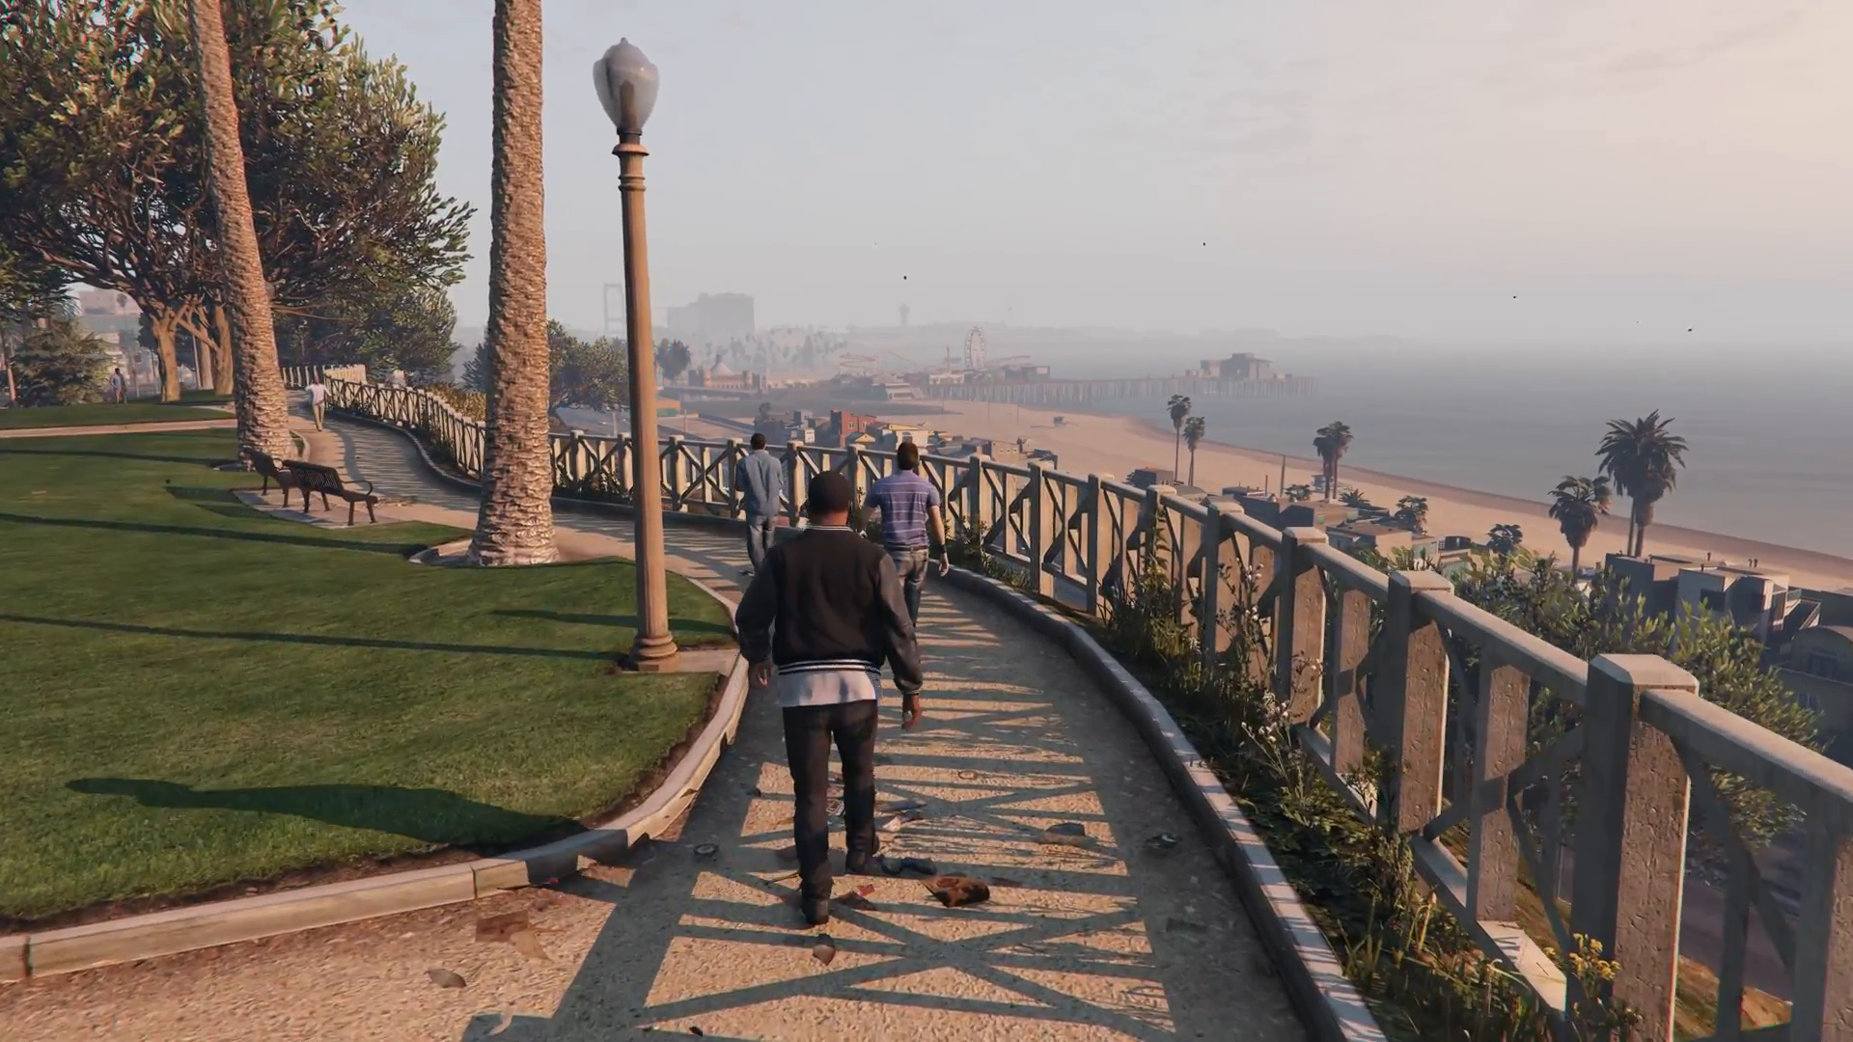
key(w)
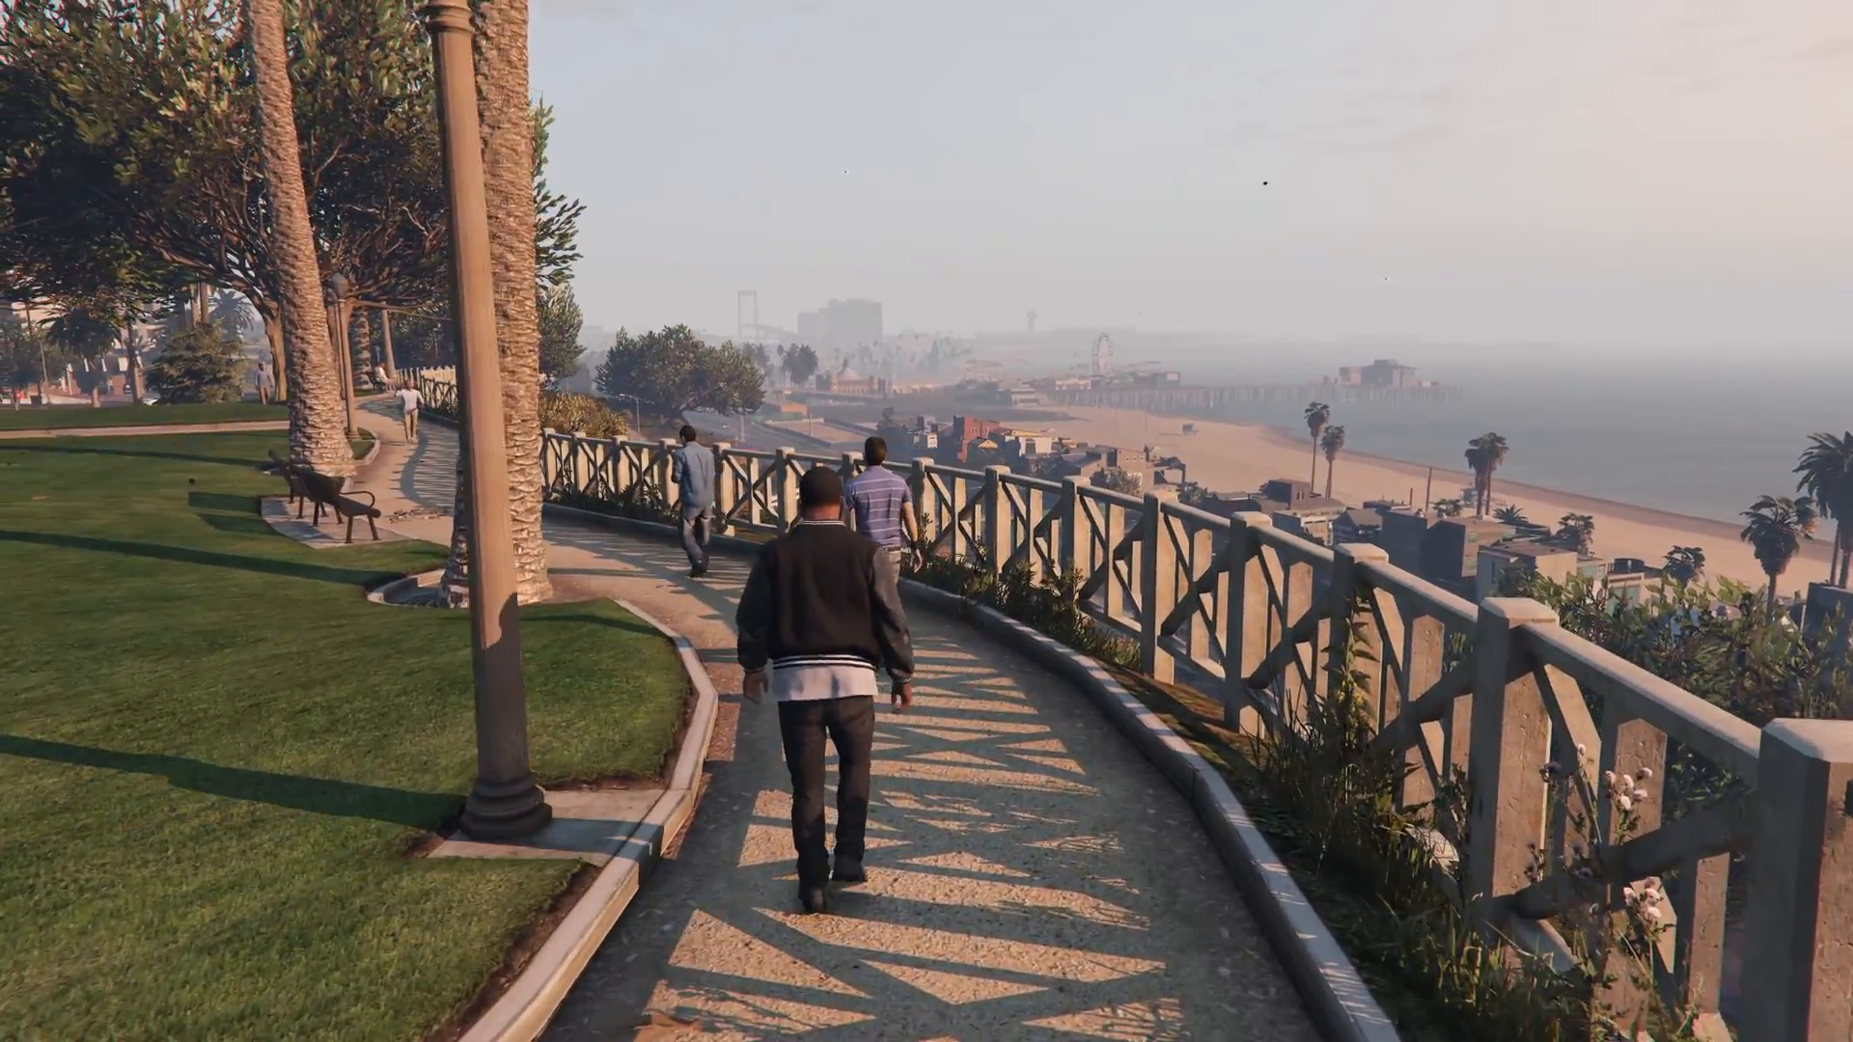